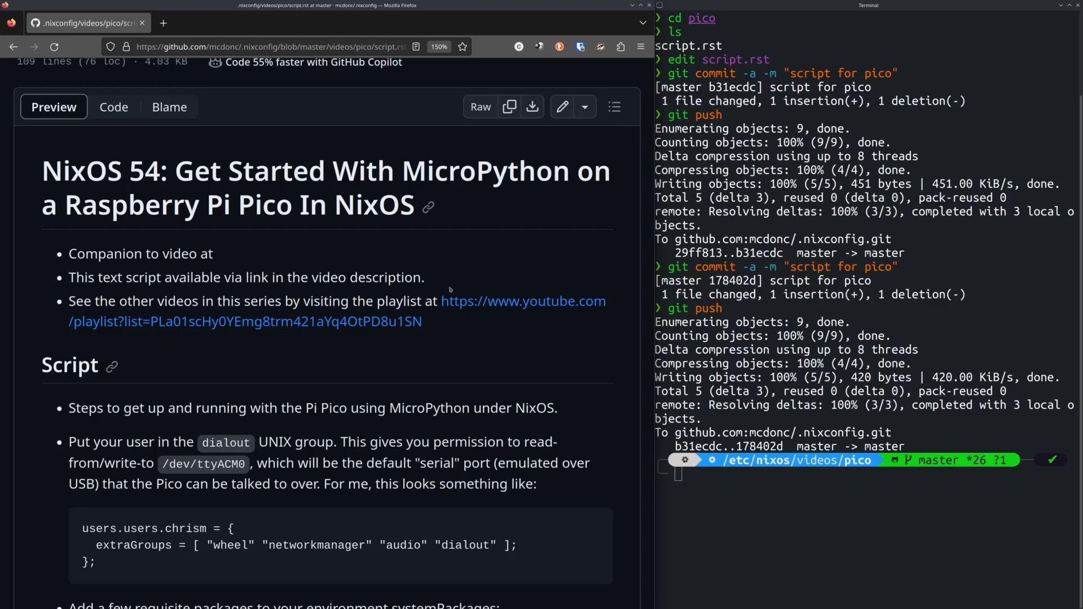
{"action": "mouse_move", "coordinate": [432, 374]}
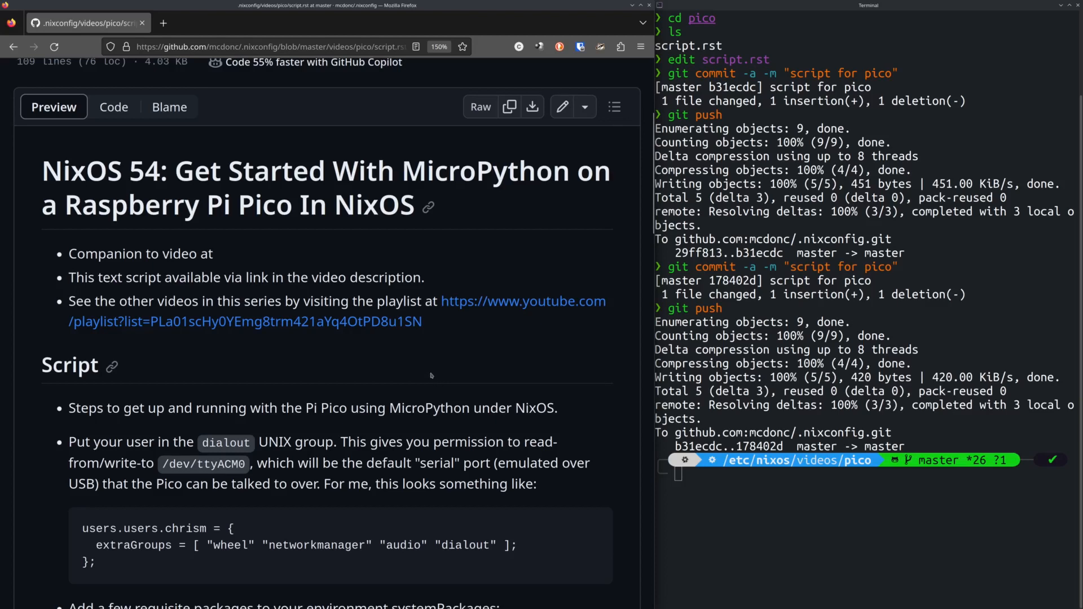
{"action": "mouse_move", "coordinate": [424, 377]}
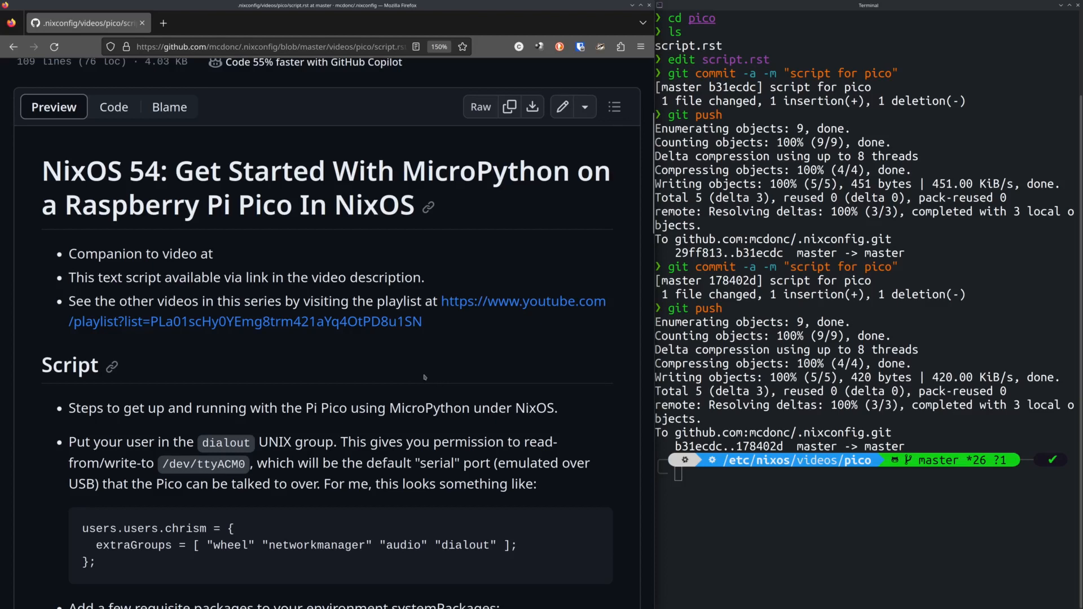
{"action": "mouse_move", "coordinate": [411, 380]}
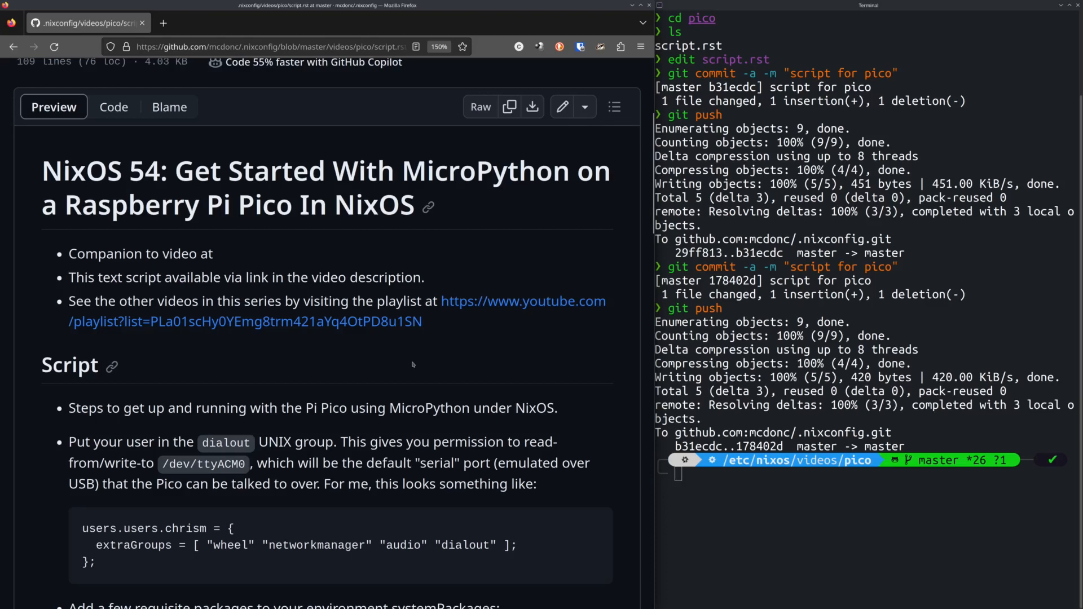
Step: Scroll the script.rst preview down to the dialout and systemPackages setup snippets
{"action": "scroll", "scroll_direction": "down", "scroll_amount": 3}
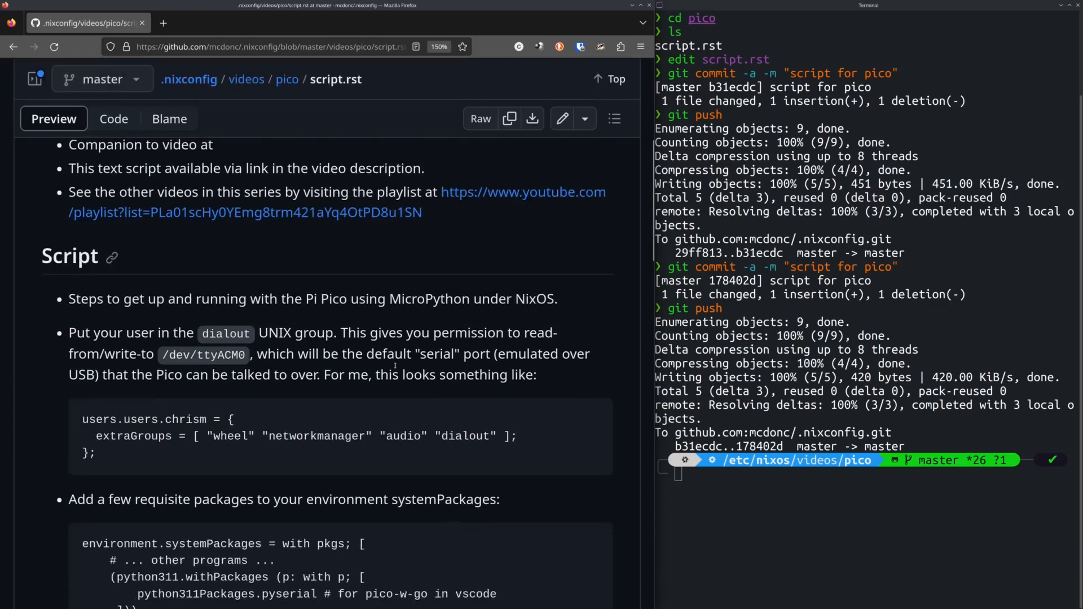
{"action": "scroll", "scroll_direction": "down", "scroll_amount": 3}
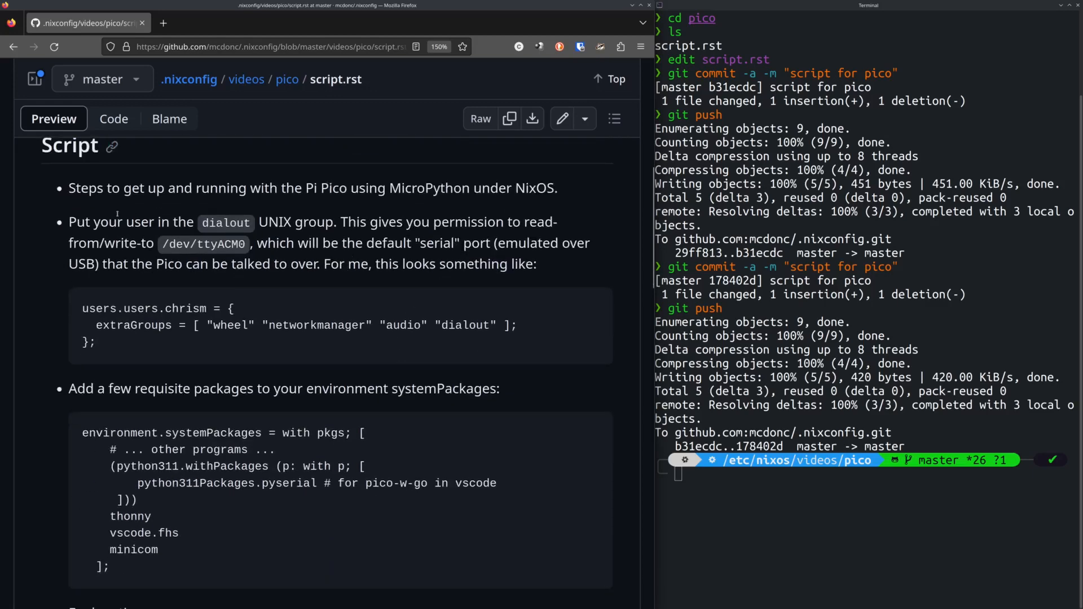
{"action": "mouse_move", "coordinate": [349, 256]}
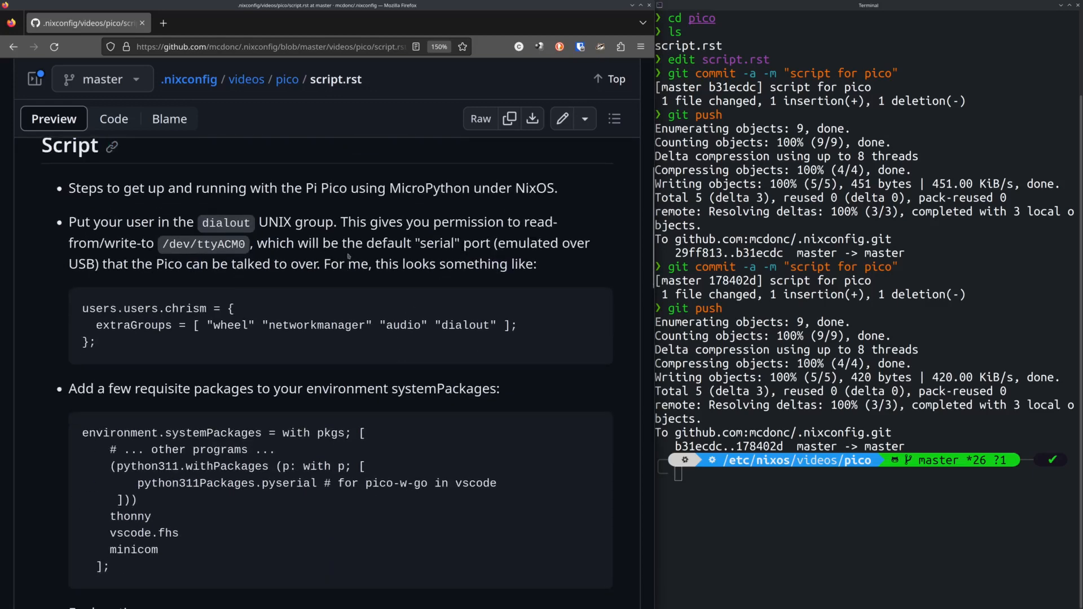
{"action": "mouse_move", "coordinate": [610, 290]}
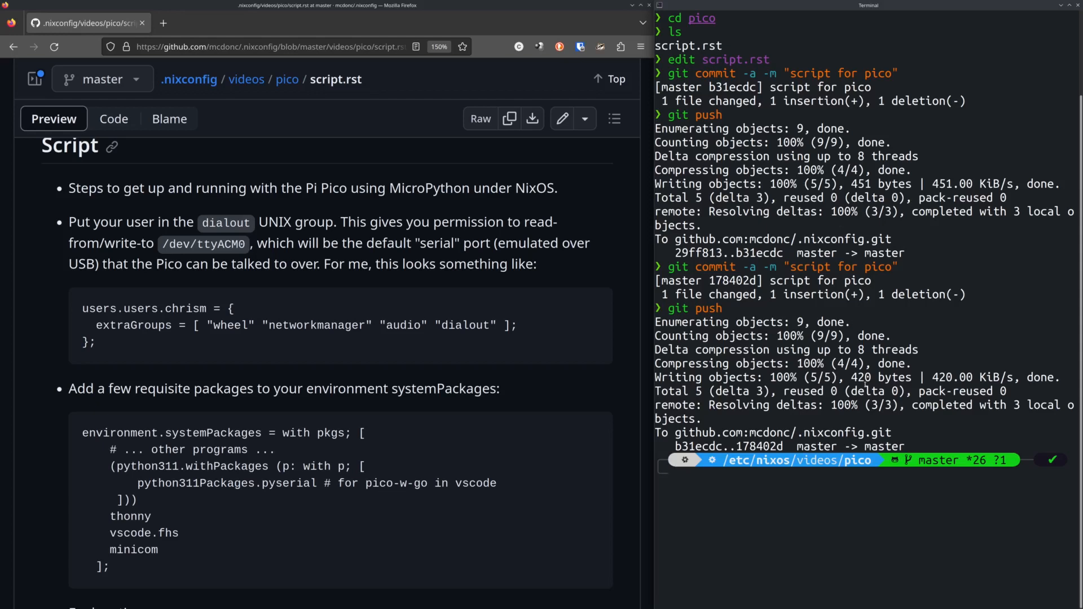
Step: Move into users/chrism, open user.nix and mark the /dev/ttyACM0 serial port path
{"action": "type", "text": "cd .."}
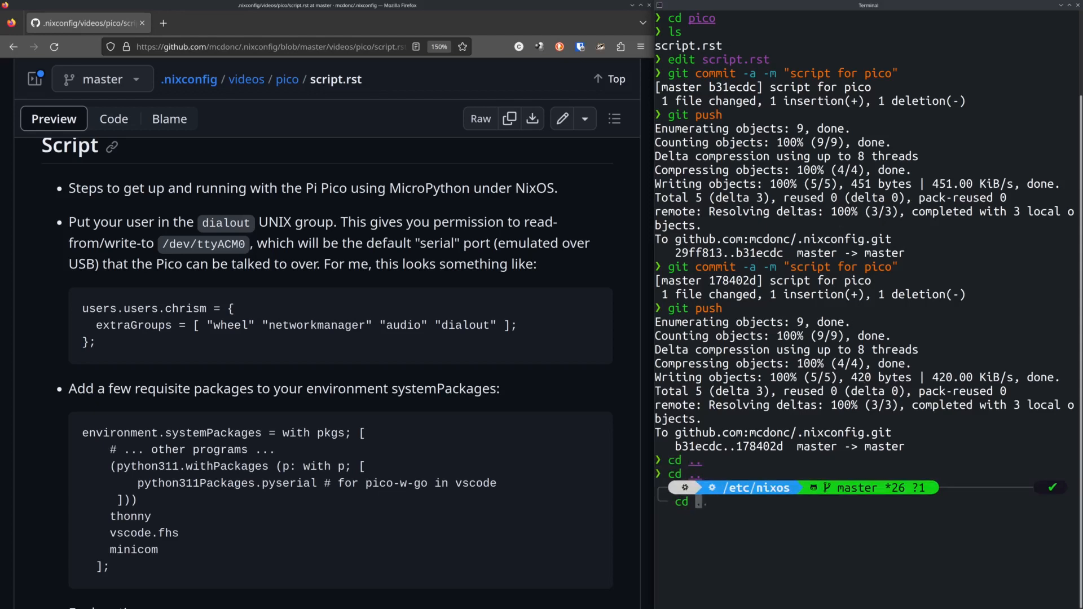
{"action": "type", "text": "users/chrism"}
{"action": "type", "text": "edit user.nix"}
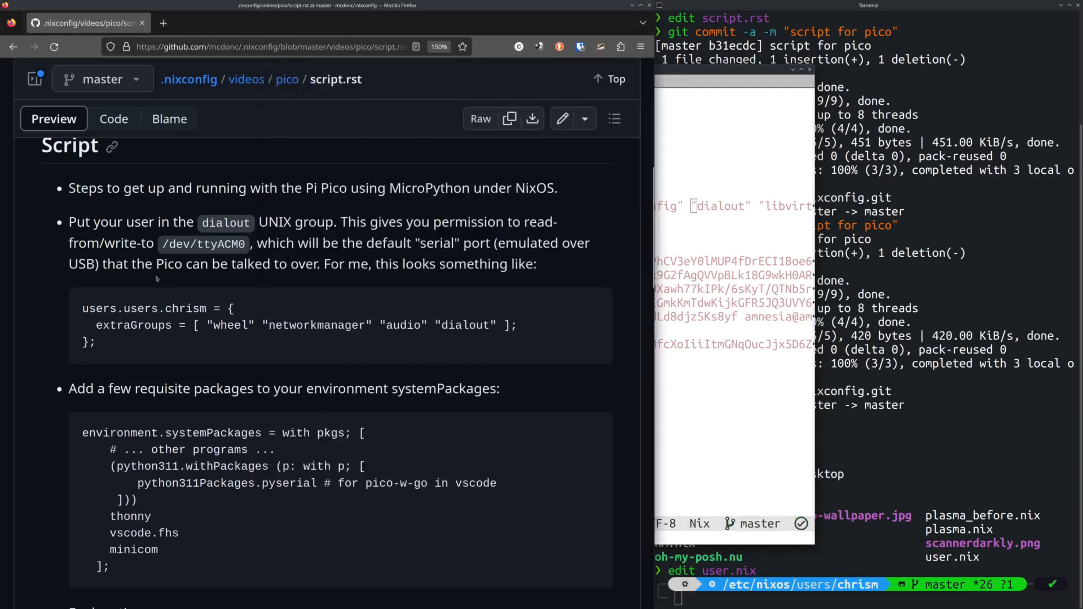
{"action": "mouse_move", "coordinate": [330, 256]}
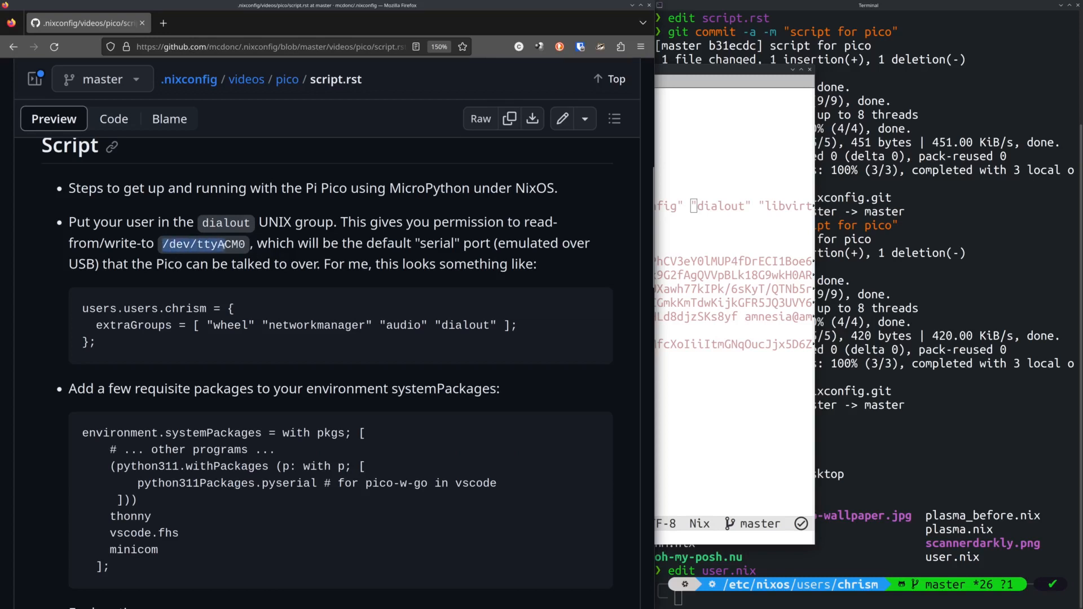
{"action": "double_click", "coordinate": [203, 244]}
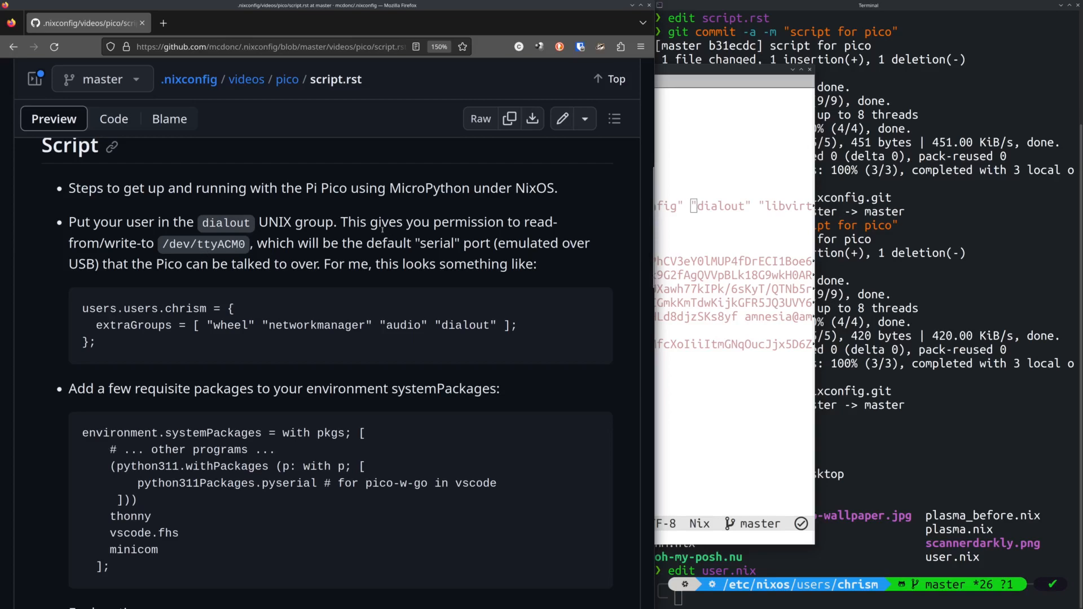
{"action": "mouse_move", "coordinate": [677, 71]}
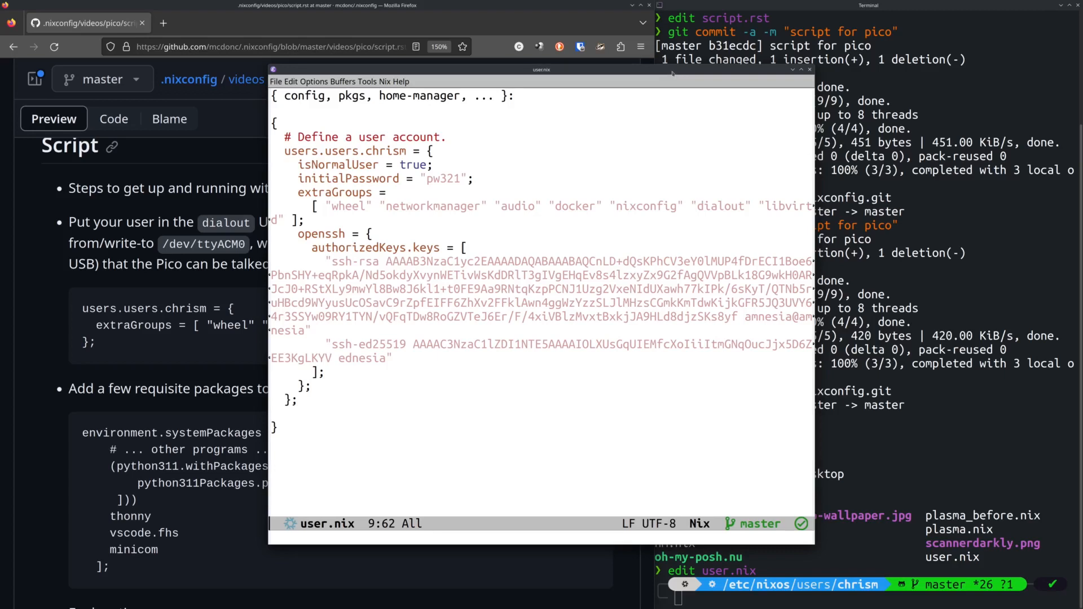
{"action": "mouse_move", "coordinate": [170, 211]}
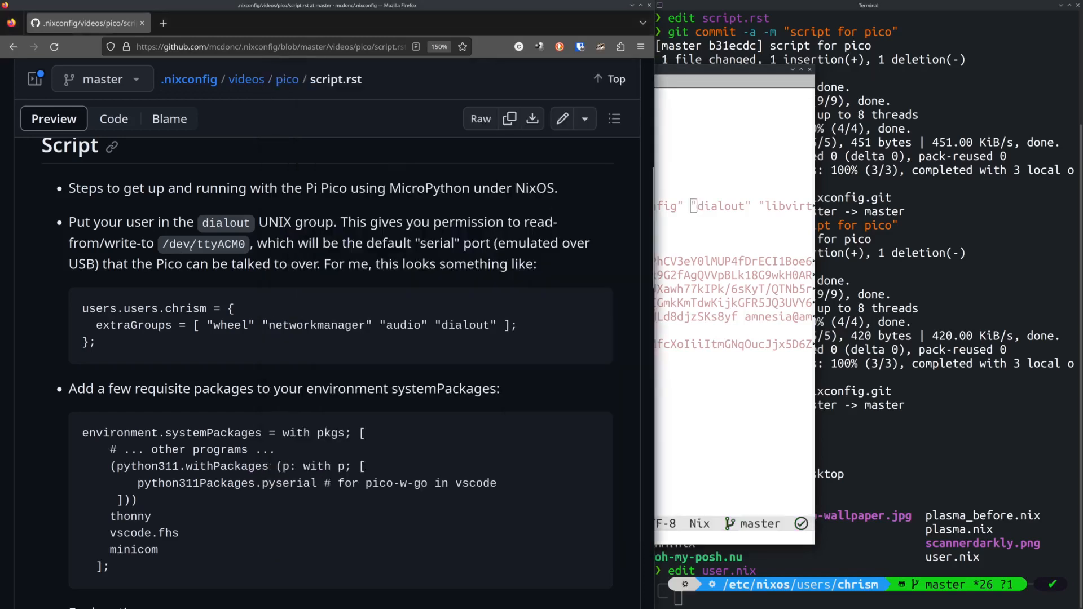
Step: Scroll to the environment.systemPackages block and select part of its Python 3.11 explanation
{"action": "scroll", "scroll_direction": "down", "scroll_amount": 3}
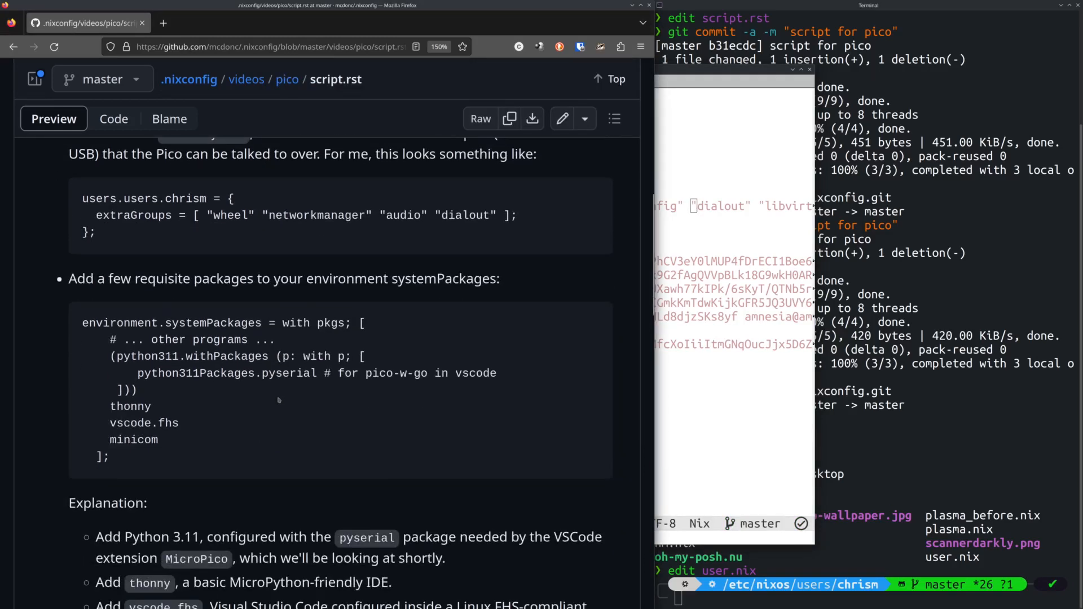
{"action": "scroll", "scroll_direction": "down", "scroll_amount": 3}
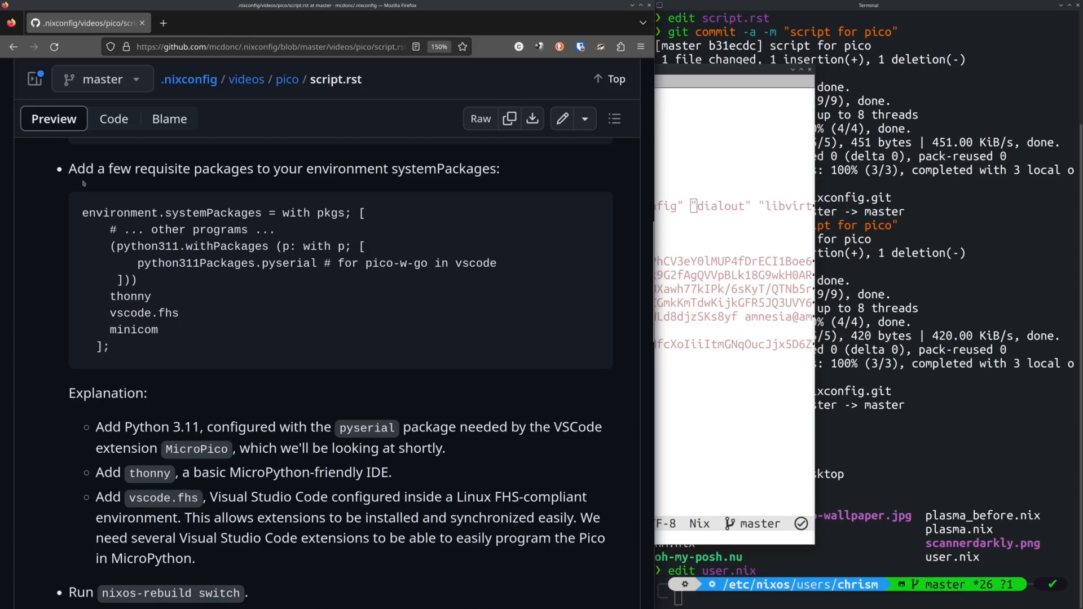
{"action": "mouse_move", "coordinate": [82, 184]}
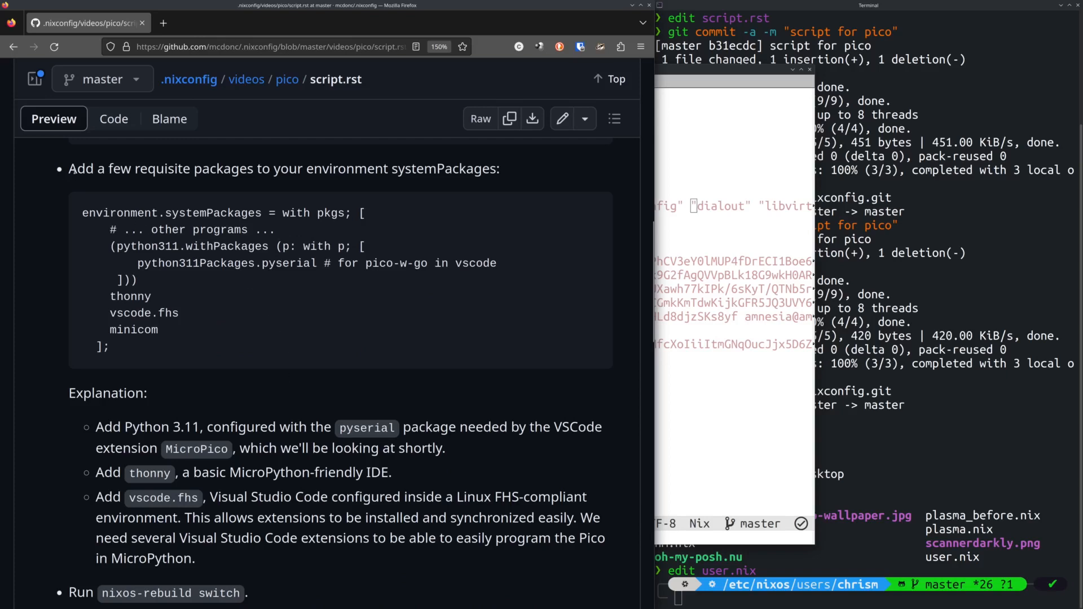
{"action": "mouse_move", "coordinate": [301, 238]}
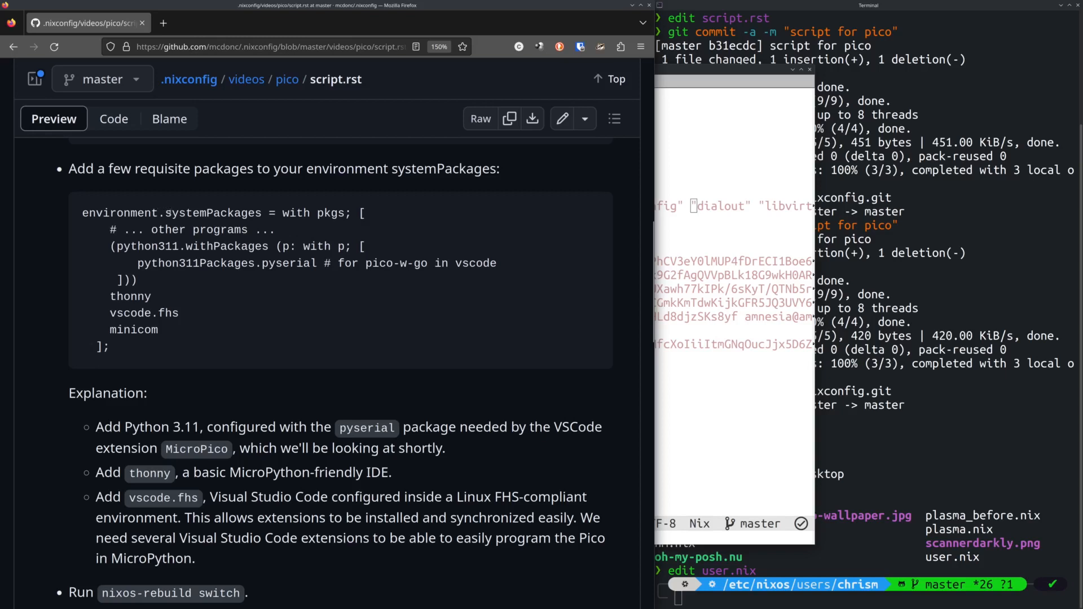
{"action": "mouse_move", "coordinate": [142, 240]}
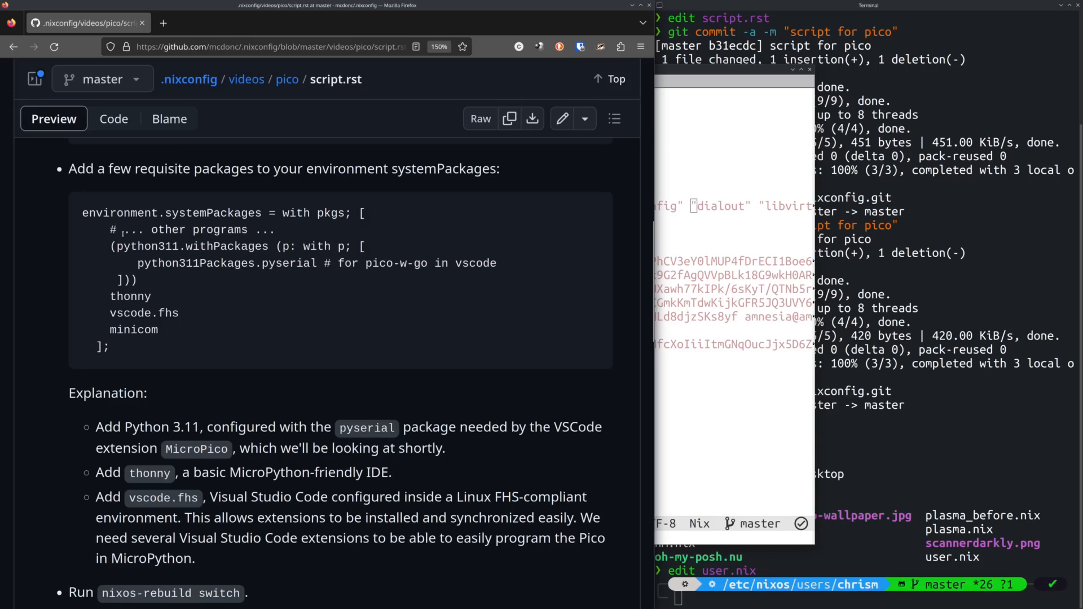
{"action": "left_click_drag", "start_coordinate": [111, 247], "coordinate": [138, 280]}
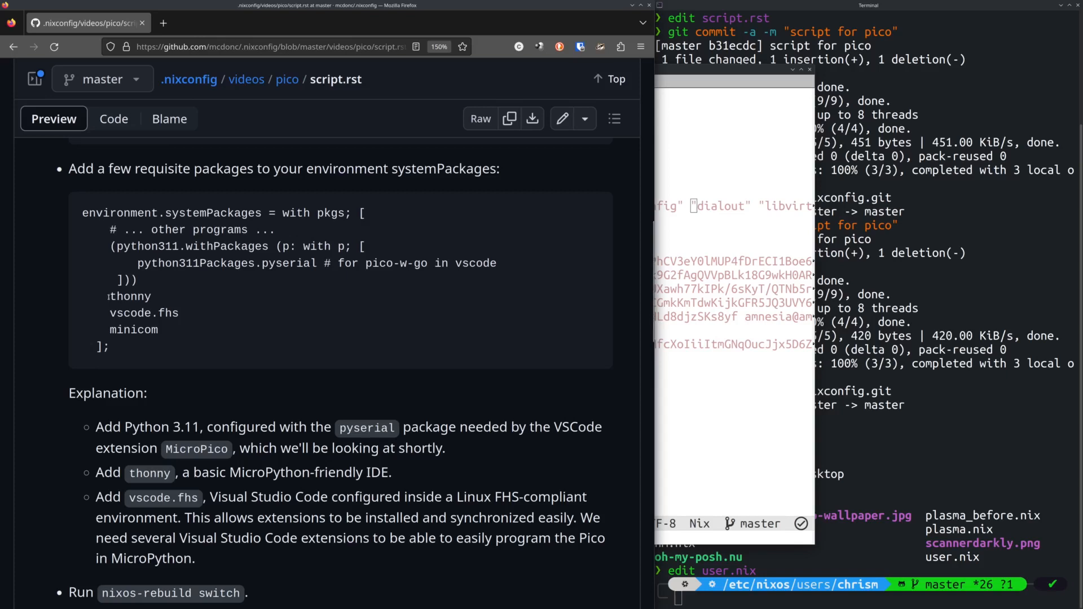
Step: Mark the thonny, vscode.fhs and minicom entries in the systemPackages list one by one
{"action": "double_click", "coordinate": [114, 297]}
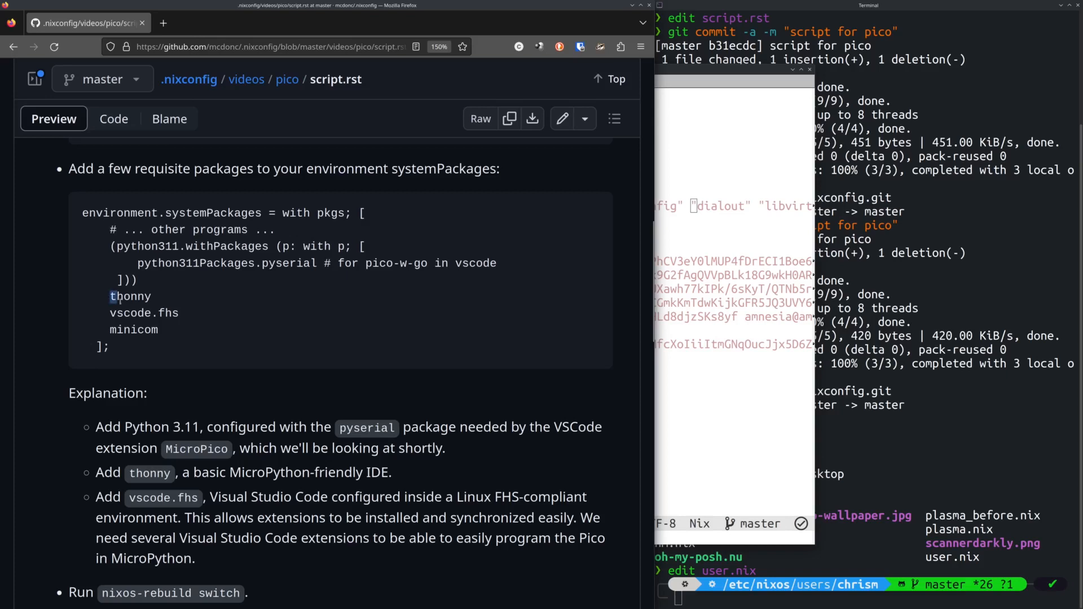
{"action": "double_click", "coordinate": [130, 296]}
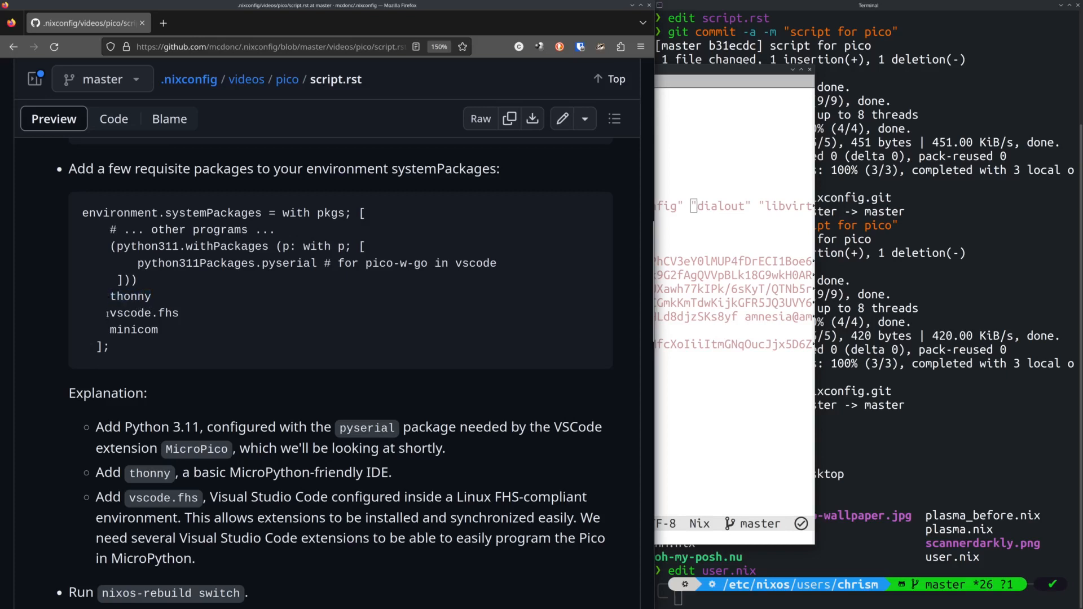
{"action": "double_click", "coordinate": [134, 312]}
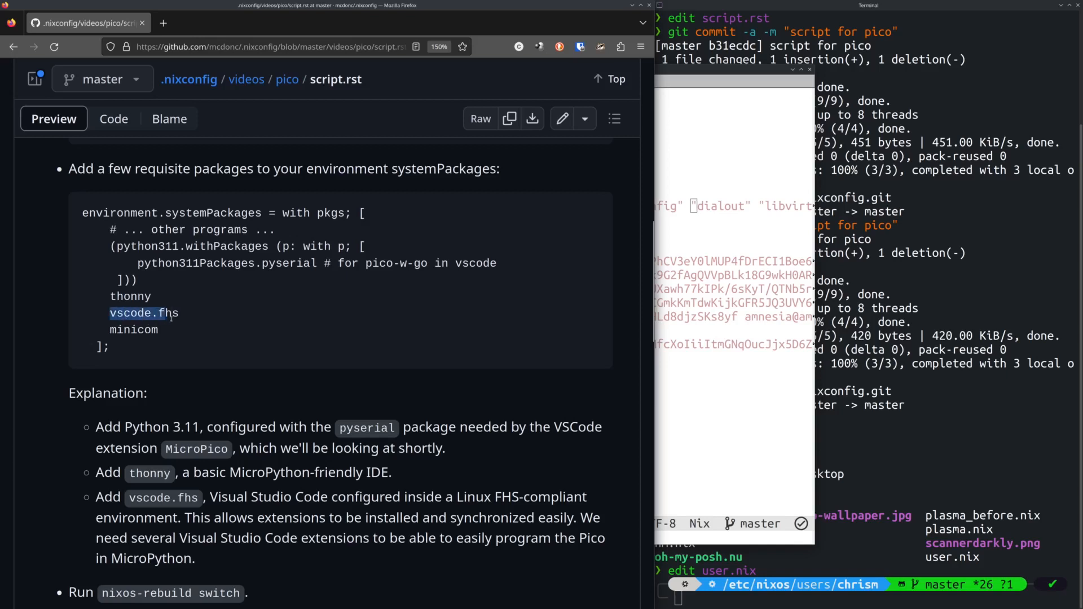
{"action": "double_click", "coordinate": [169, 312]}
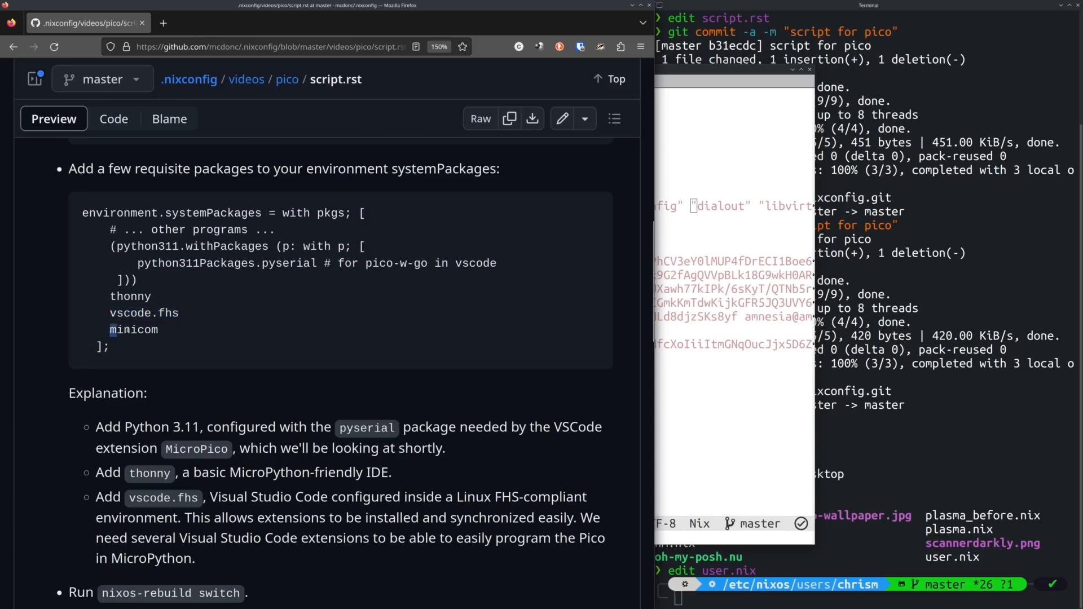
{"action": "double_click", "coordinate": [133, 329]}
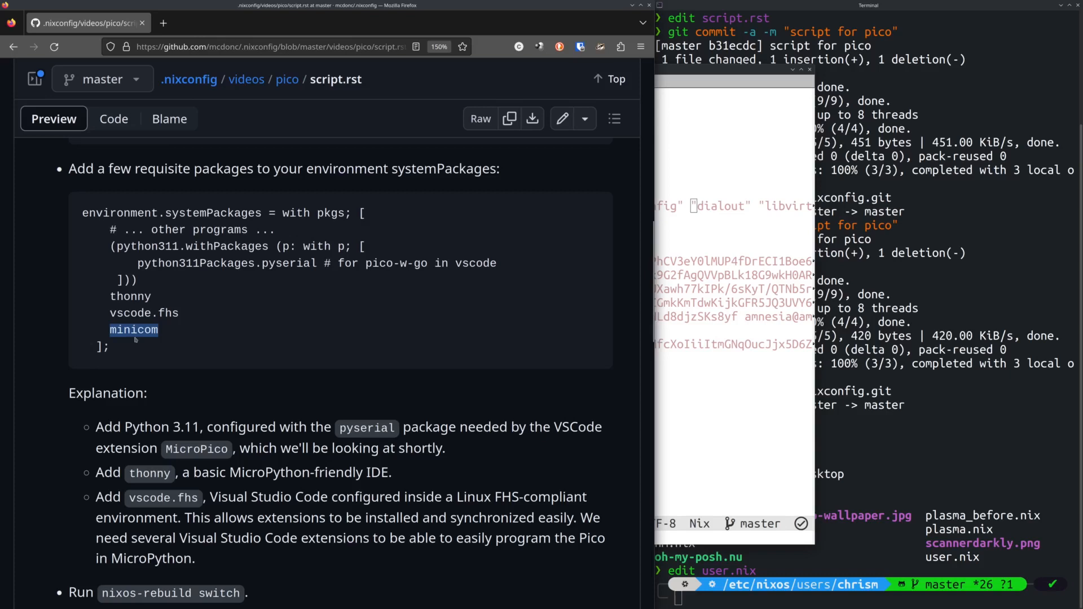
{"action": "mouse_move", "coordinate": [144, 348]}
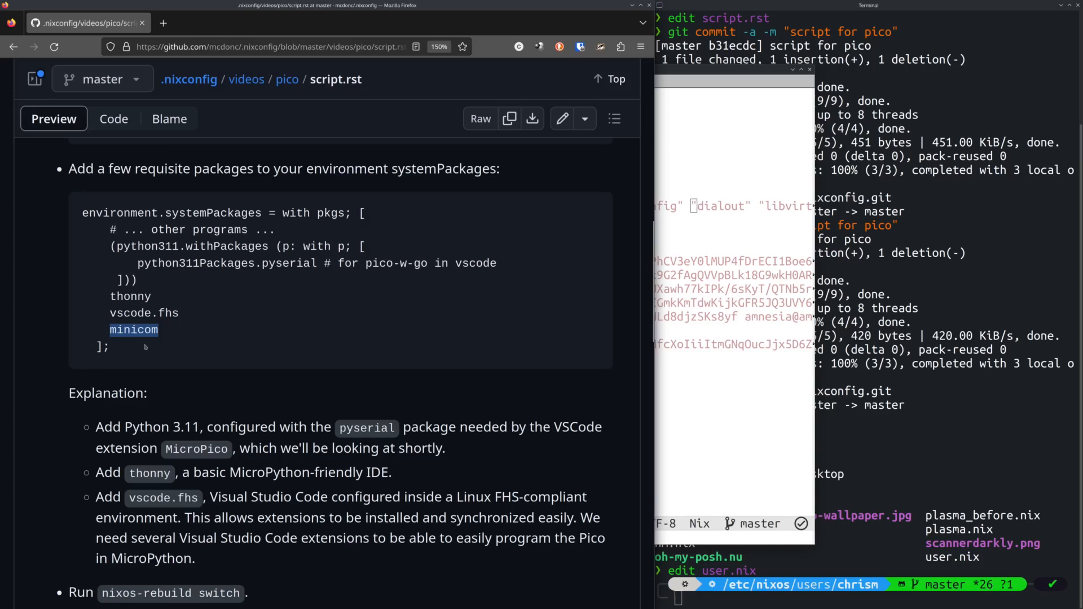
{"action": "mouse_move", "coordinate": [143, 346]}
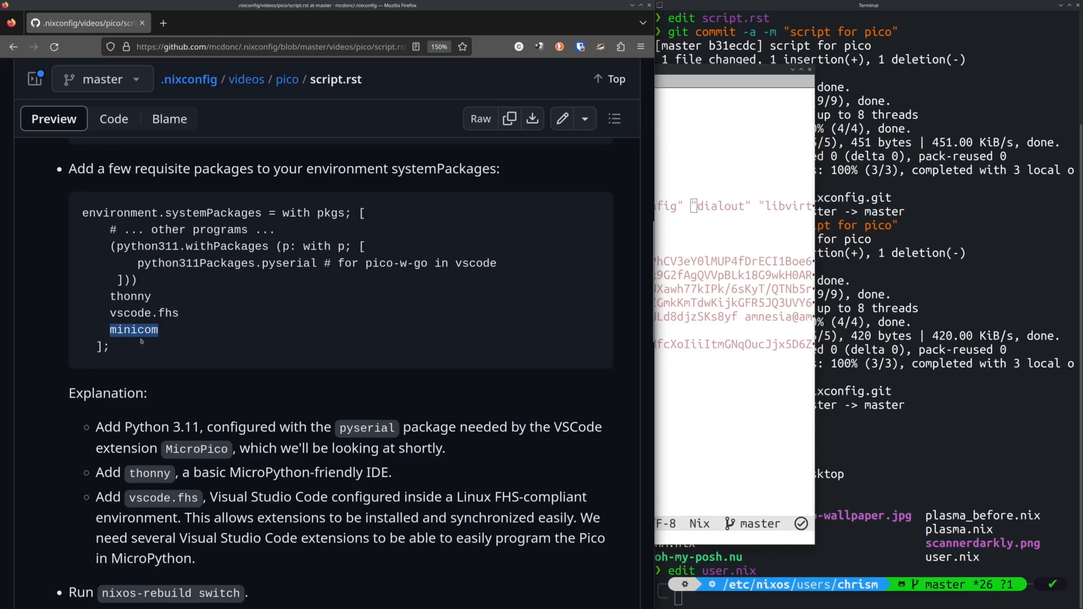
{"action": "mouse_move", "coordinate": [169, 329]}
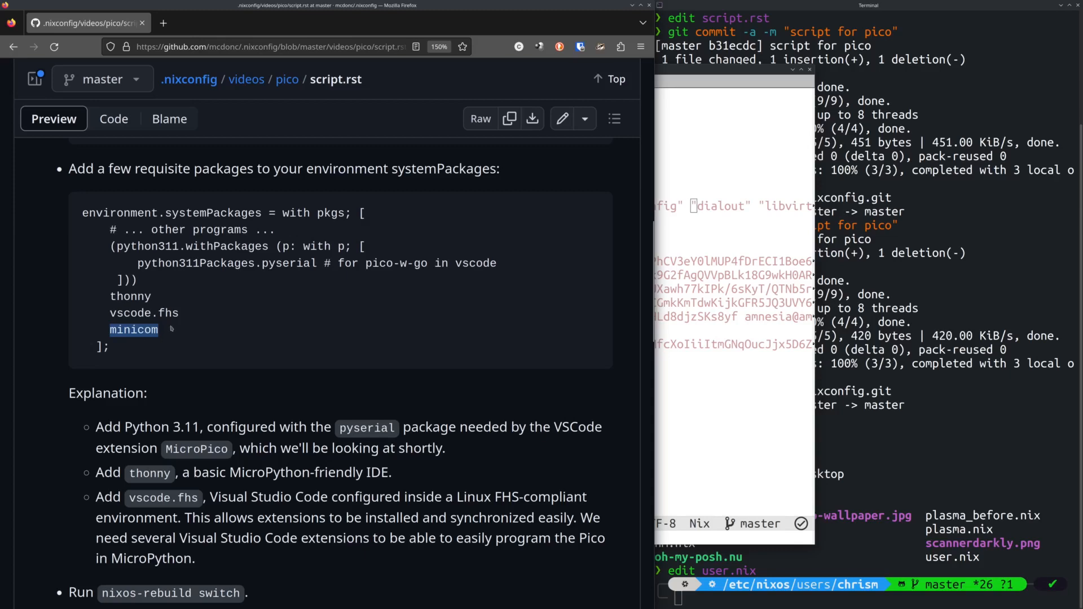
Step: Scroll past the explanation to the nixos-rebuild step and the Pico MicroPython download link
{"action": "scroll", "scroll_direction": "down", "scroll_amount": 3}
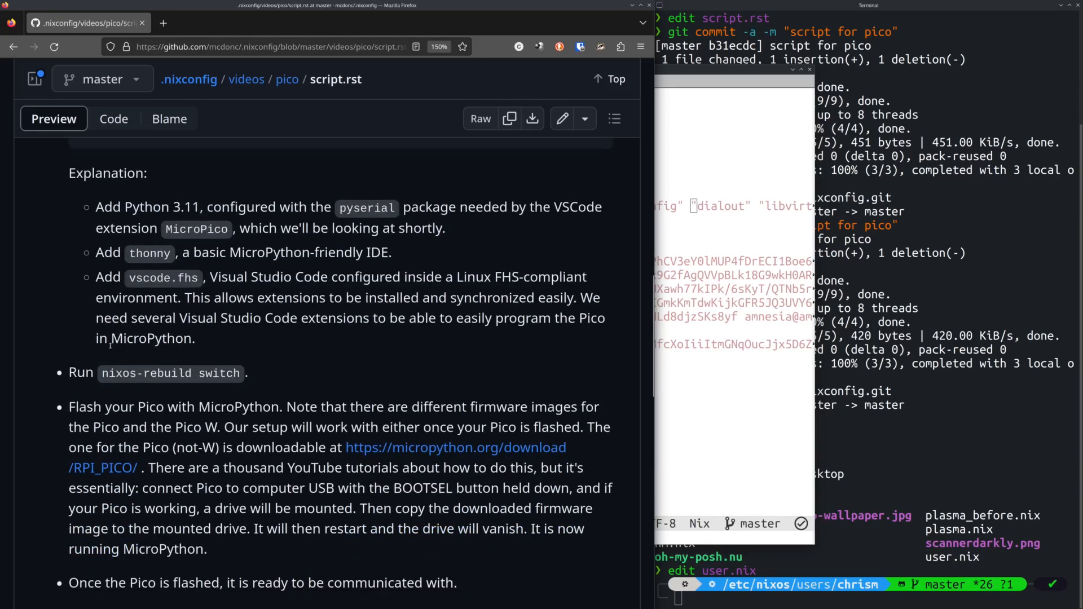
{"action": "scroll", "scroll_direction": "down", "scroll_amount": 3}
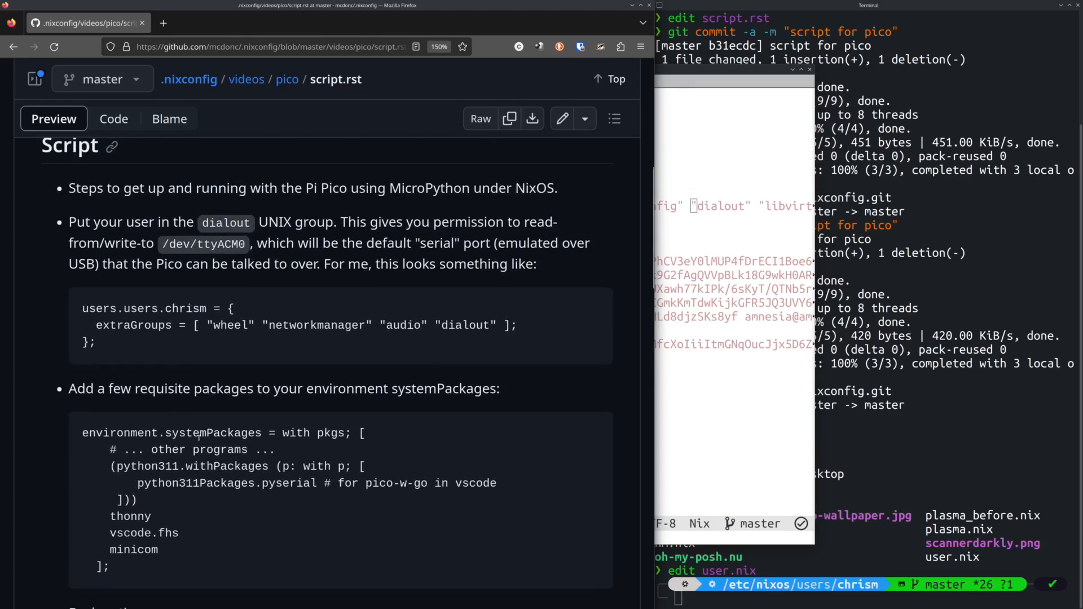
{"action": "scroll", "scroll_direction": "down", "scroll_amount": 3}
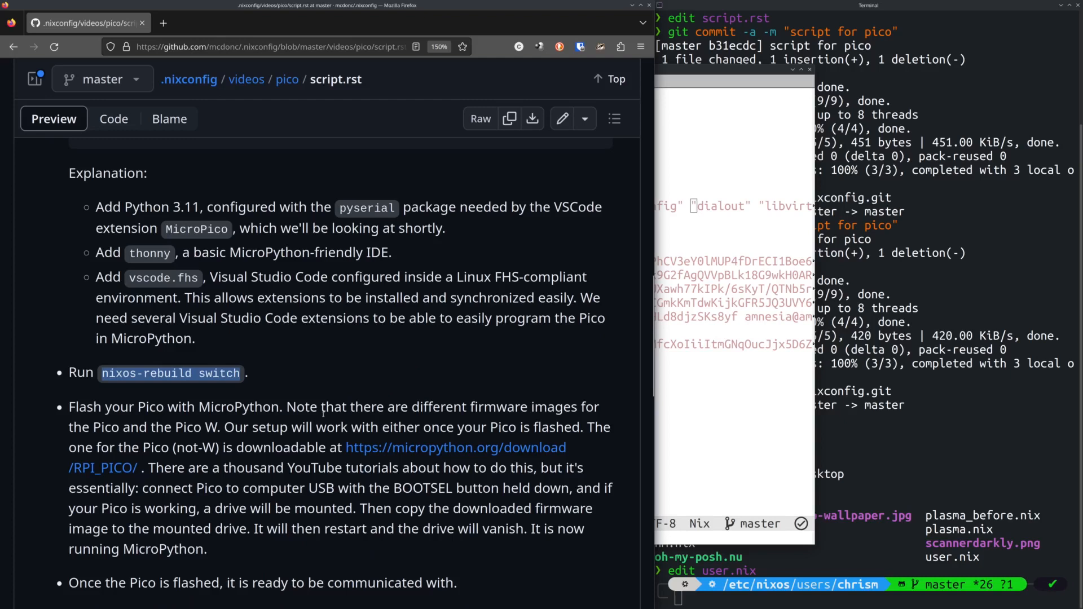
{"action": "mouse_move", "coordinate": [397, 385]}
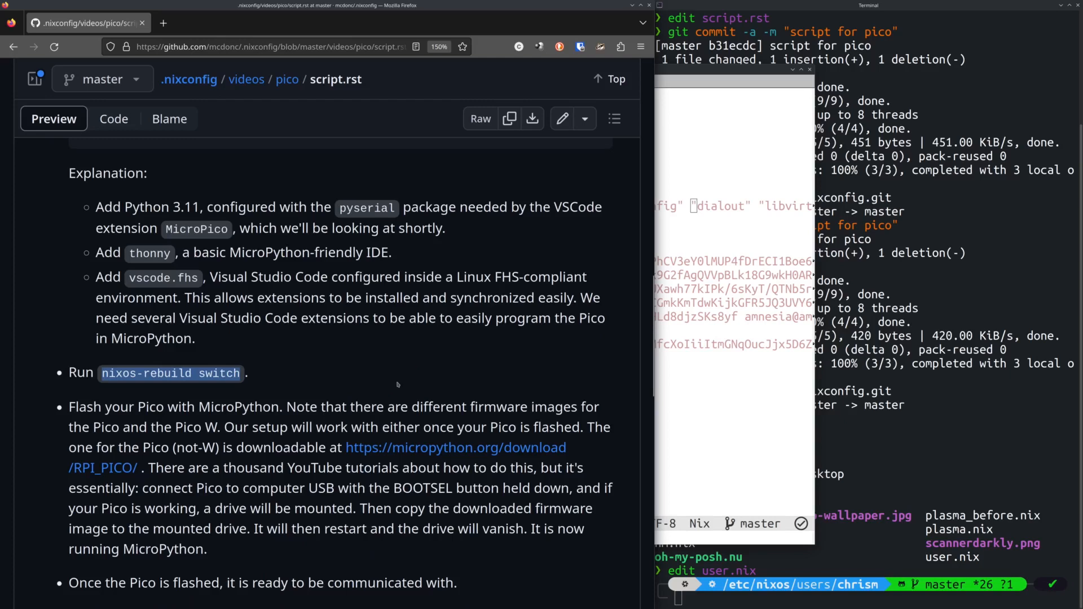
{"action": "mouse_move", "coordinate": [393, 390]}
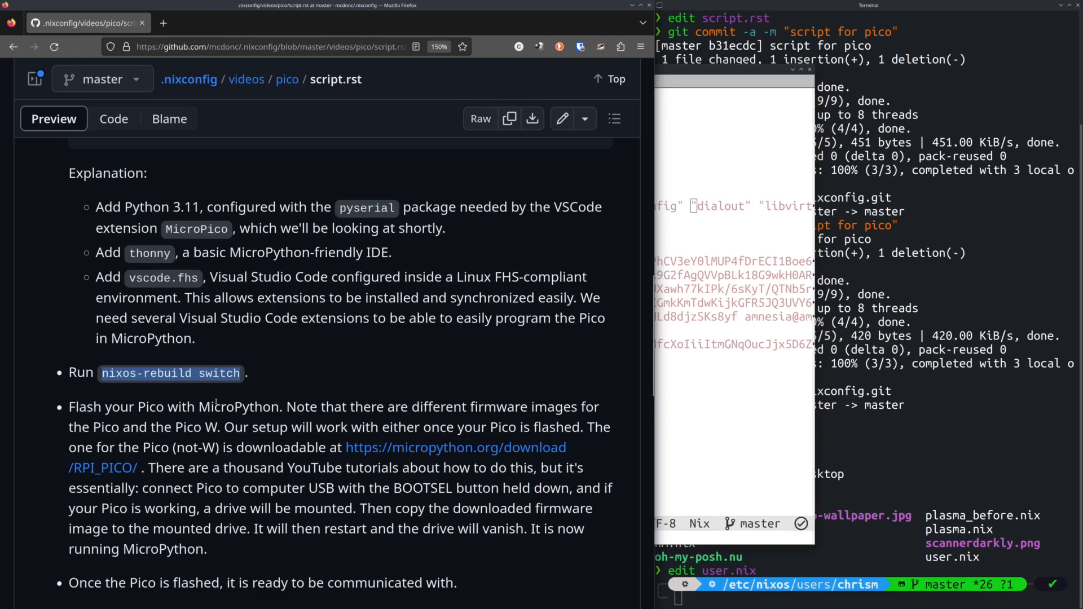
{"action": "mouse_move", "coordinate": [380, 447]}
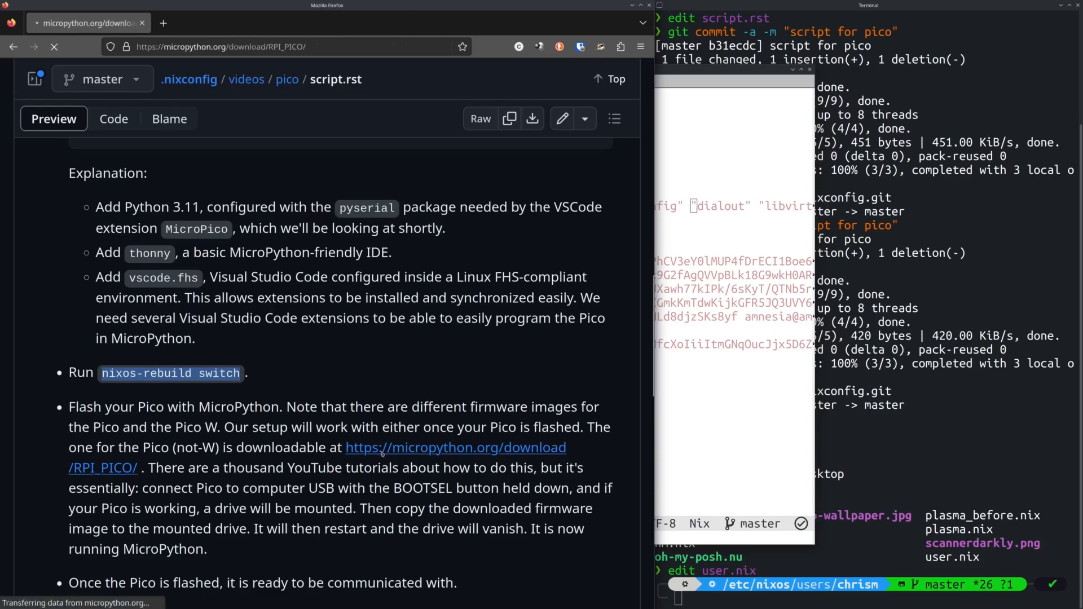
Step: Go to the Pico firmware page and scroll to the v1.20.0 .uf2 release link
{"action": "left_click", "coordinate": [454, 448]}
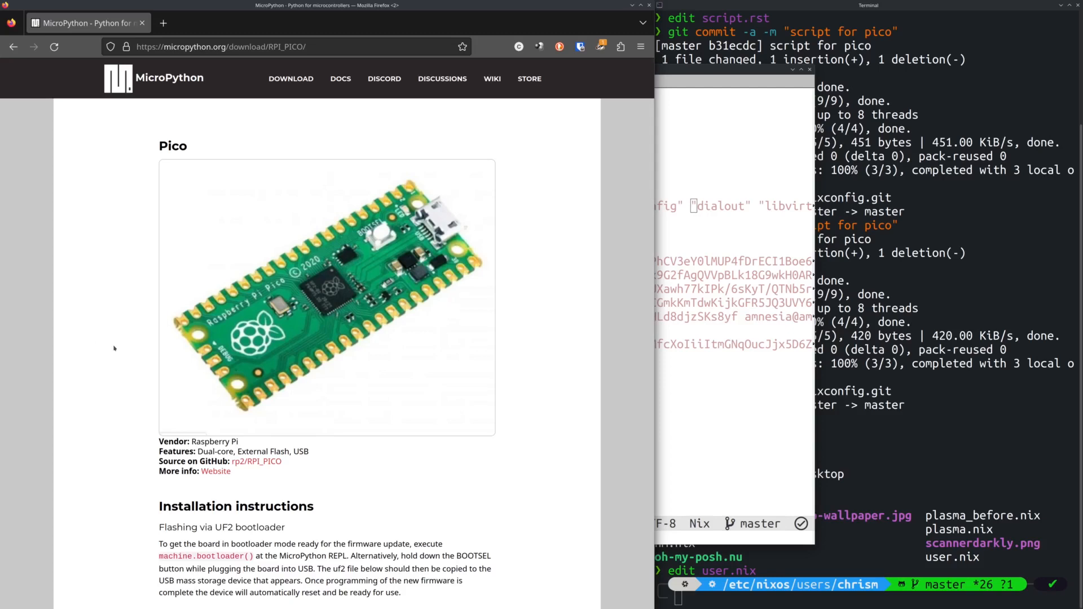
{"action": "scroll", "scroll_direction": "down", "scroll_amount": 3}
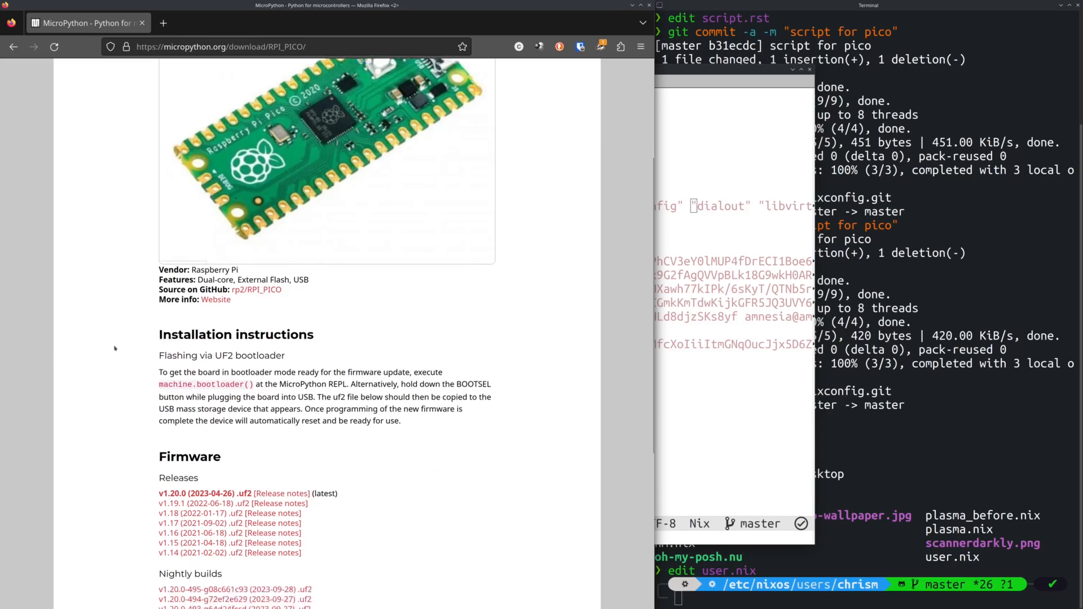
{"action": "scroll", "scroll_direction": "down", "scroll_amount": 3}
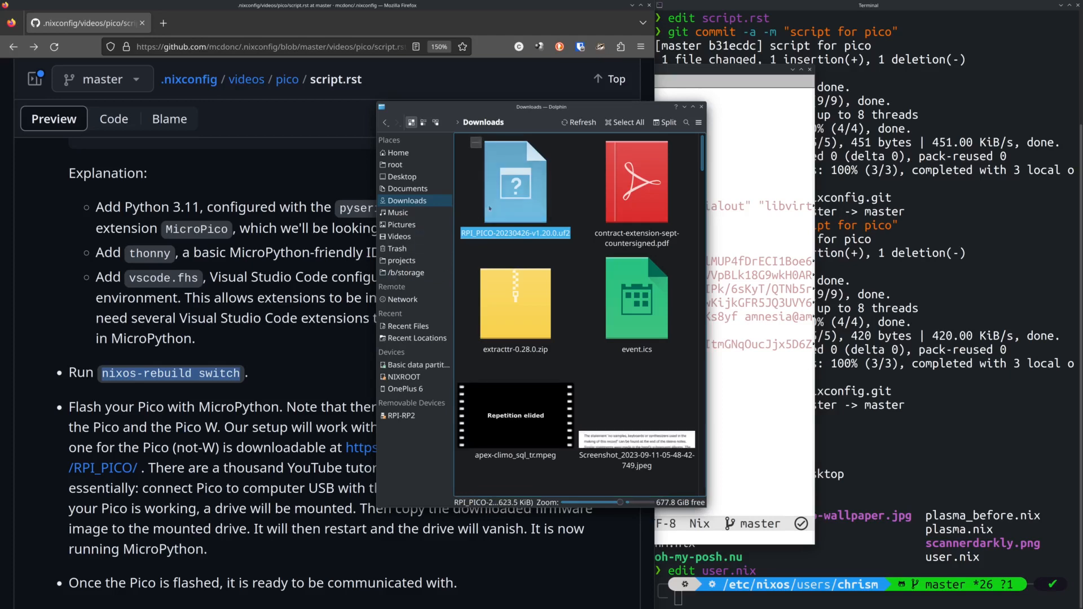
Step: Copy RPI_PICO-20230426-v1.20.0.uf2 and paste it onto the RPI-RP2 removable drive to flash the Pico
{"action": "right_click", "coordinate": [514, 179]}
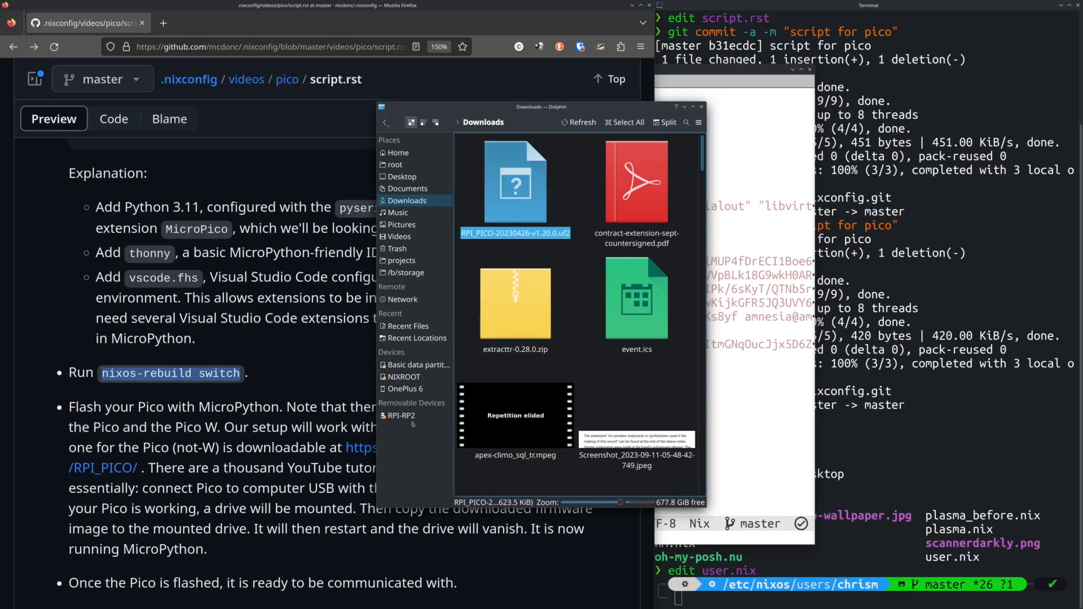
{"action": "left_click", "coordinate": [401, 415]}
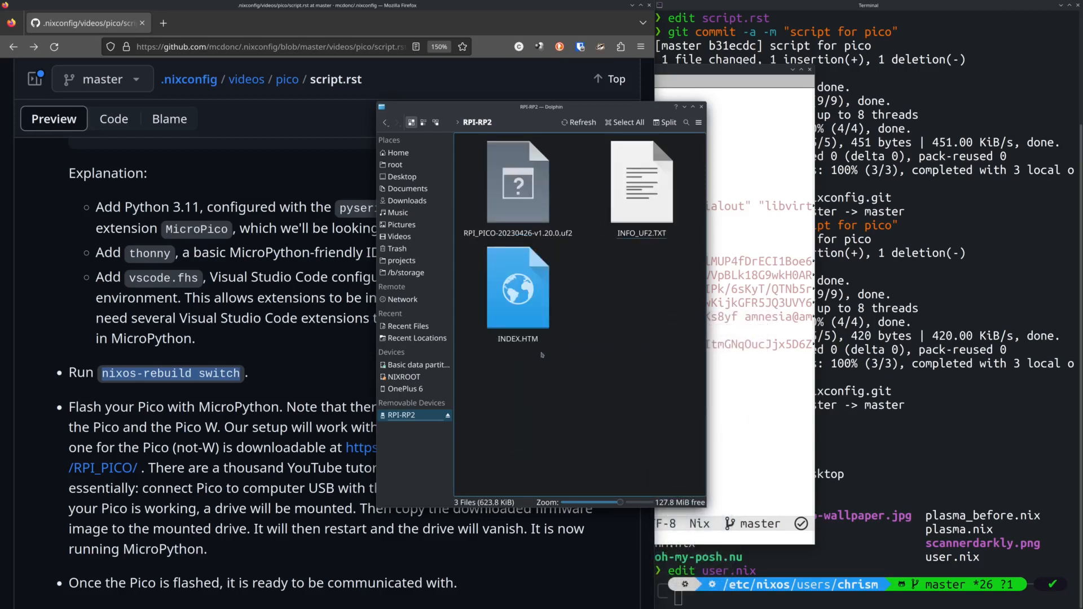
{"action": "left_click", "coordinate": [517, 286]}
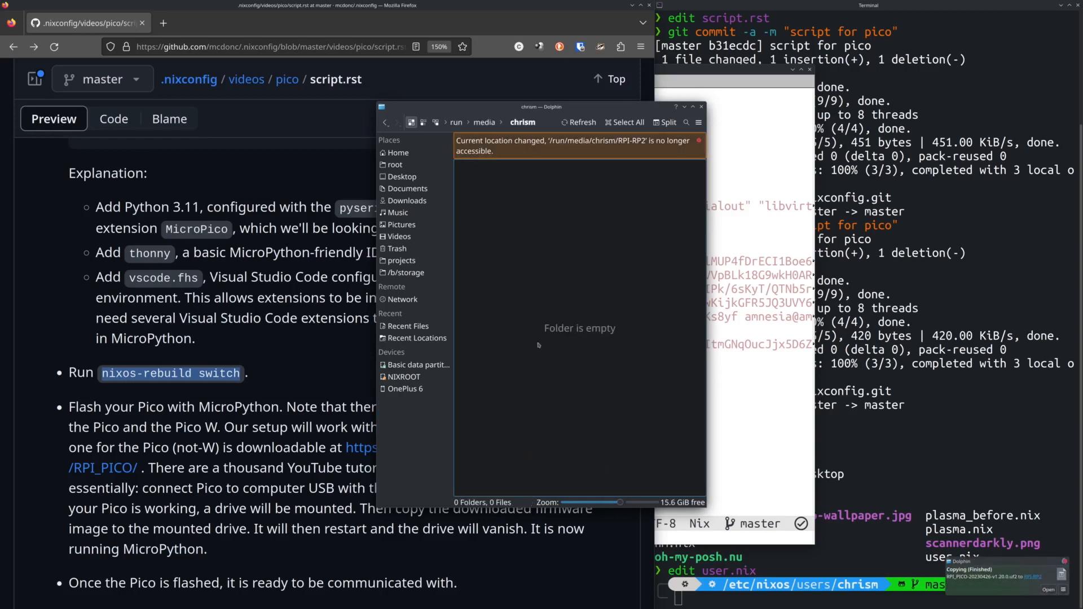
{"action": "mouse_move", "coordinate": [530, 355]}
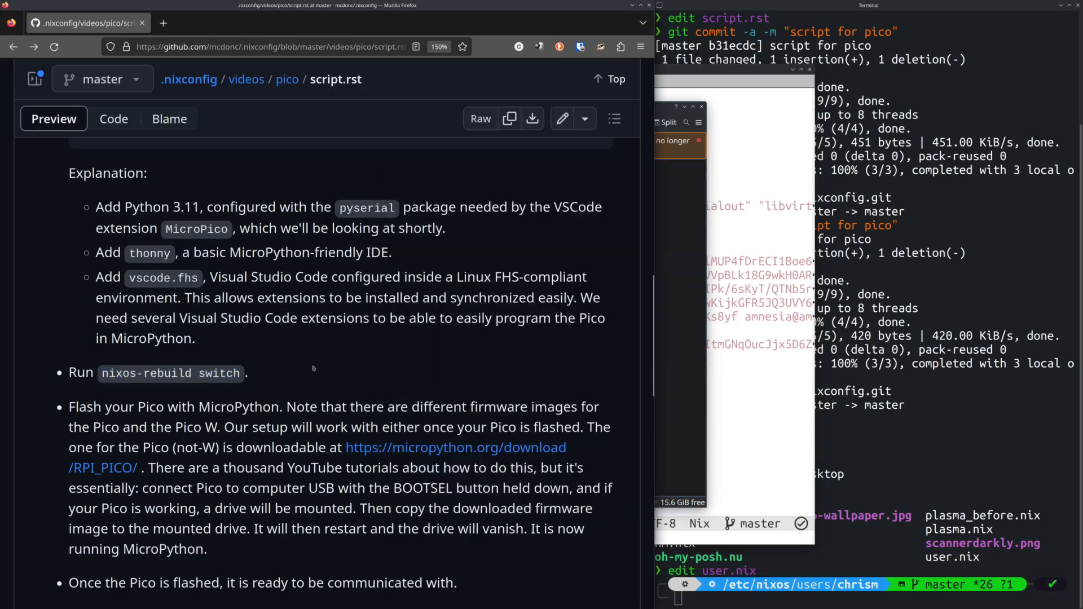
{"action": "scroll", "scroll_direction": "down", "scroll_amount": 3}
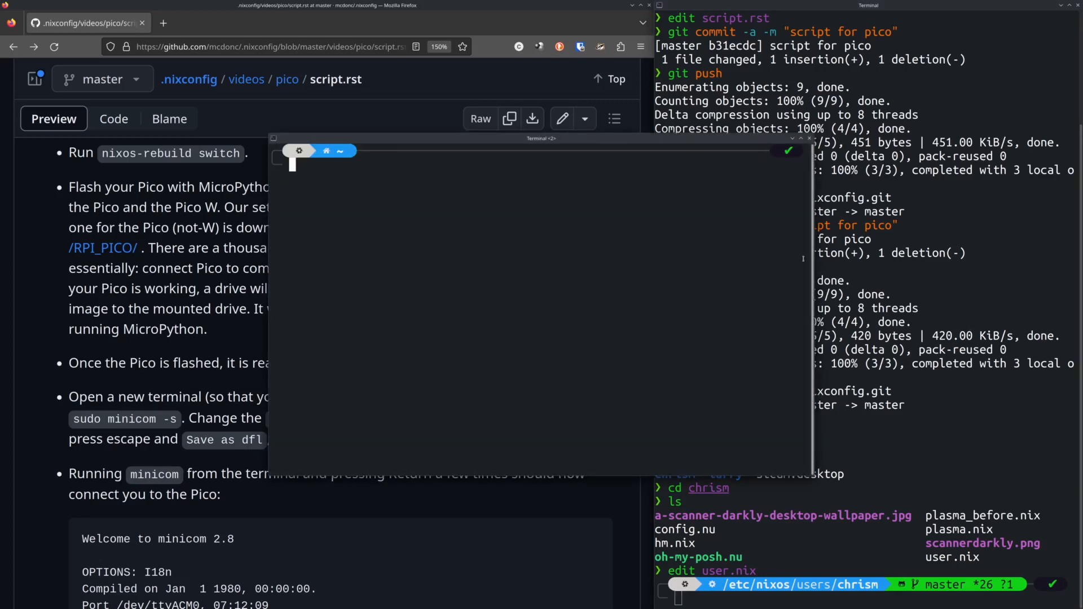
Step: Position the new terminal and run a sudo command, entering the password
{"action": "left_click_drag", "start_coordinate": [541, 137], "coordinate": [578, 150]}
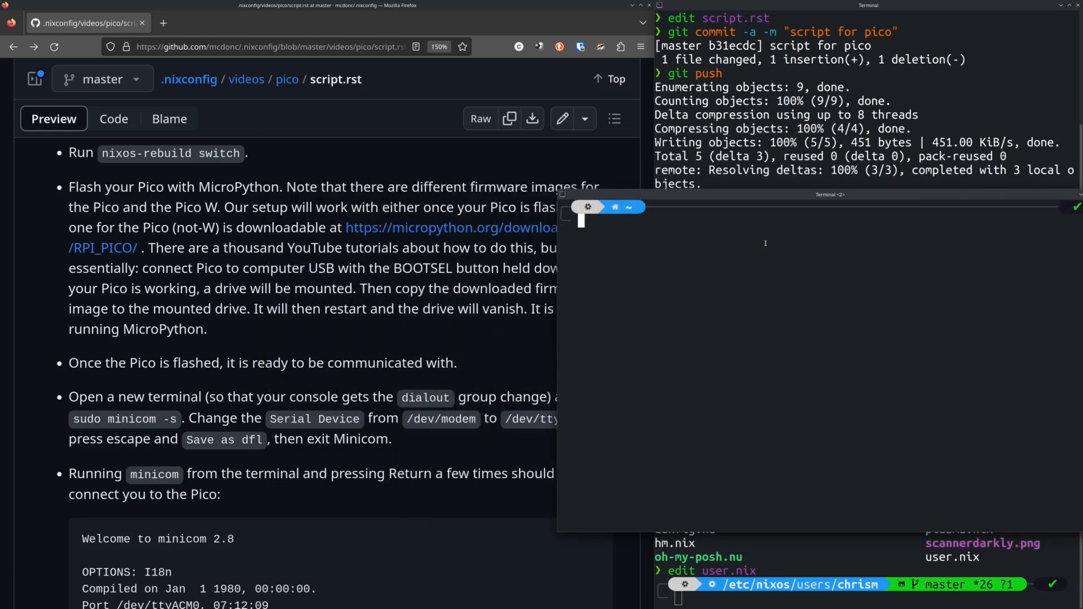
{"action": "type", "text": "sudo virsh net-start default"}
{"action": "type", "text": "sudo minicom -s"}
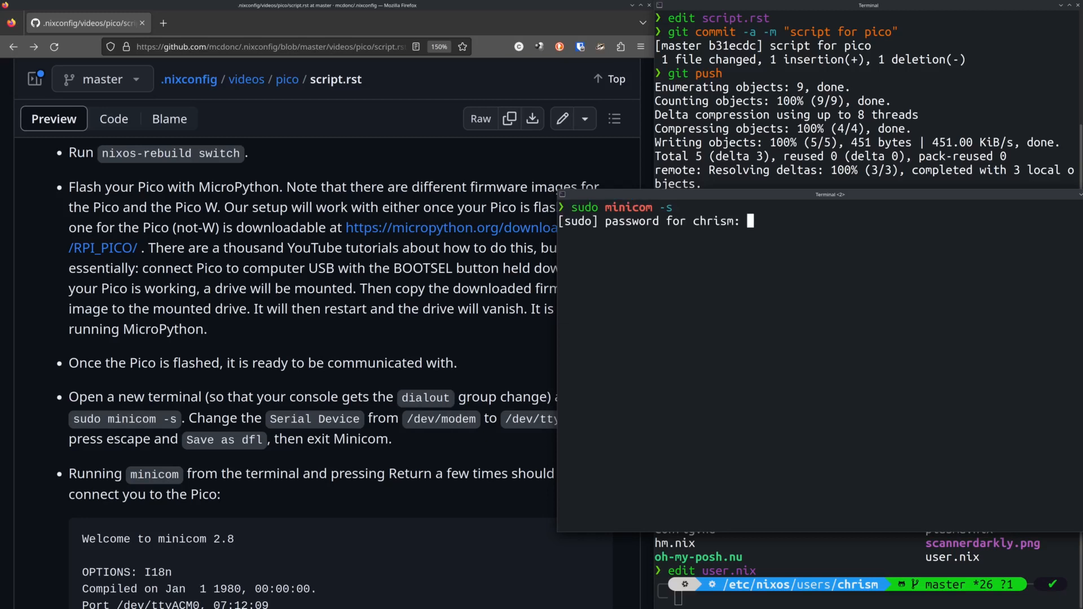
{"action": "key", "text": "Return"}
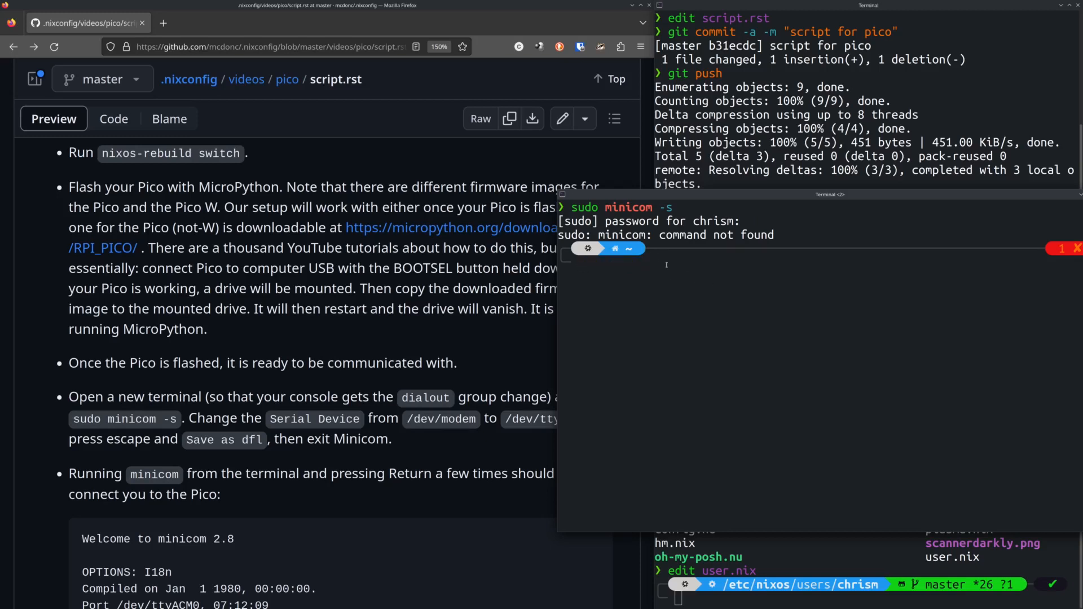
Step: Enter a nix-shell with minicom and launch sudo minicom -s setup
{"action": "type", "text": "nix-shell -p minicom"}
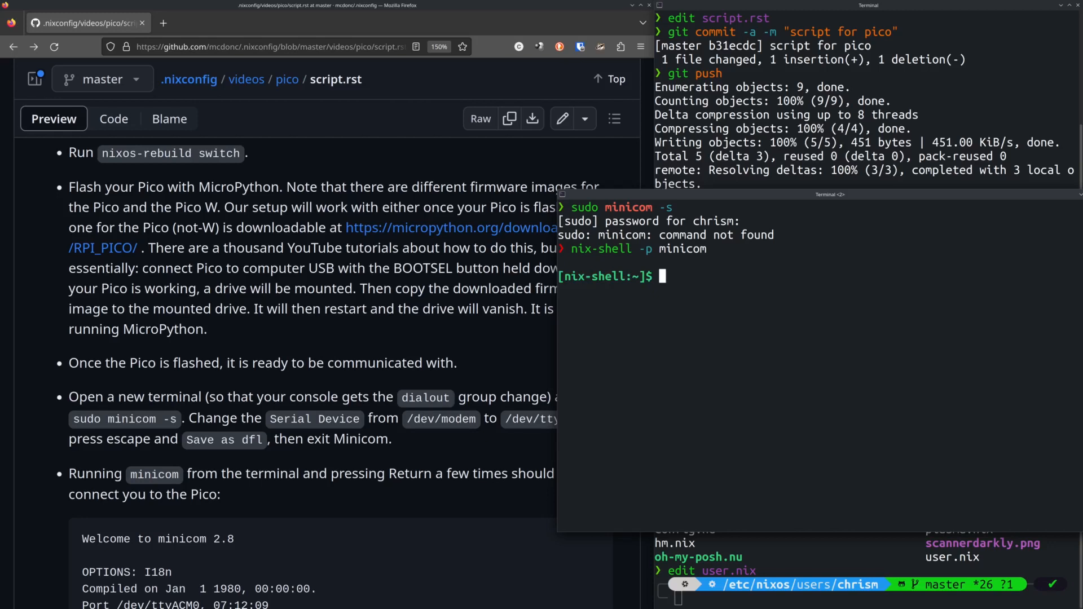
{"action": "type", "text": "sudo minic"}
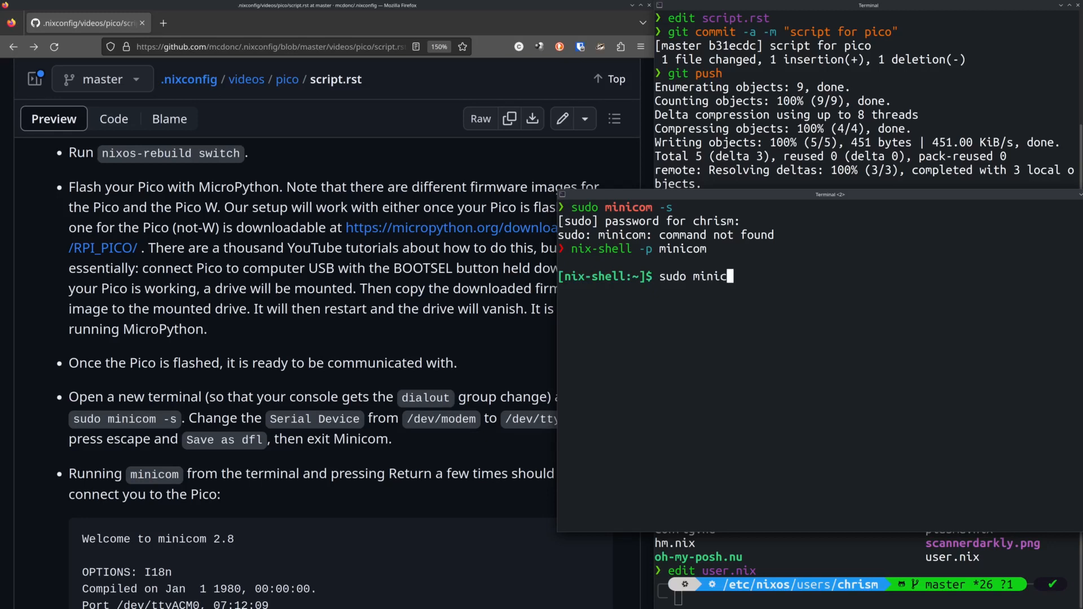
{"action": "key", "text": "Return"}
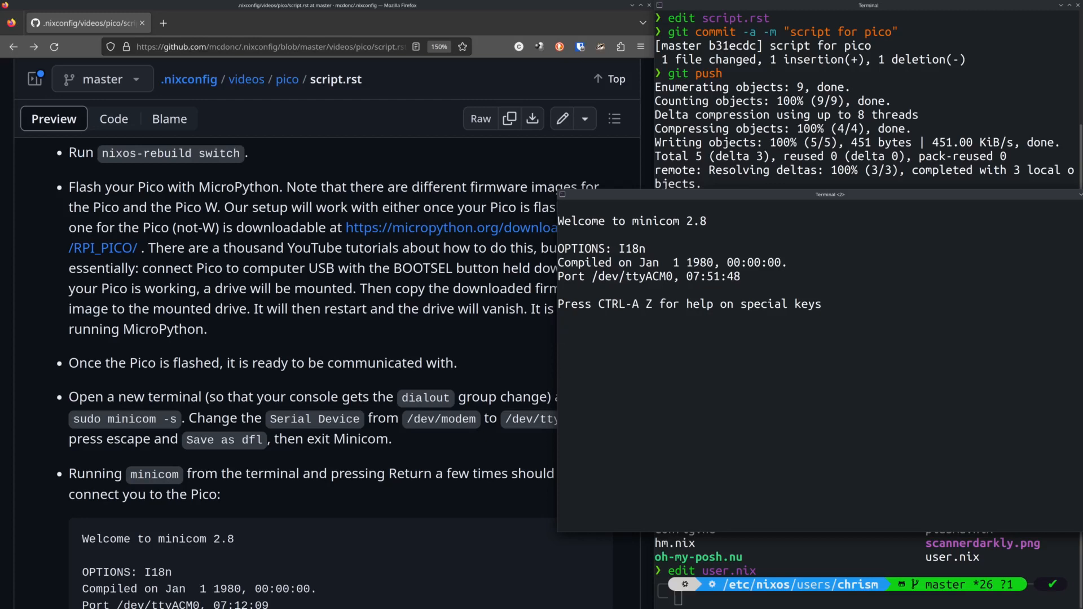
Step: Step through minicom's serial configuration menu and exit back to the nix-shell prompt
{"action": "key", "text": "Return"}
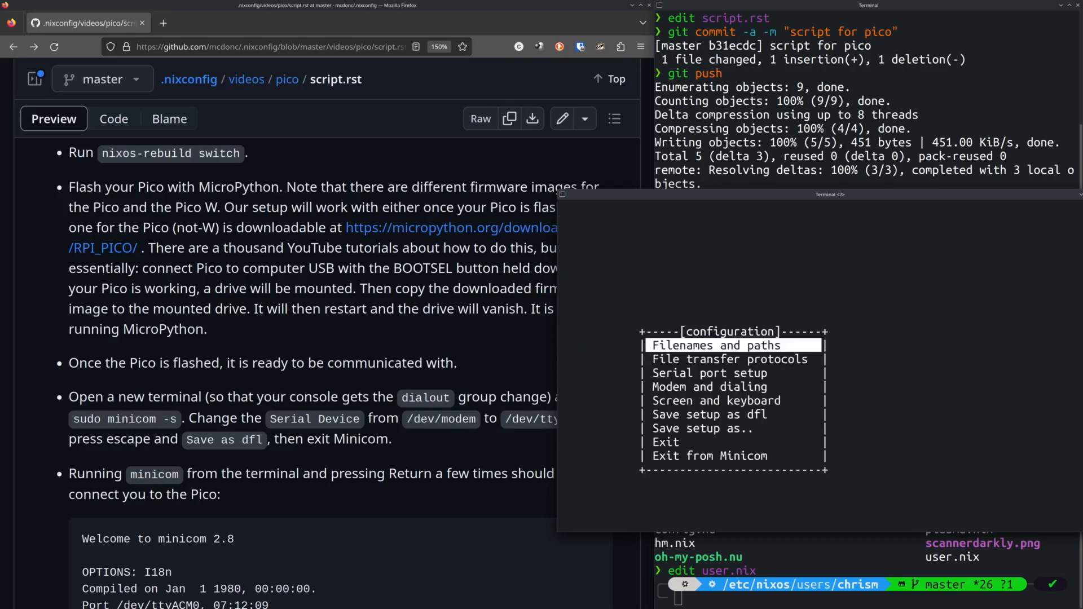
{"action": "key", "text": "Down"}
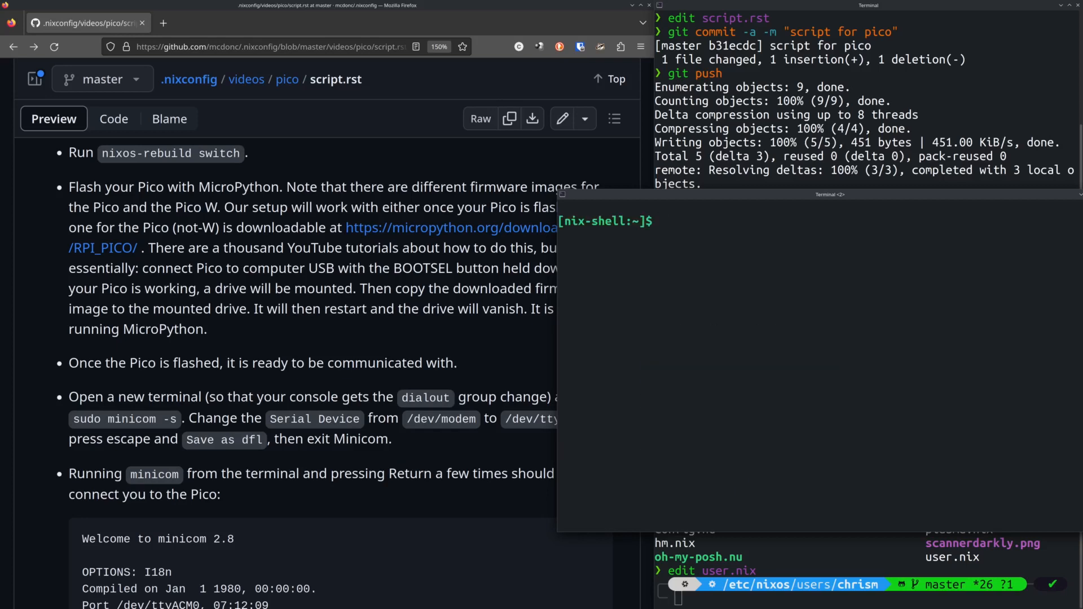
Step: Run minicom to reach the Pico's MicroPython >>> prompt, then quit with Ctrl-A Z Q
{"action": "type", "text": "minicom"}
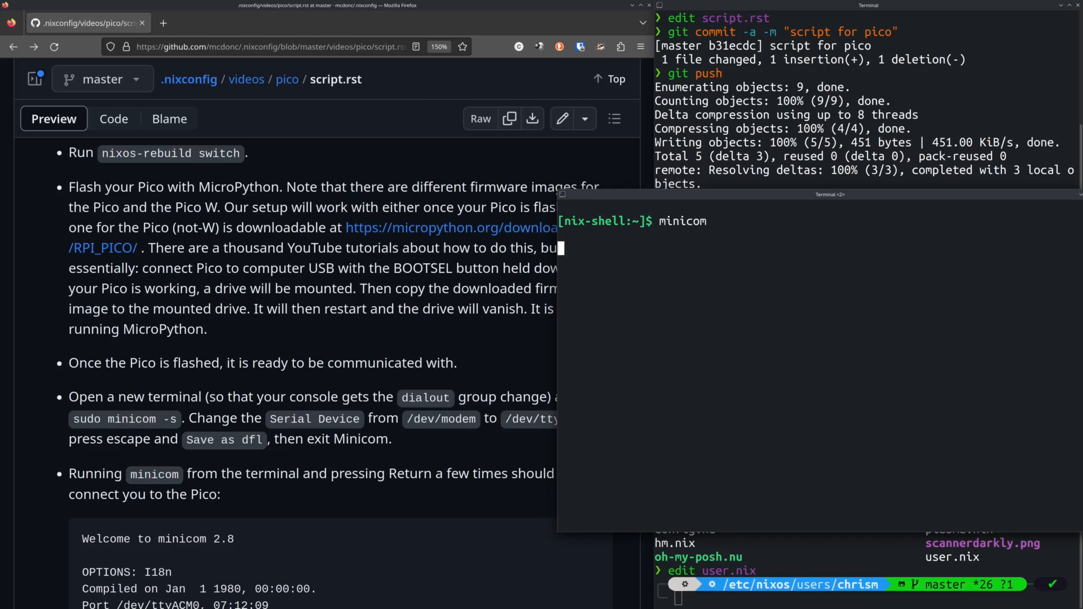
{"action": "key", "text": "Return"}
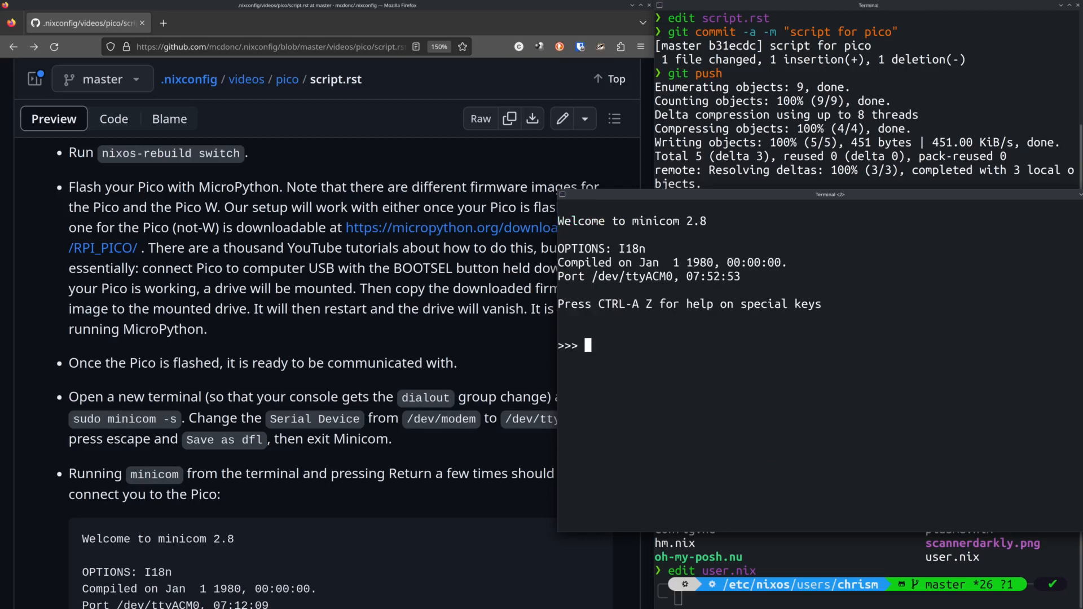
{"action": "key", "text": "Return"}
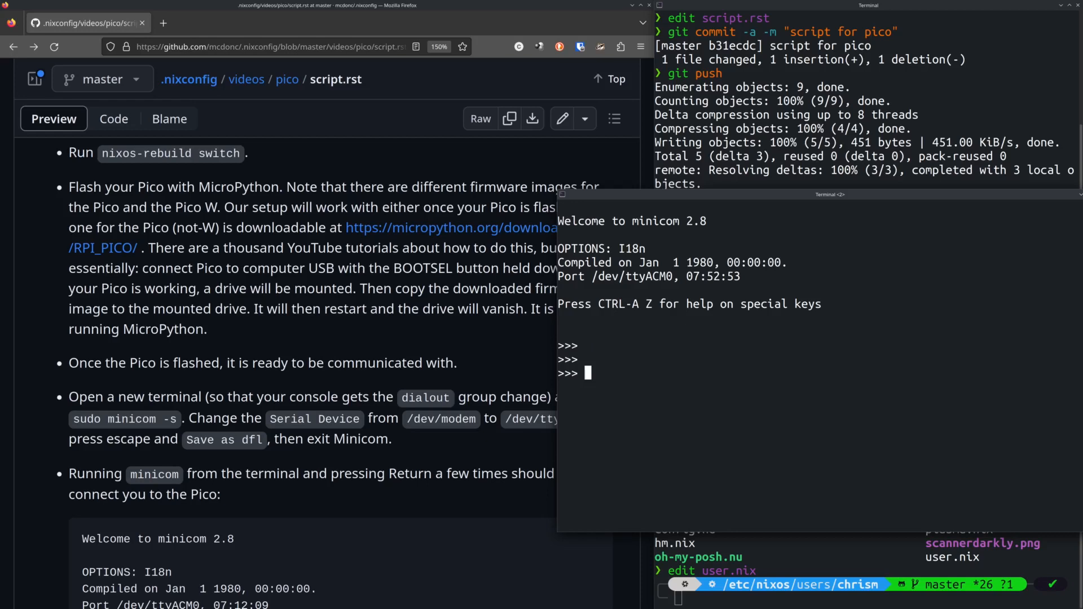
{"action": "key", "text": "ctrl+a z"}
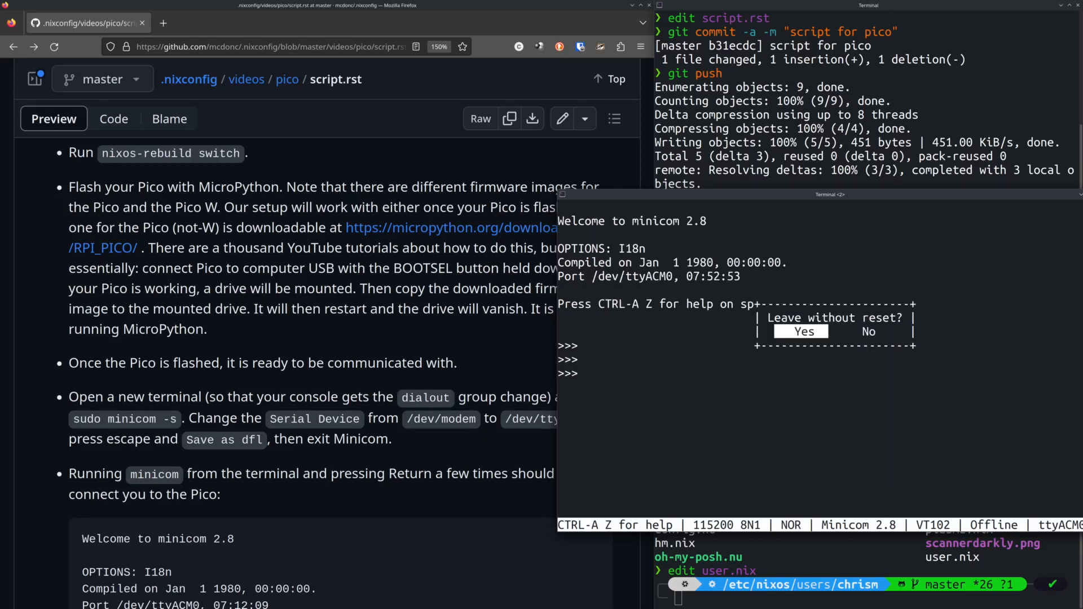
{"action": "key", "text": "Return"}
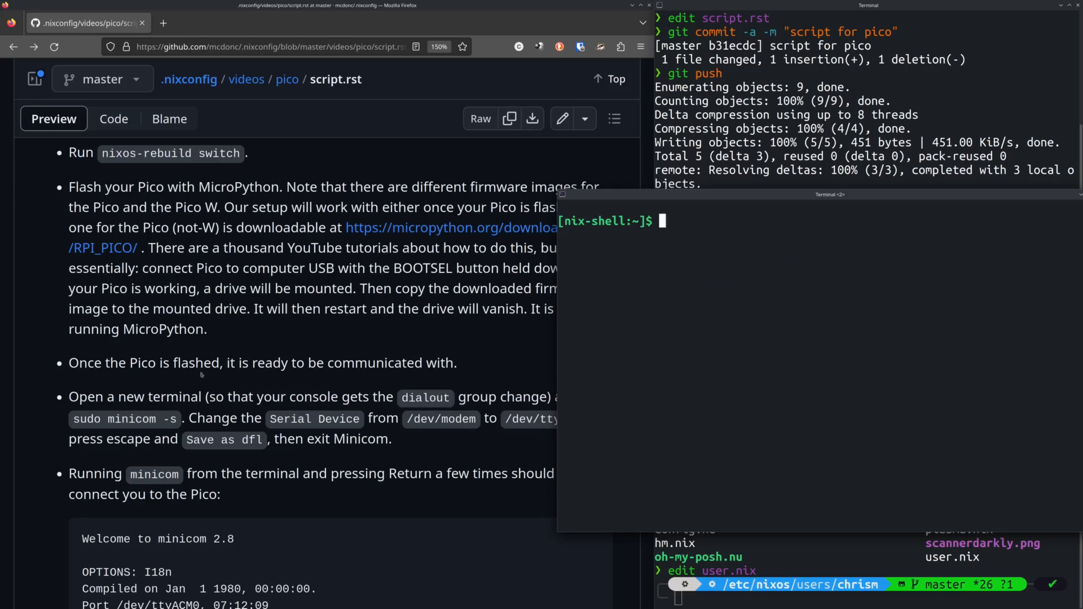
{"action": "scroll", "scroll_direction": "down", "scroll_amount": 3}
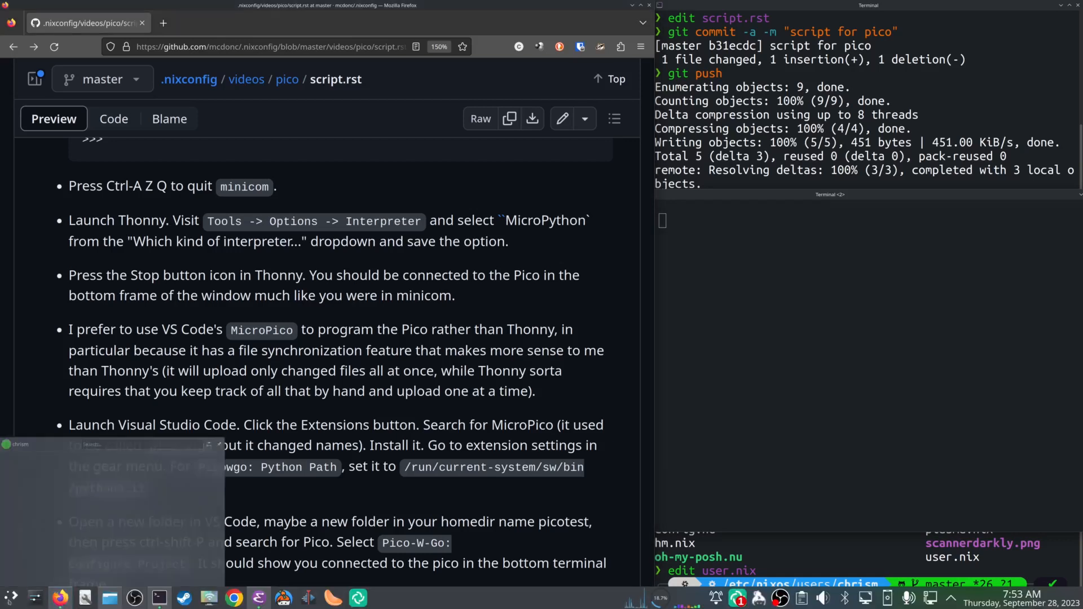
Step: Launch Thonny from the application search for 'thonny'
{"action": "left_click", "coordinate": [7, 596]}
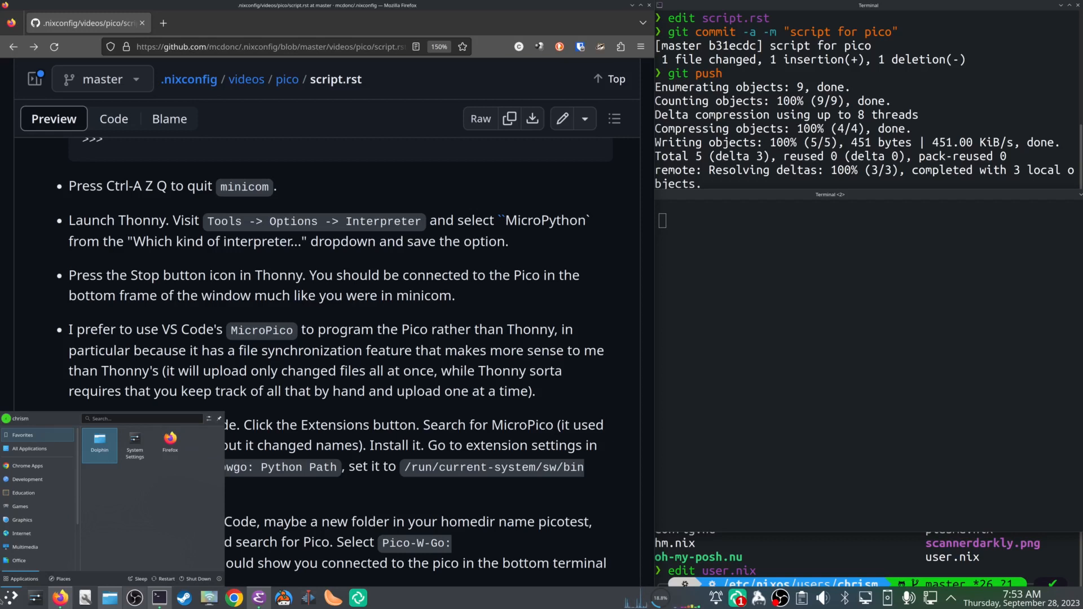
{"action": "type", "text": "thon"}
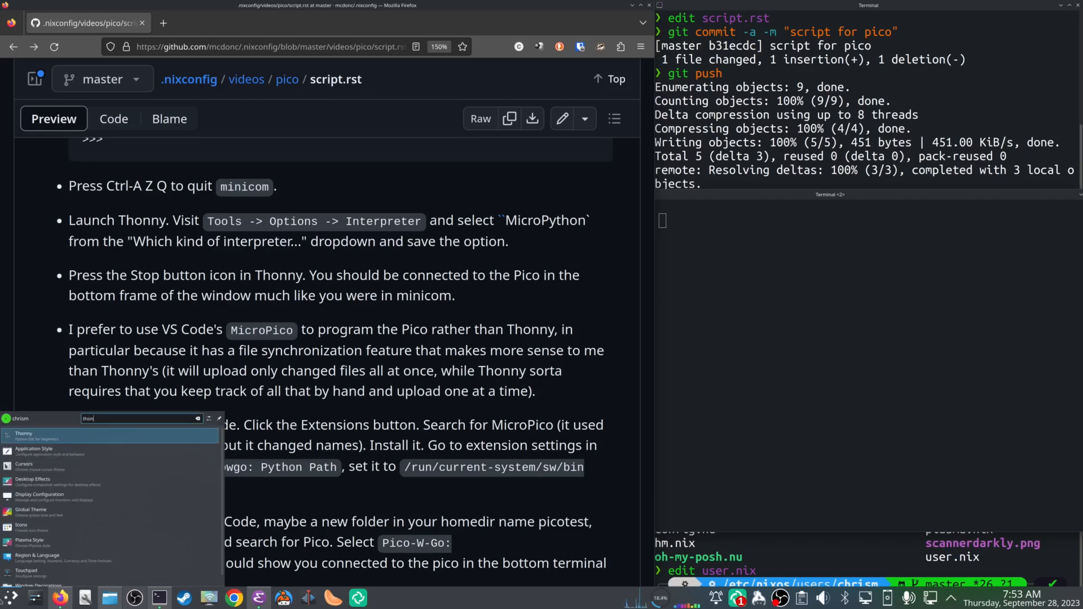
{"action": "type", "text": "n"}
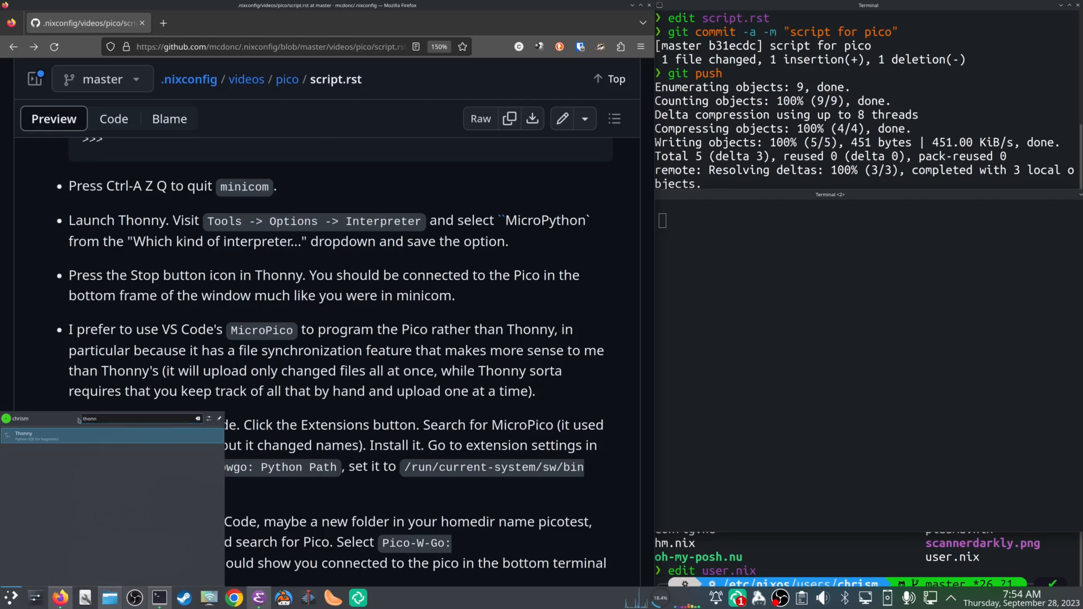
{"action": "left_click", "coordinate": [24, 436]}
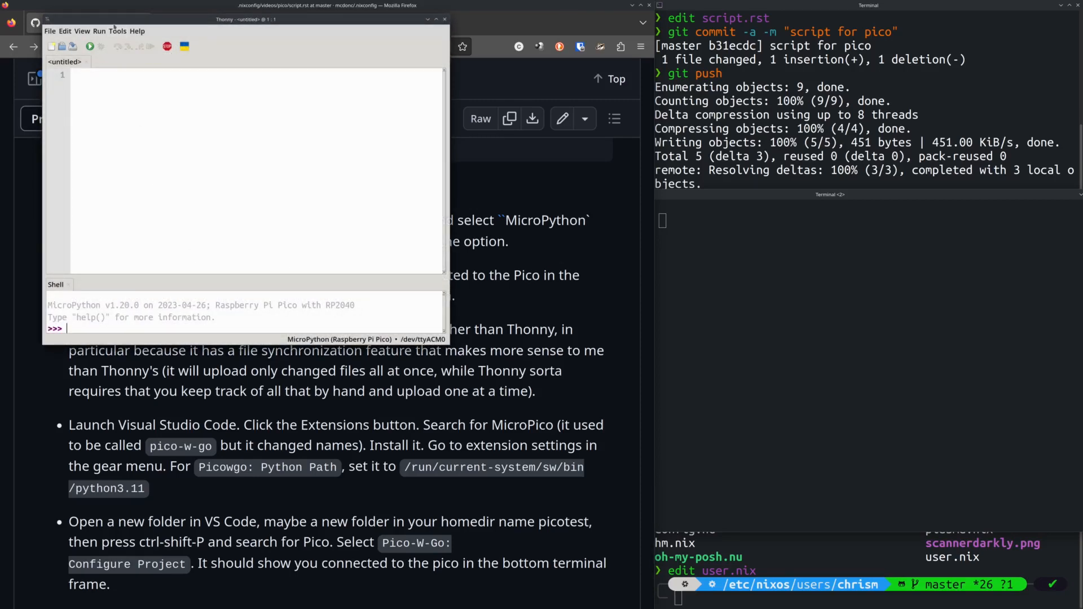
Step: Look through Thonny's Tools > Options dialog and dismiss it unchanged
{"action": "left_click", "coordinate": [117, 31]}
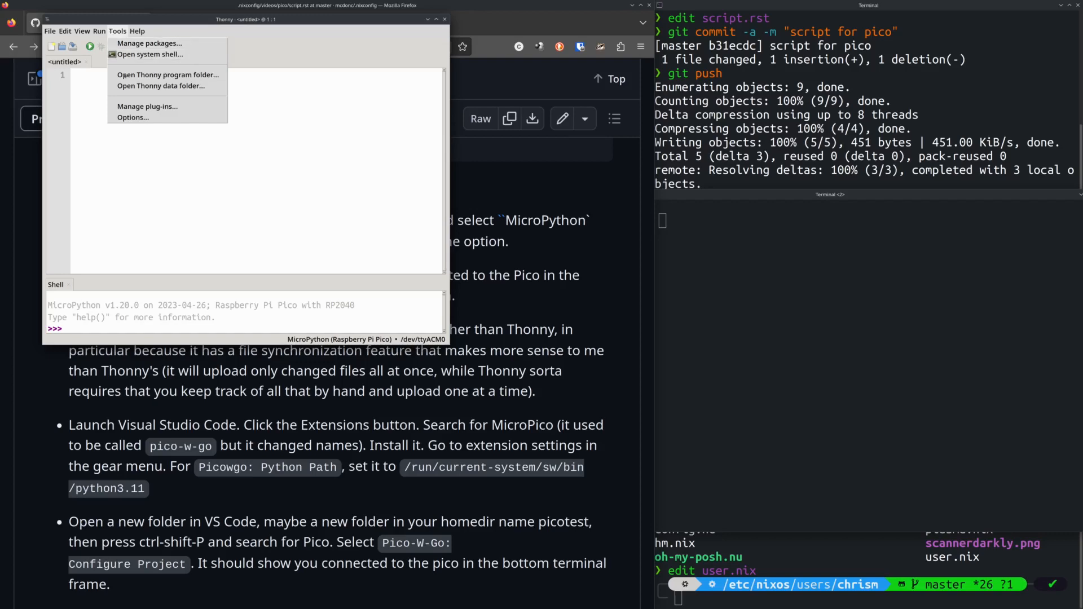
{"action": "left_click", "coordinate": [131, 116]}
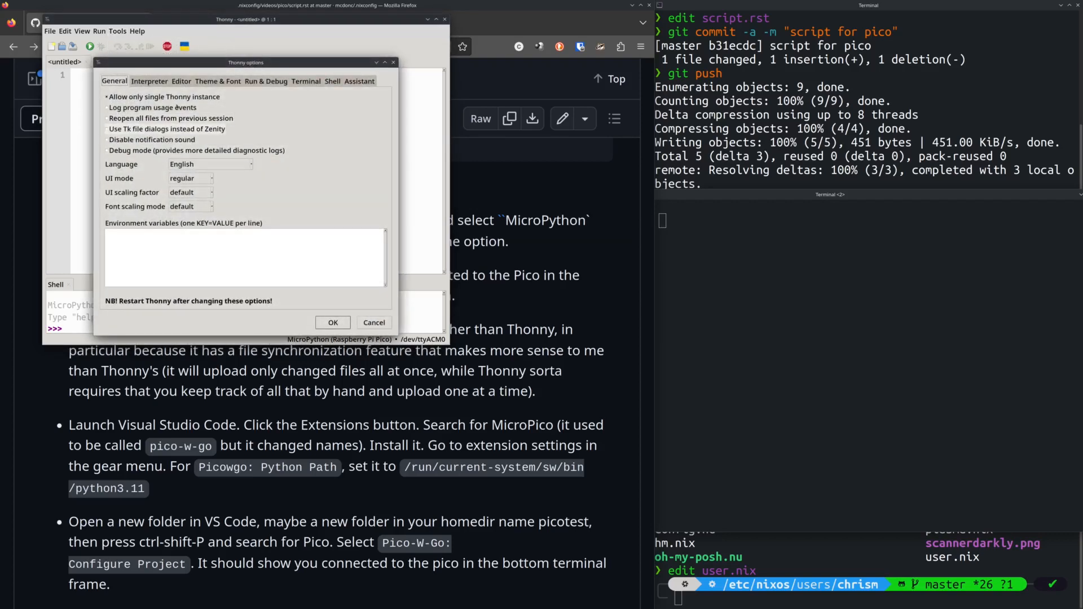
{"action": "left_click", "coordinate": [149, 81]}
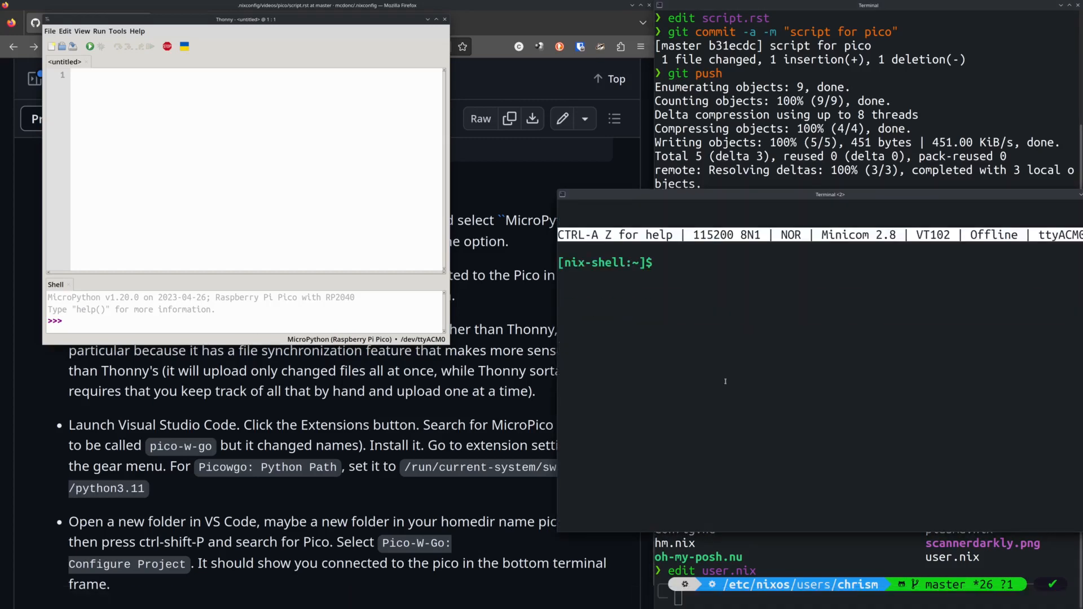
Step: Run minicom in the nix-shell to reach the Pico's >>> prompt
{"action": "type", "text": "minicom"}
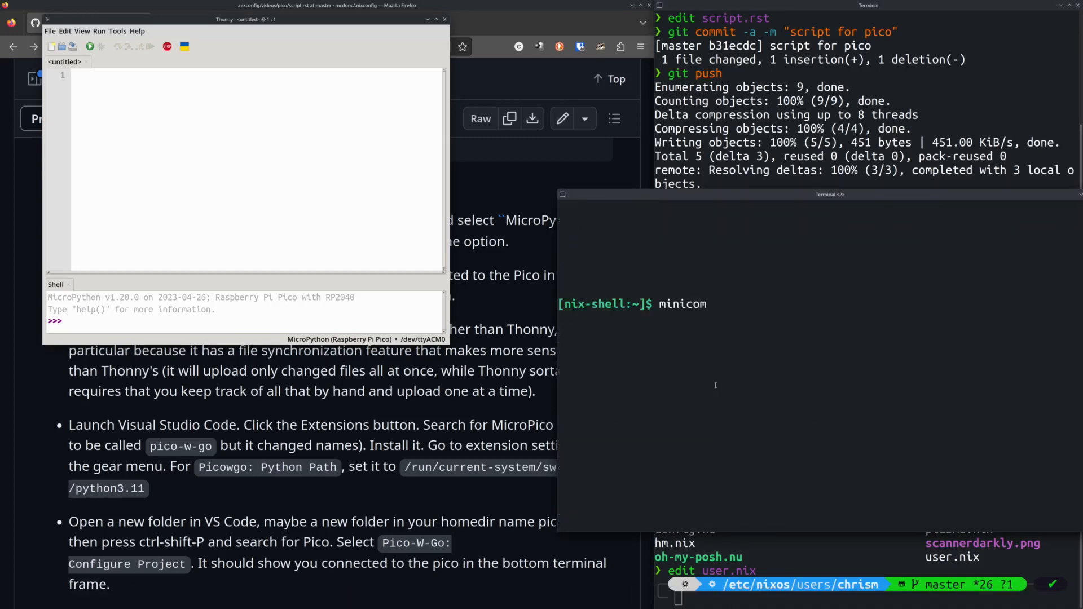
{"action": "key", "text": "Return"}
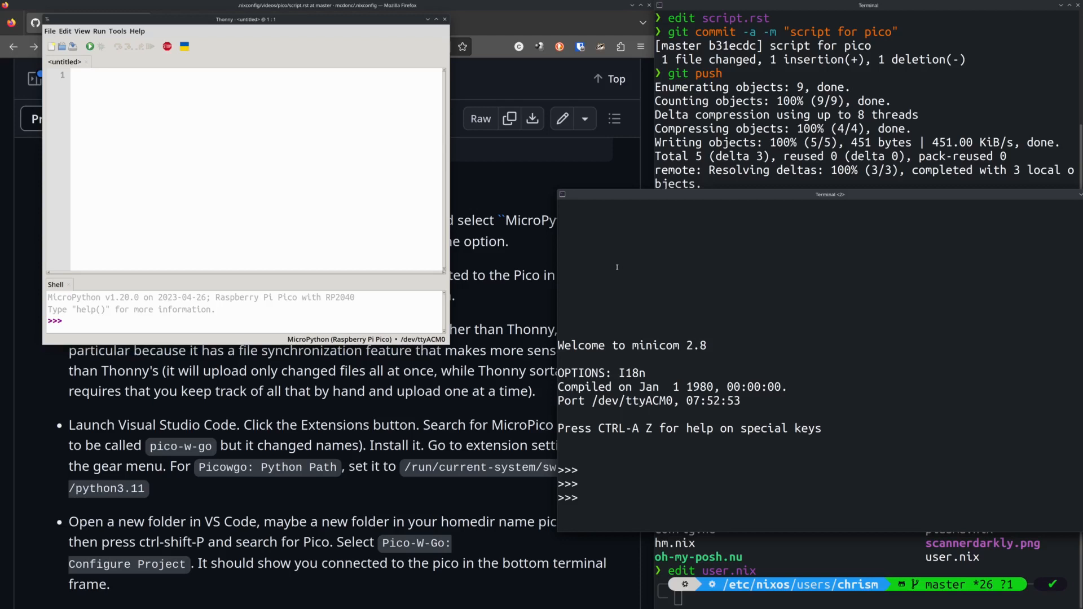
{"action": "mouse_move", "coordinate": [615, 269]}
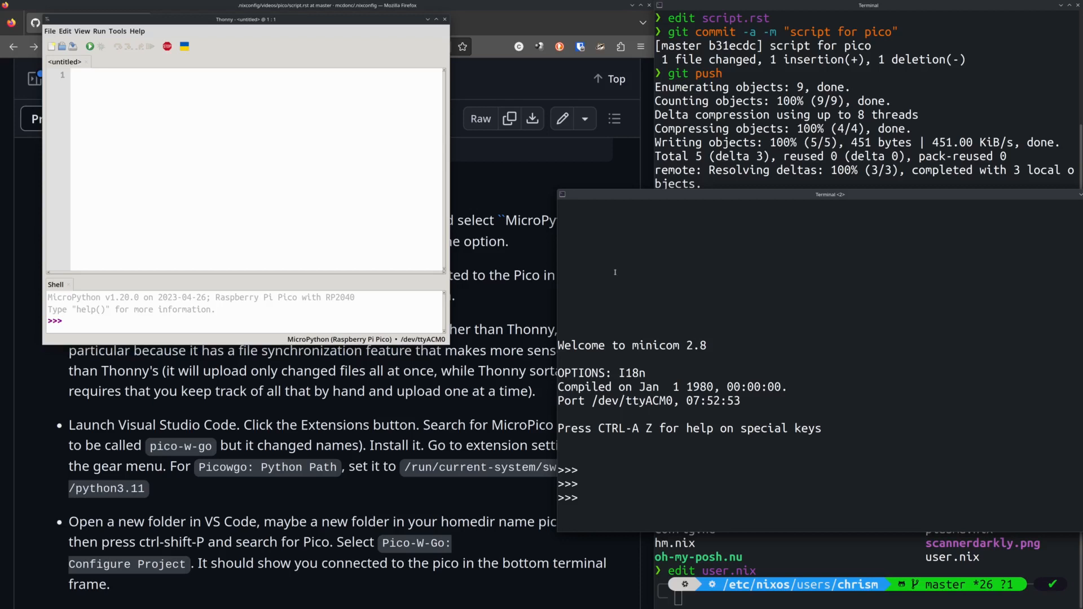
{"action": "mouse_move", "coordinate": [348, 238]}
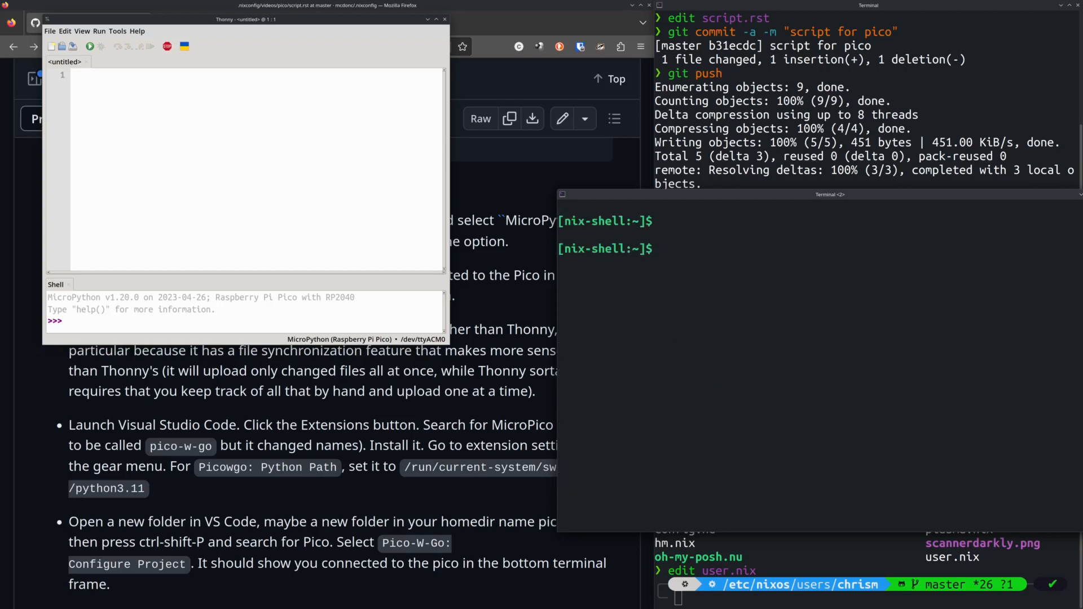
{"action": "type", "text": "minicom"}
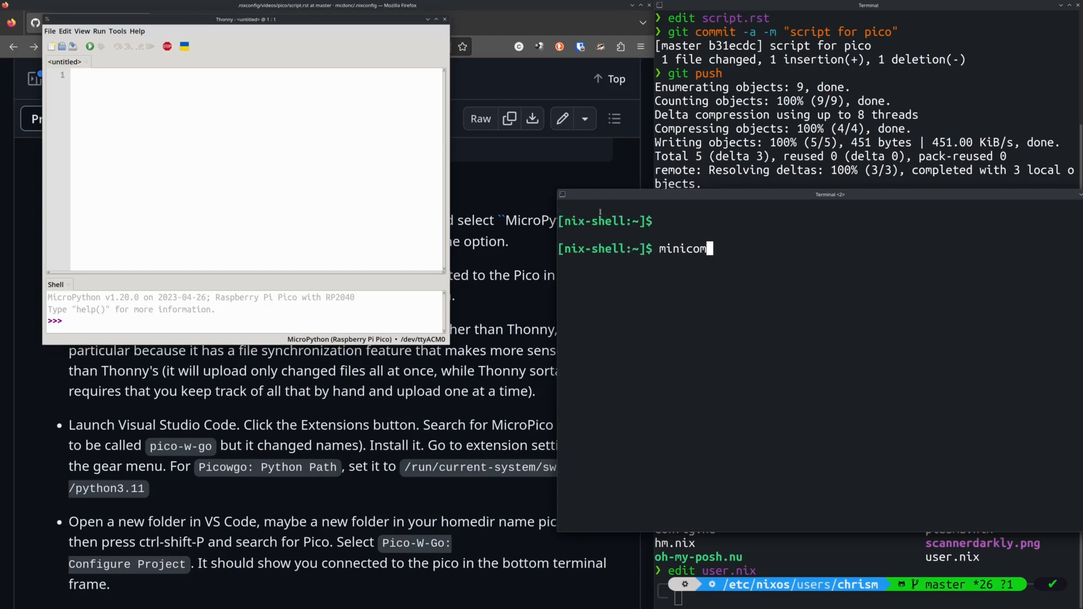
{"action": "left_click", "coordinate": [48, 30]}
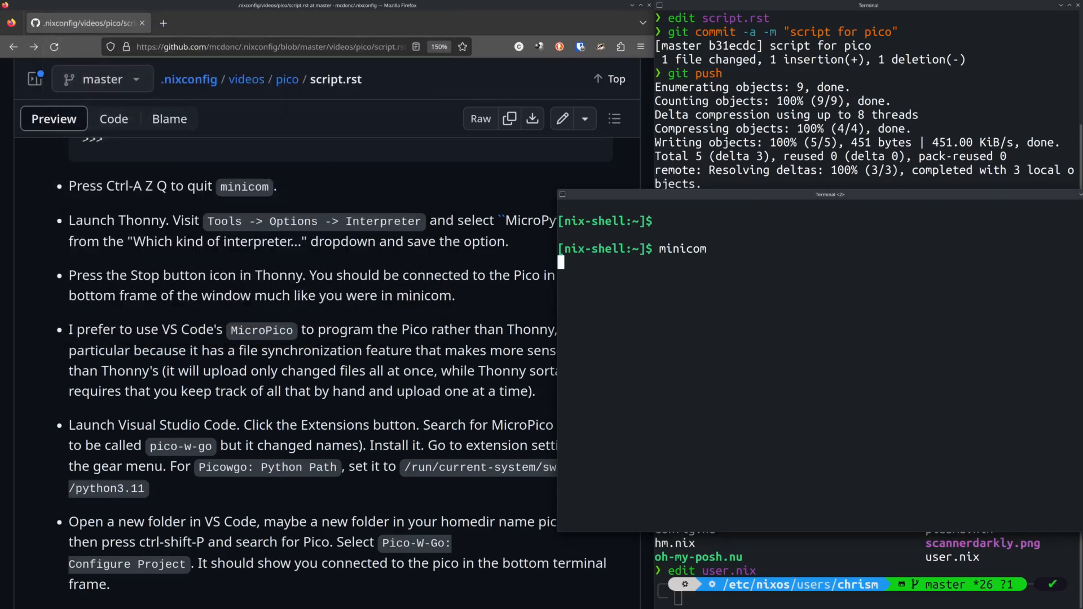
Step: Clear the shell and have minicom ready at the prompt again
{"action": "key", "text": "Return"}
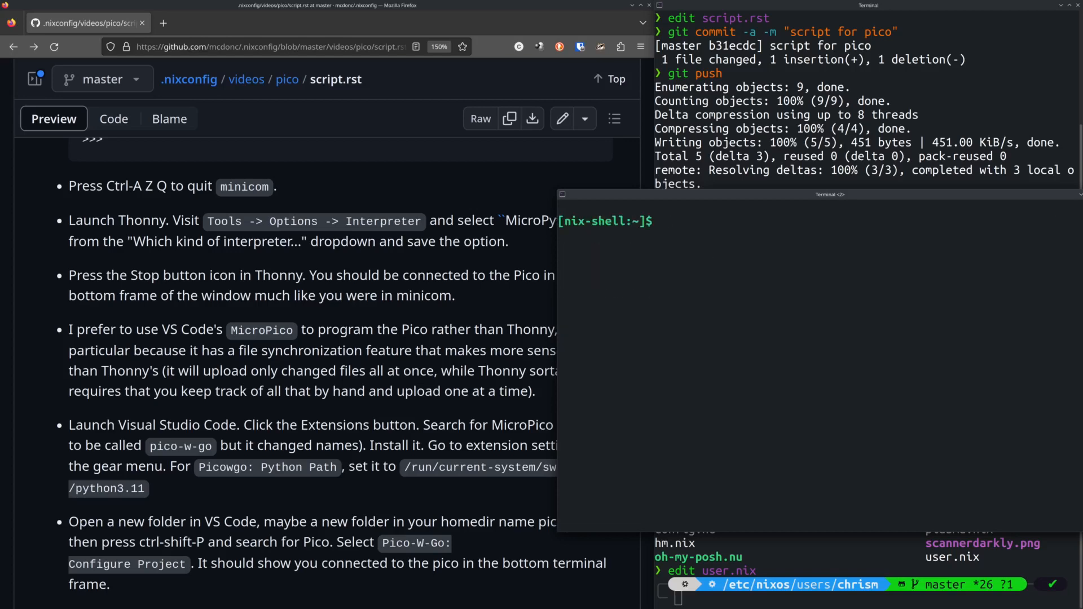
{"action": "type", "text": "minicom"}
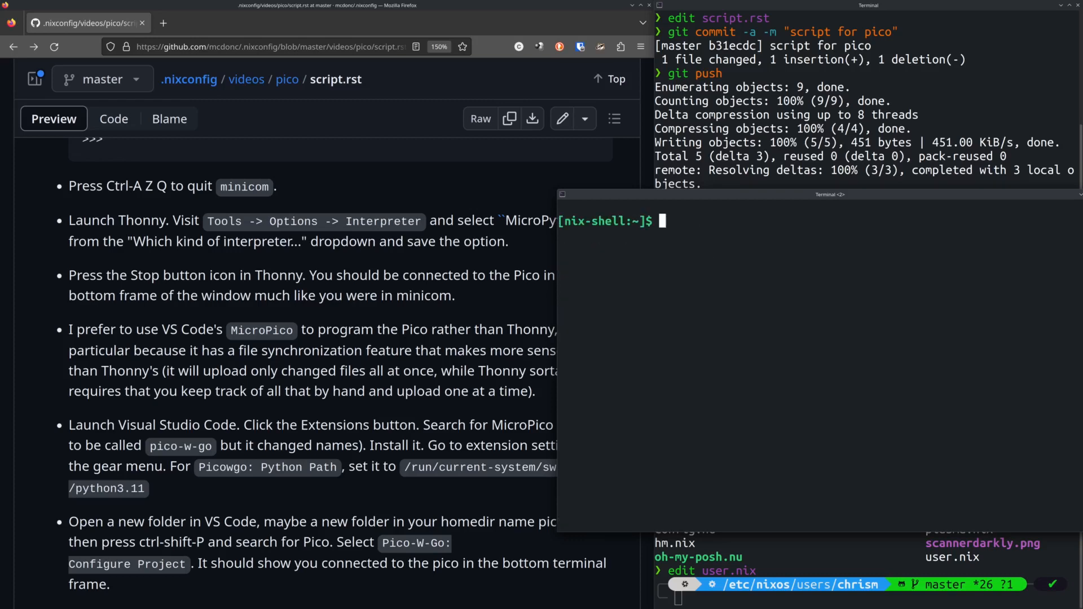
{"action": "type", "text": "minicom"}
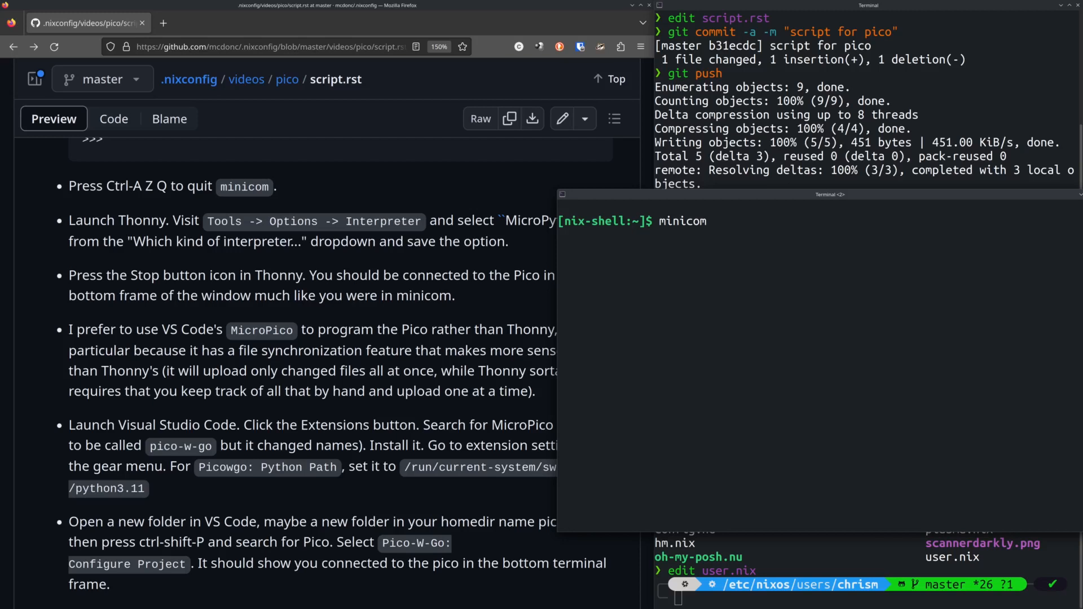
Step: Run minicom and get a fresh >>> prompt from the Pico
{"action": "key", "text": "Return"}
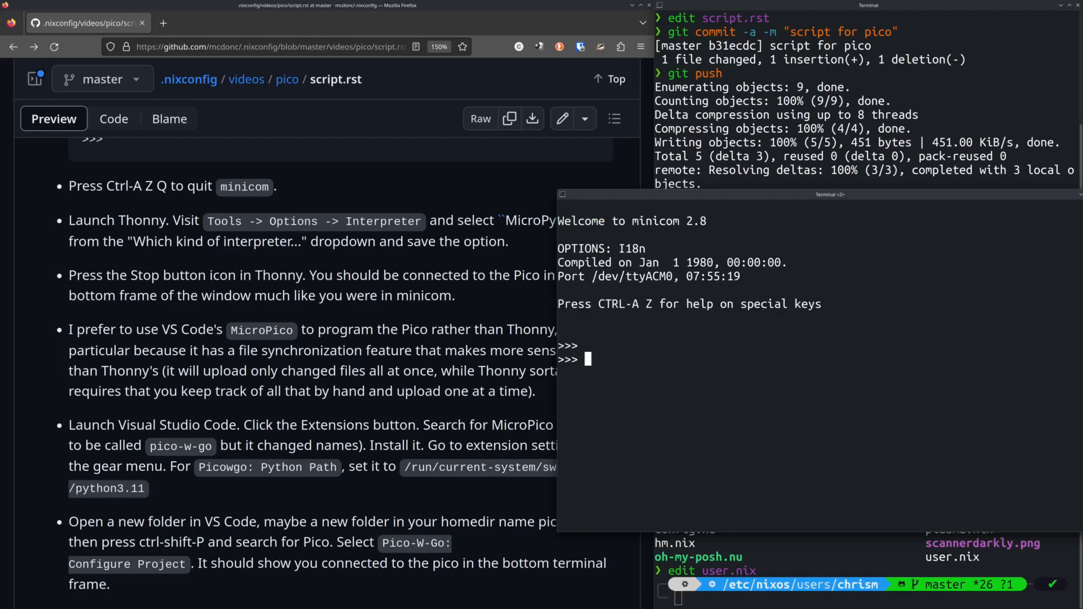
{"action": "key", "text": "enter"}
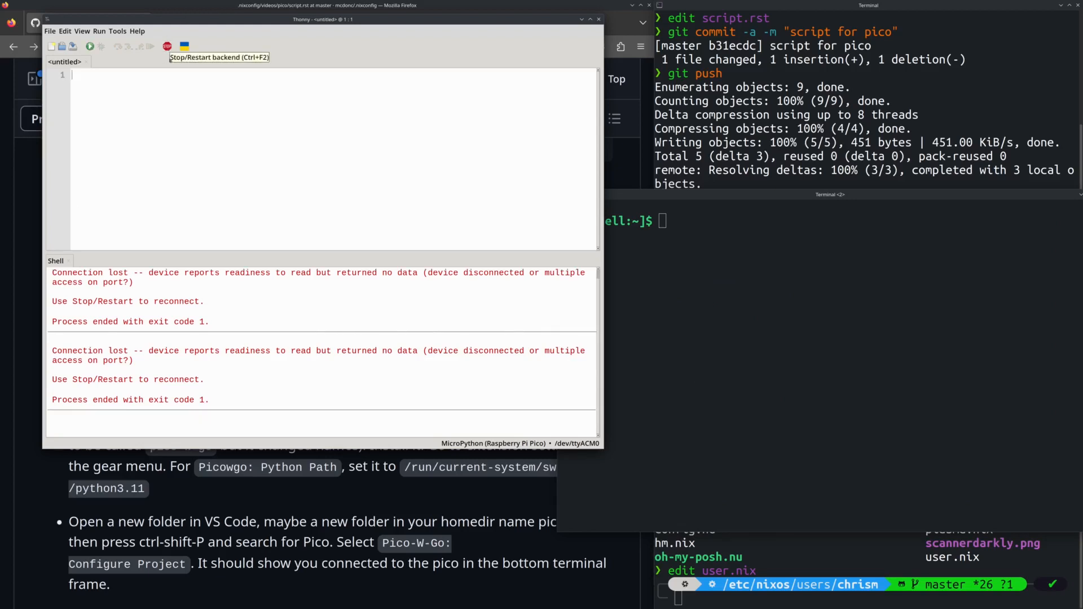
Step: Reconnect Thonny's shell to the Pico with Stop/Restart backend, then close Thonny
{"action": "left_click", "coordinate": [167, 45]}
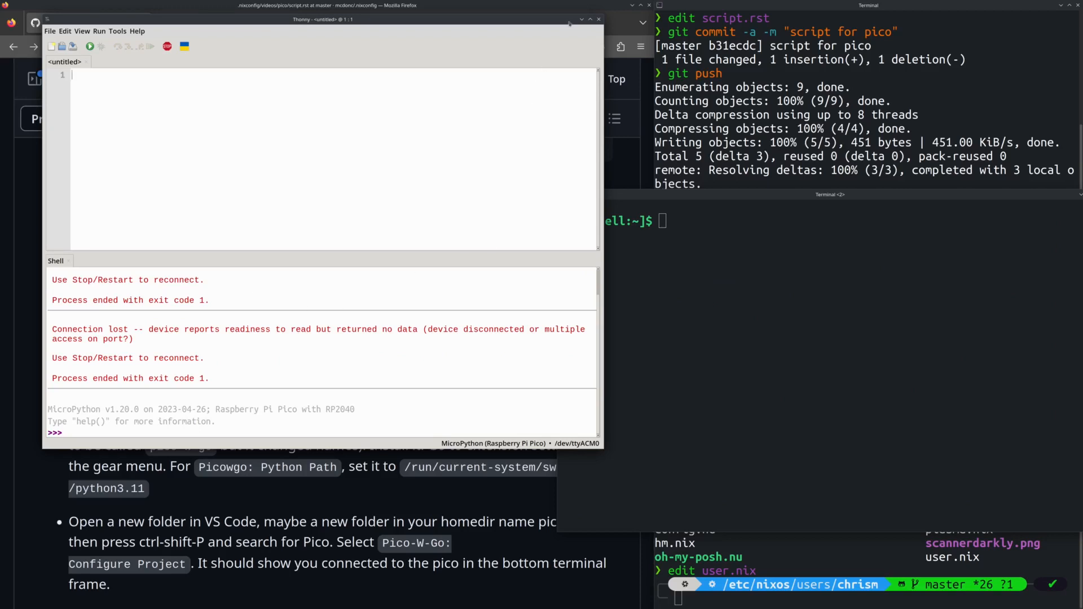
{"action": "mouse_move", "coordinate": [598, 19]}
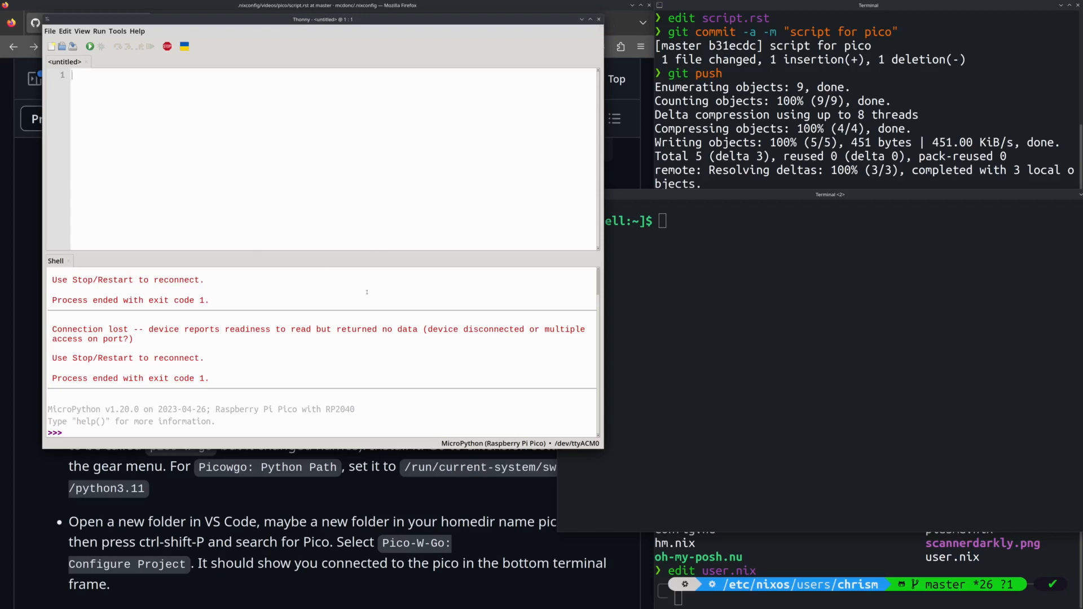
{"action": "mouse_move", "coordinate": [144, 200]}
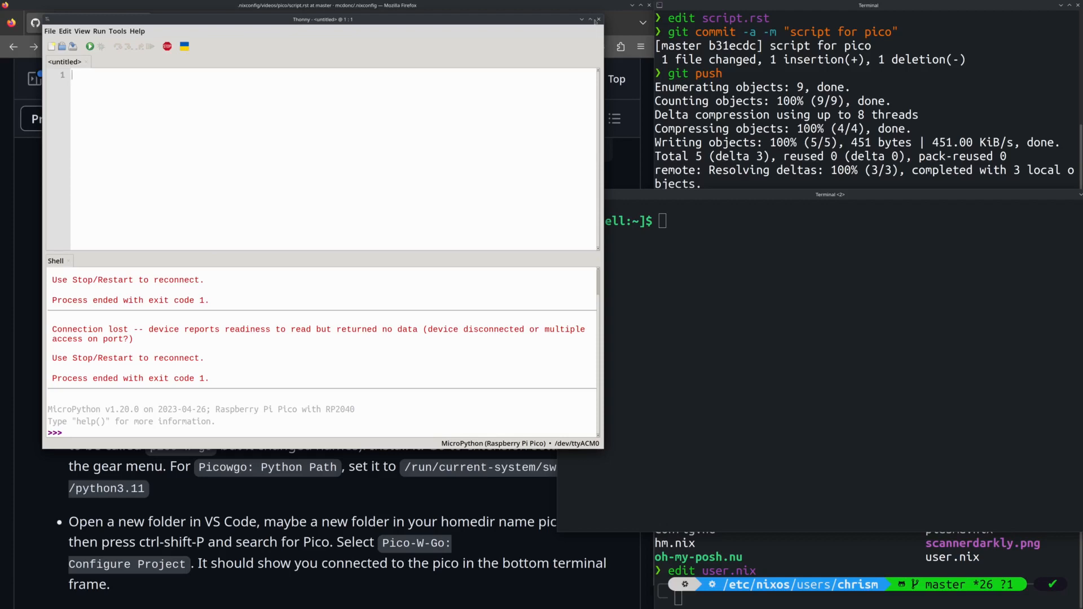
{"action": "left_click", "coordinate": [597, 19]}
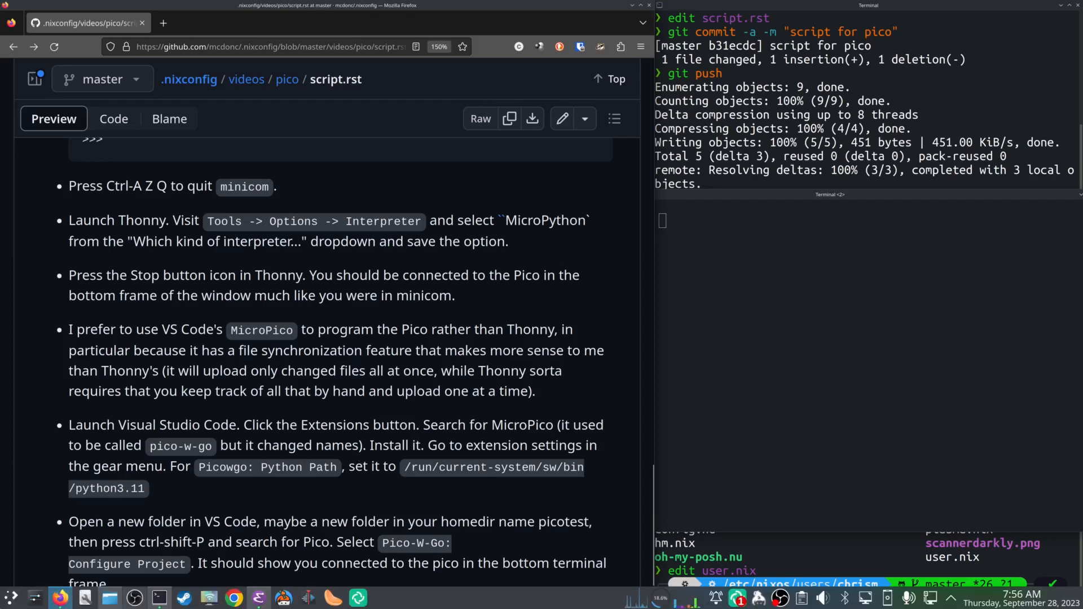
{"action": "mouse_move", "coordinate": [9, 598]}
{"action": "type", "text": "code"}
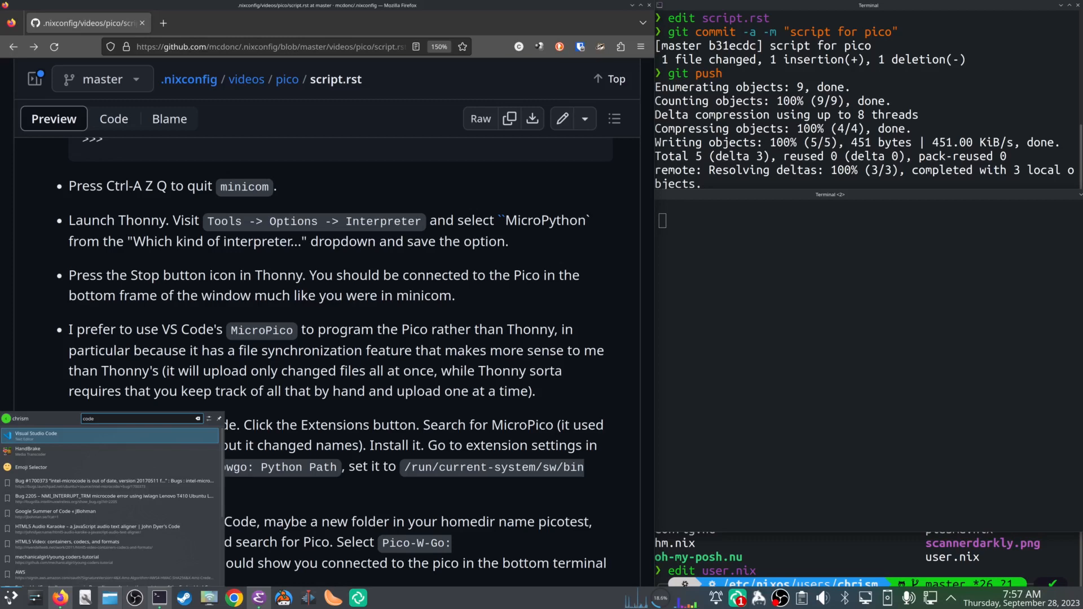
{"action": "mouse_move", "coordinate": [123, 452]}
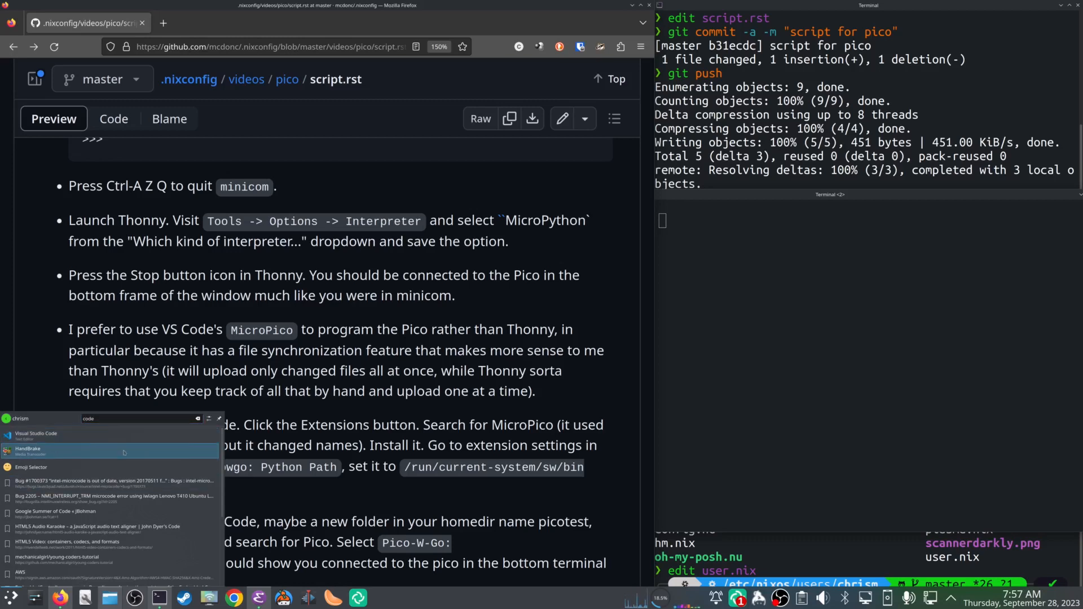
Step: Launch Visual Studio Code from the application search results
{"action": "left_click", "coordinate": [35, 435]}
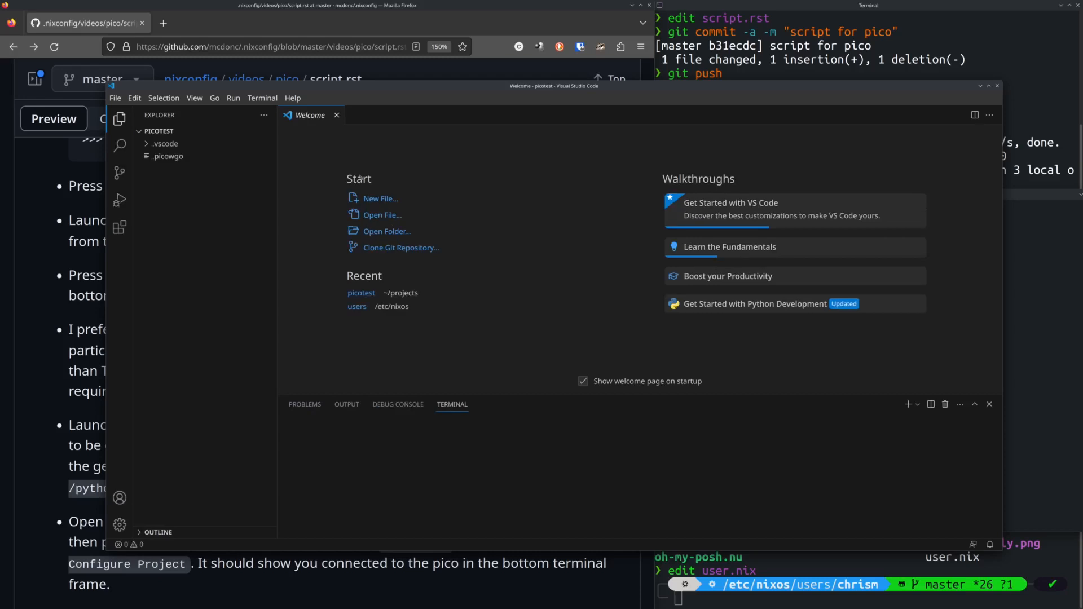
Step: Show the installed extensions list in the Activity Bar, including MicroPico
{"action": "left_click", "coordinate": [167, 156]}
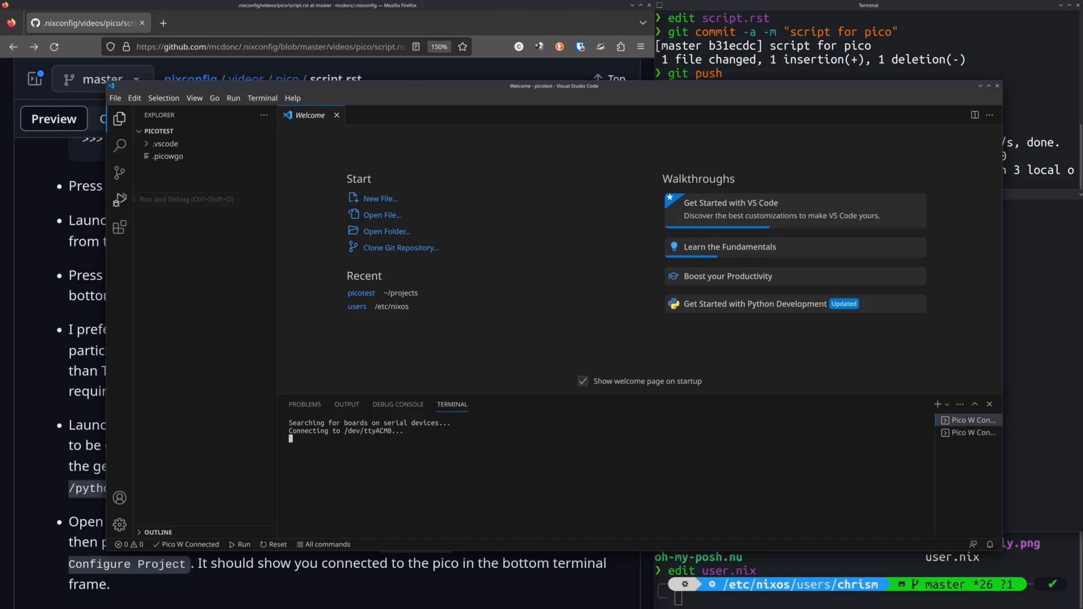
{"action": "left_click", "coordinate": [118, 226]}
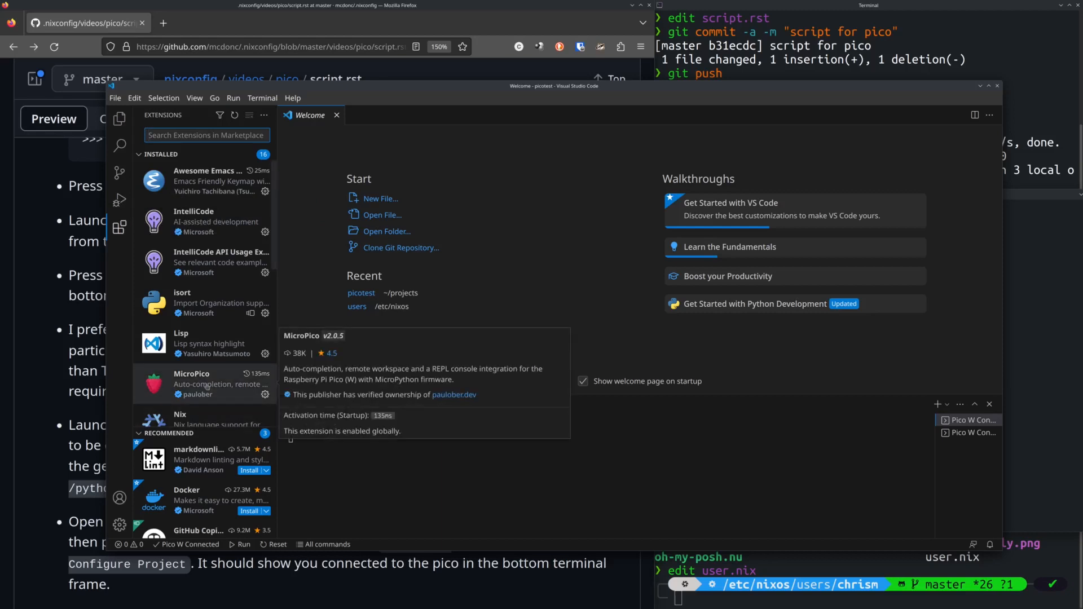
Step: View the MicroPico extension's details page and read down its README
{"action": "left_click", "coordinate": [192, 383]}
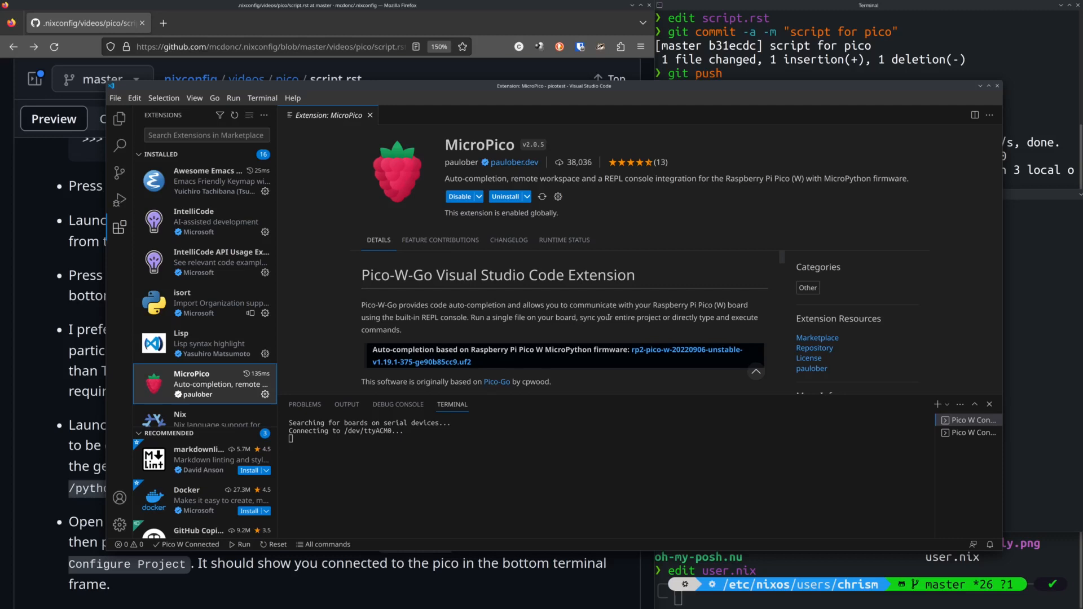
{"action": "scroll", "scroll_direction": "down", "scroll_amount": 3}
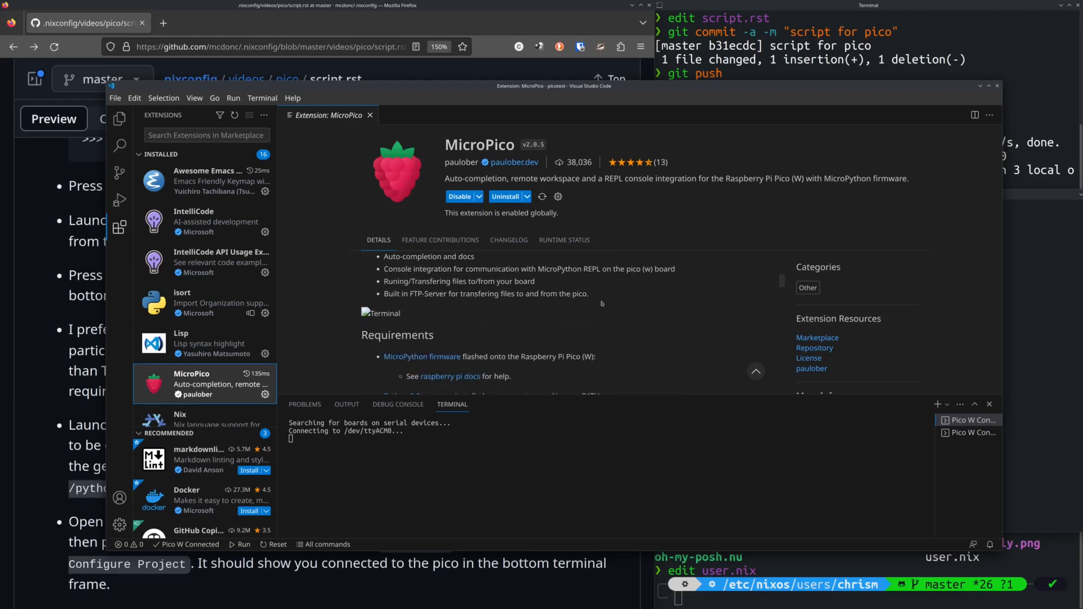
{"action": "scroll", "scroll_direction": "down", "scroll_amount": 3}
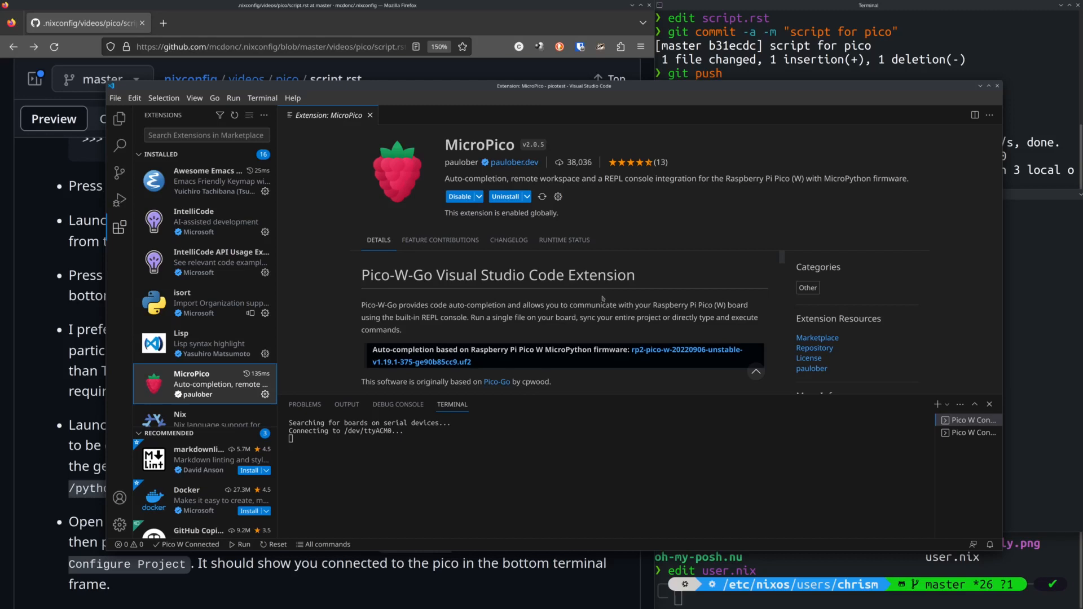
{"action": "mouse_move", "coordinate": [438, 265]}
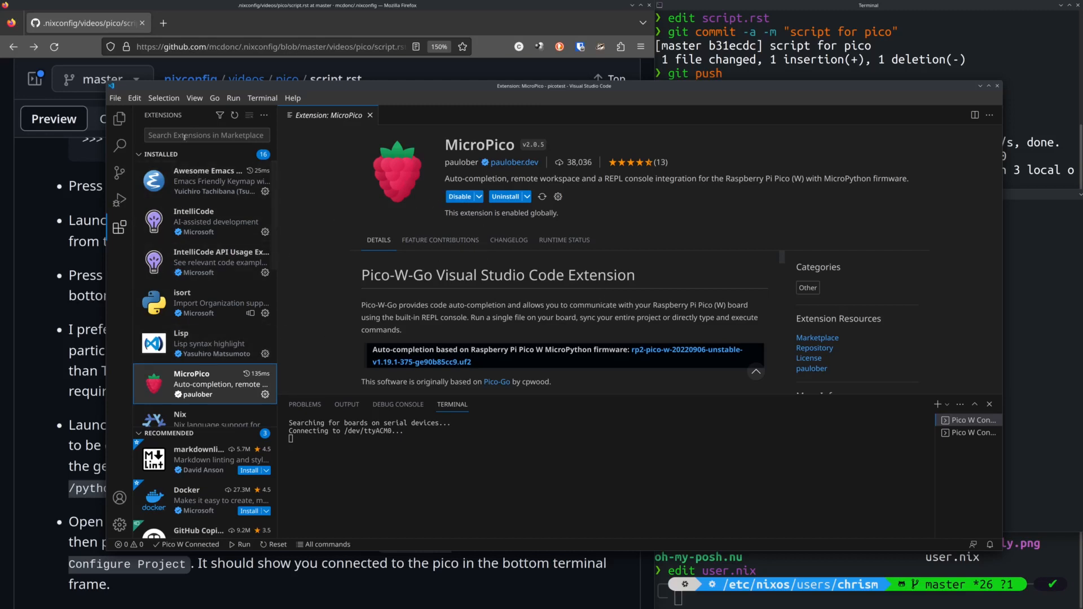
Step: Filter the extensions list with 'micropico'
{"action": "left_click", "coordinate": [205, 134]}
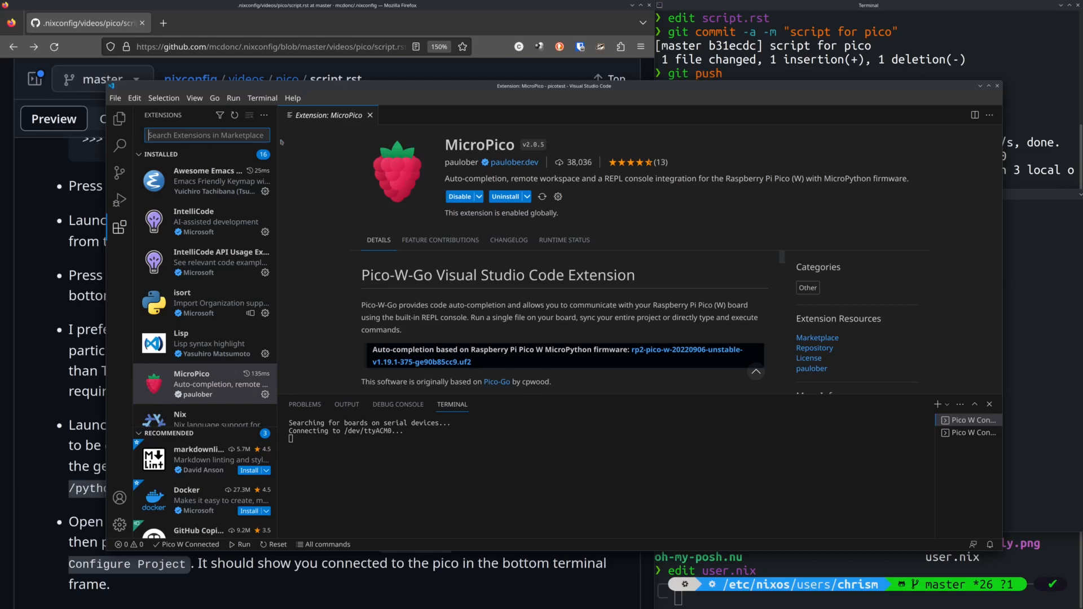
{"action": "type", "text": "micropico"}
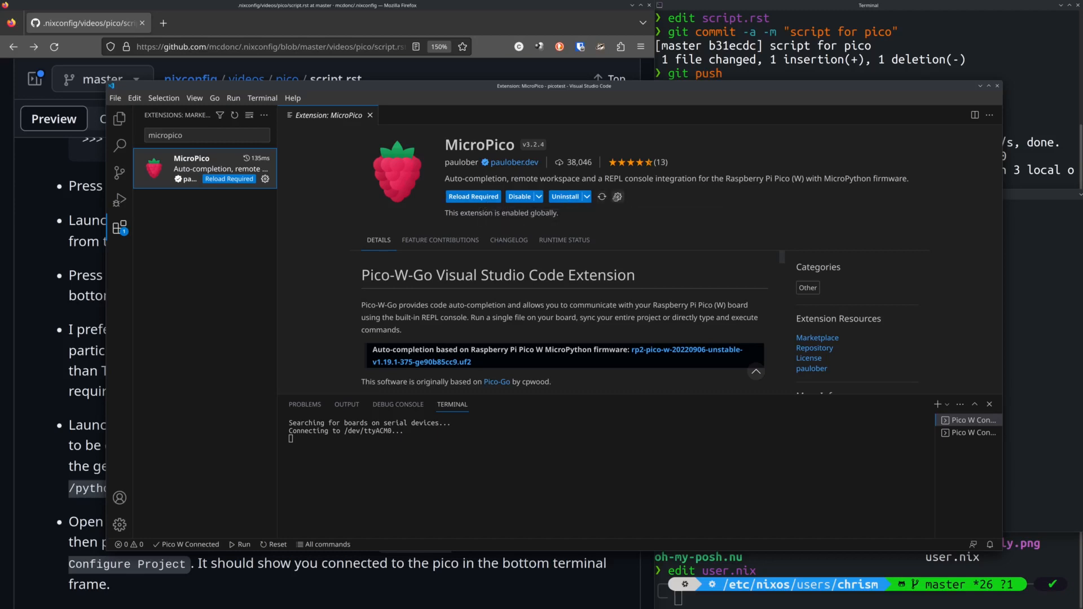
{"action": "mouse_move", "coordinate": [617, 196]}
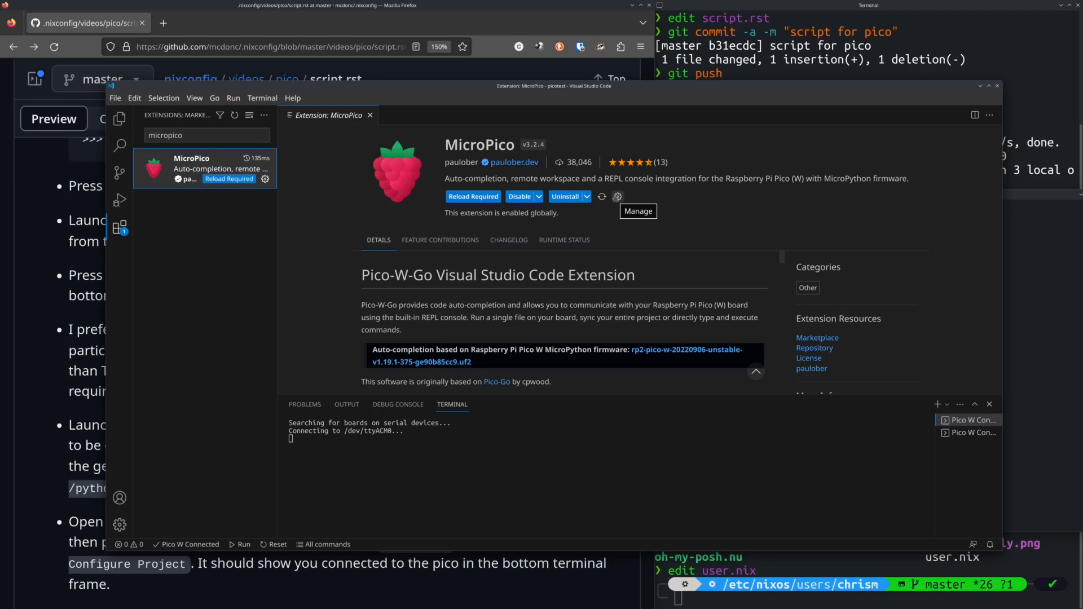
Step: Confirm MicroPico's Python Path setting is /run/current-system/sw/bin/python3.11, then return to the Explorer
{"action": "left_click", "coordinate": [617, 196]}
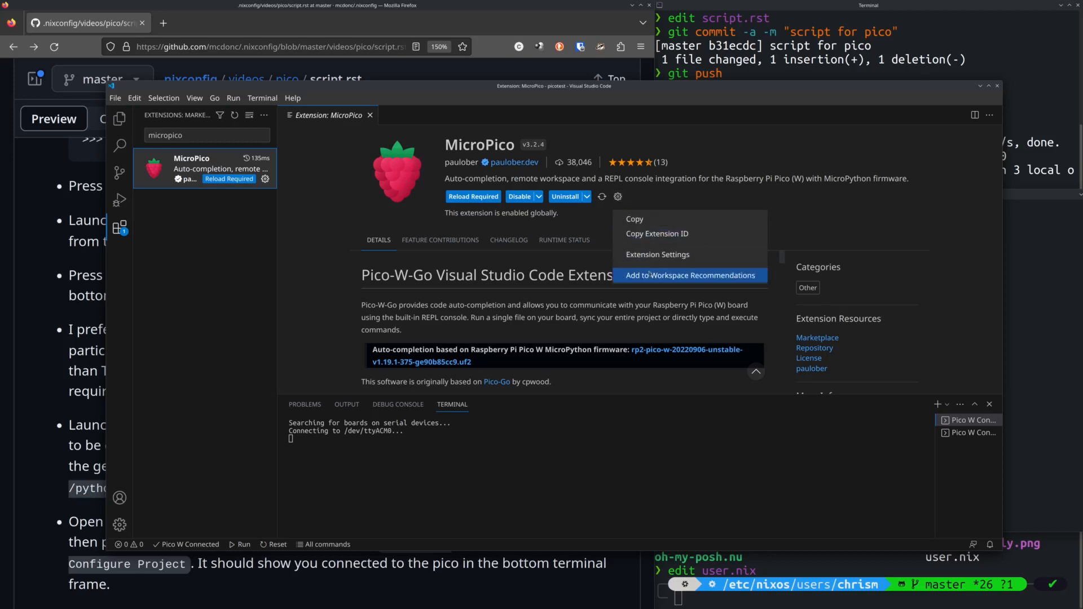
{"action": "mouse_move", "coordinate": [657, 253]}
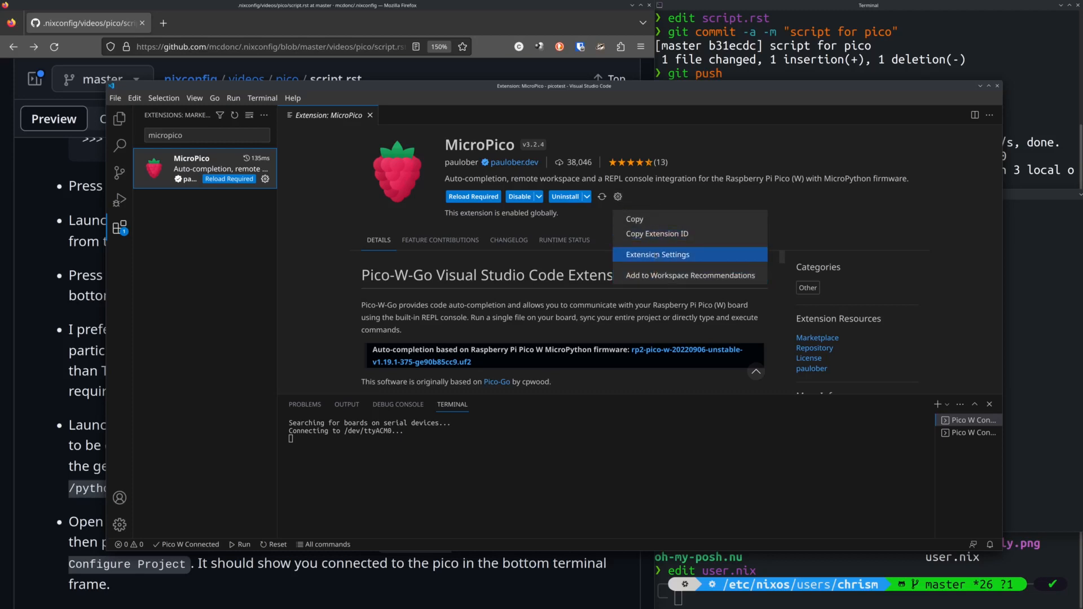
{"action": "left_click", "coordinate": [656, 254]}
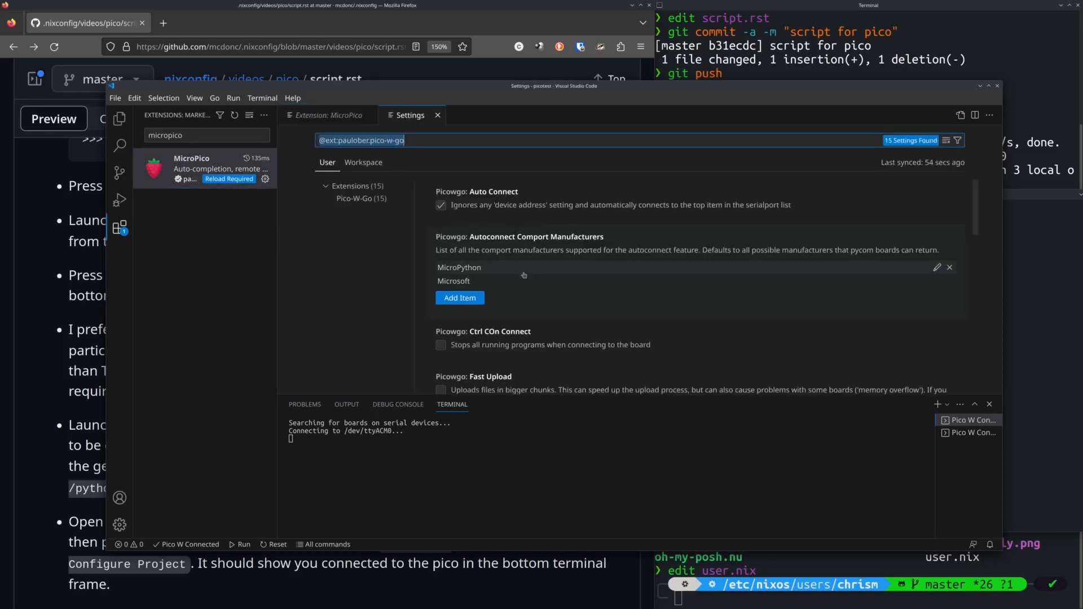
{"action": "scroll", "scroll_direction": "down", "scroll_amount": 3}
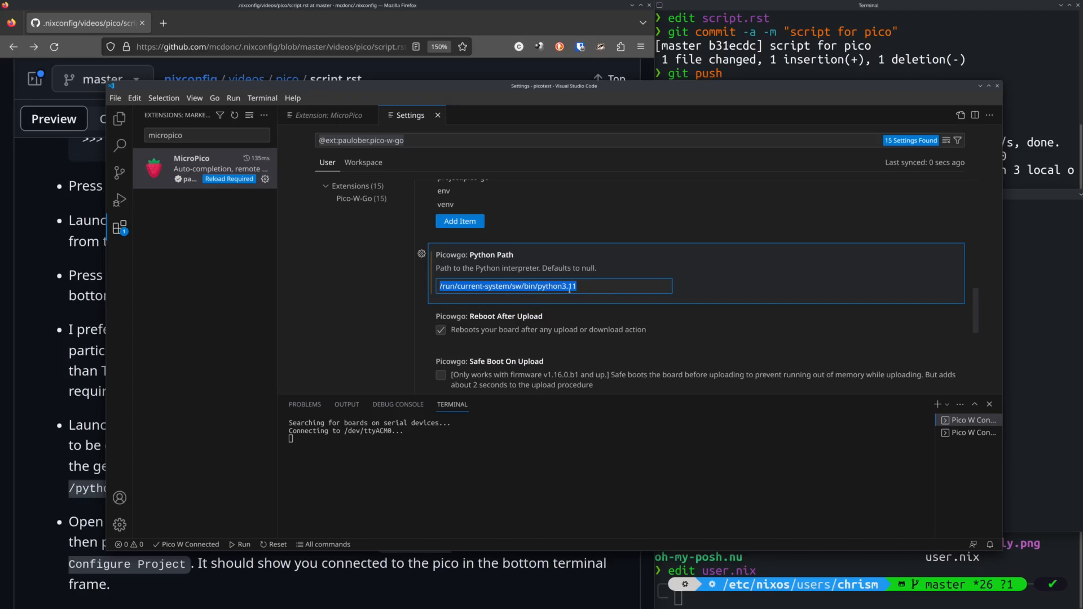
{"action": "mouse_move", "coordinate": [564, 204]}
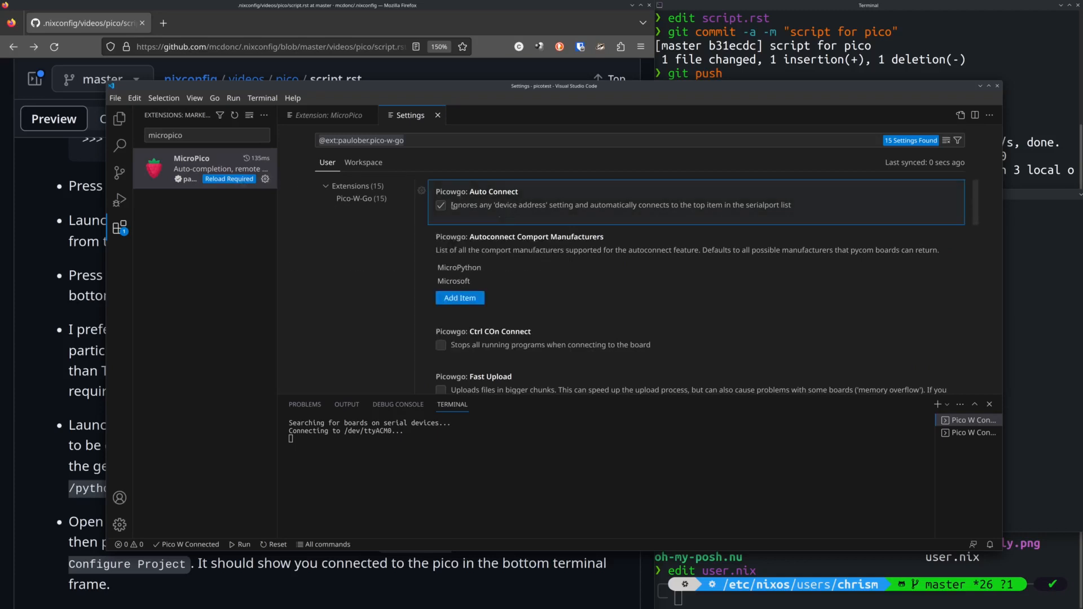
{"action": "left_click", "coordinate": [120, 118]}
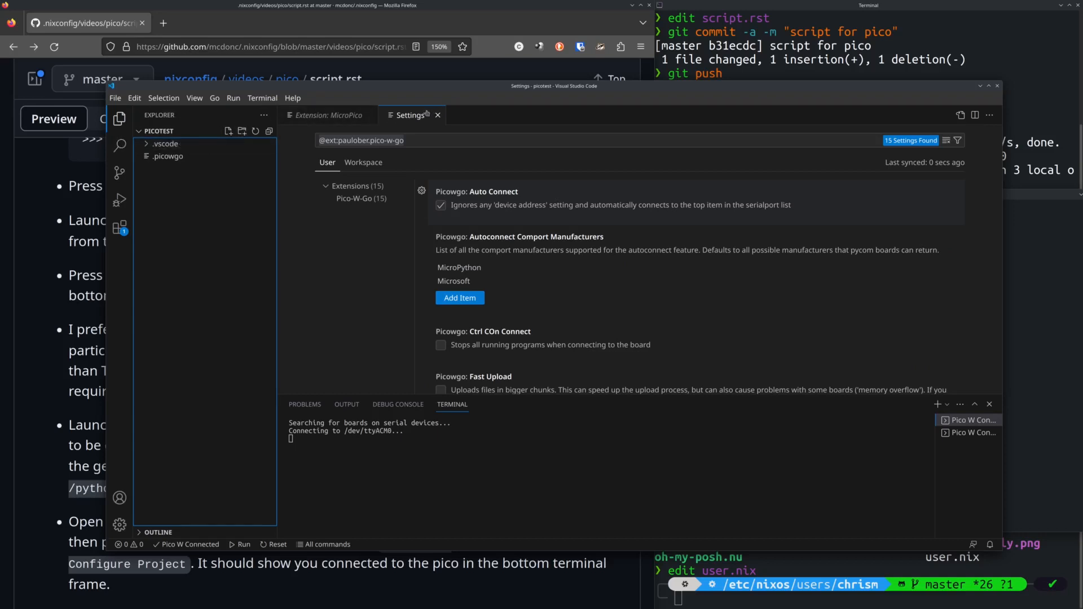
Step: Close the extension and settings pages and start opening a different folder
{"action": "left_click", "coordinate": [327, 115]}
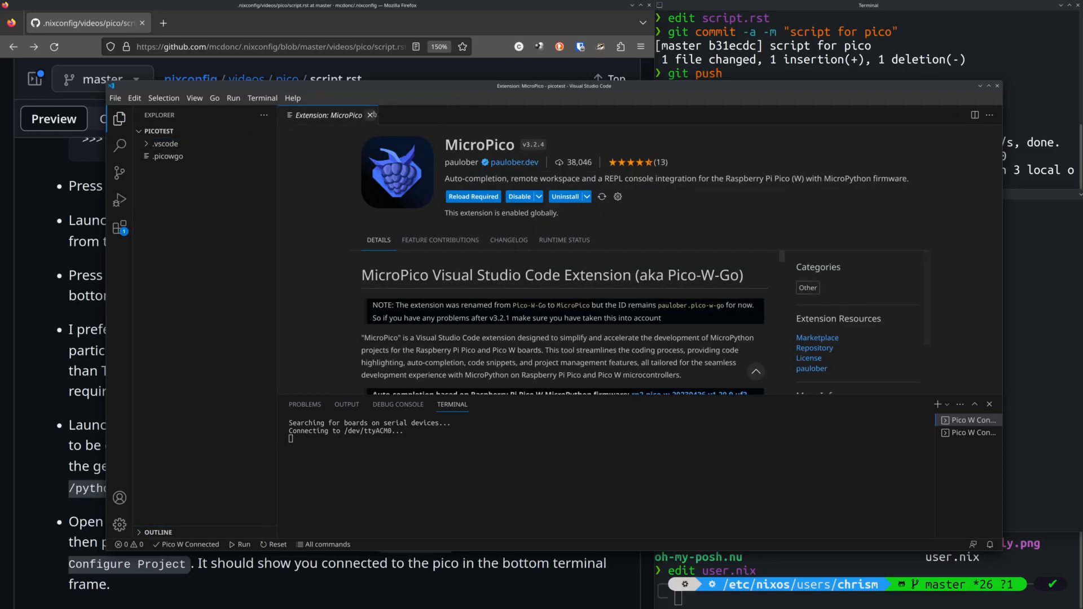
{"action": "left_click", "coordinate": [371, 115]}
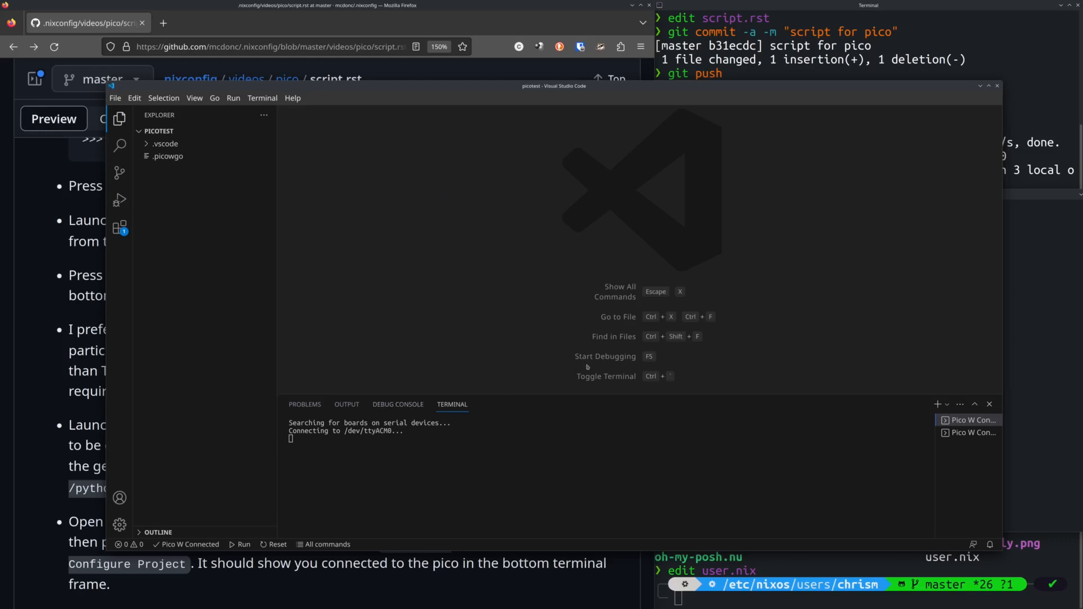
{"action": "mouse_move", "coordinate": [336, 361]}
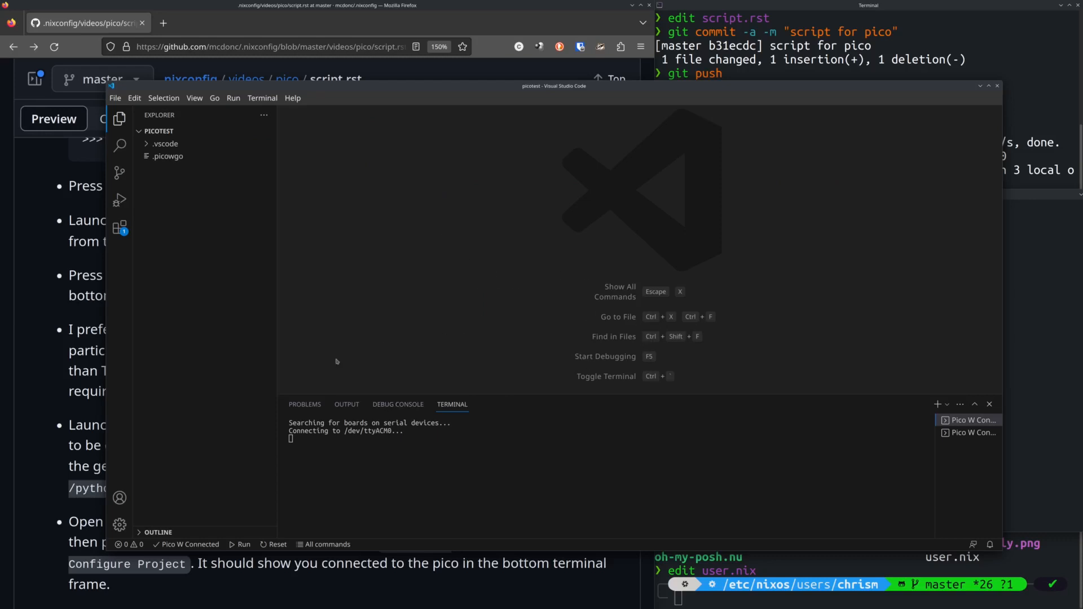
{"action": "mouse_move", "coordinate": [120, 226]}
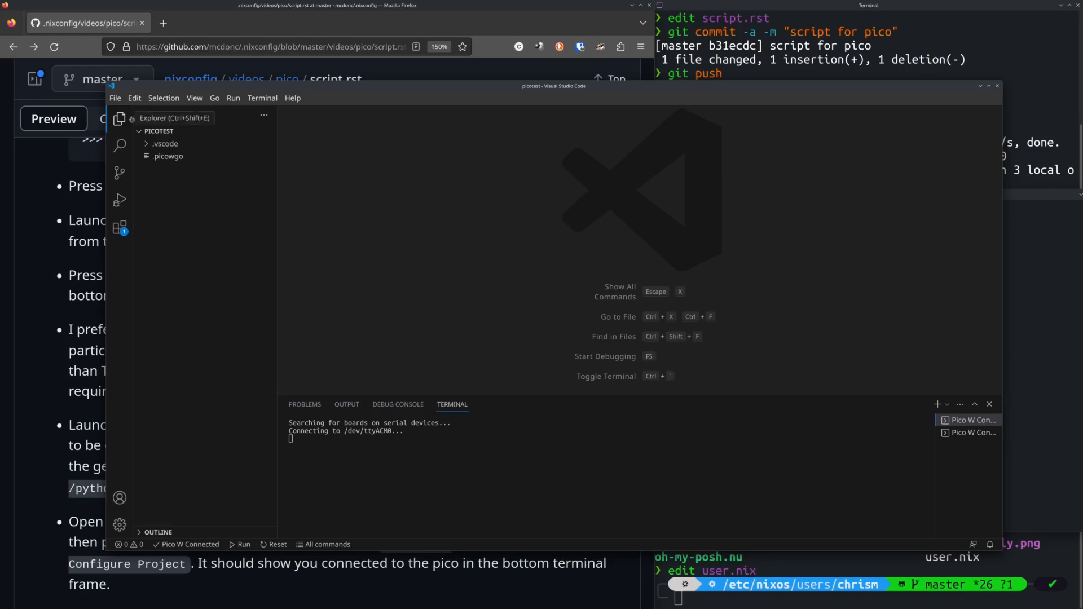
{"action": "left_click", "coordinate": [115, 97]}
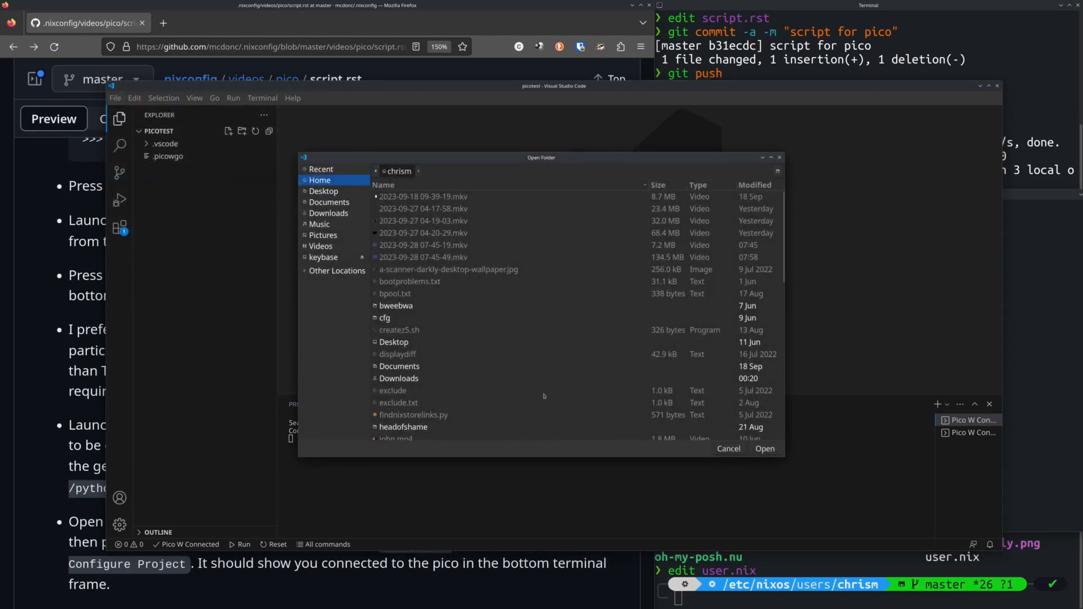
Step: Create a new vidtest folder, open it as the workspace and trust its authors
{"action": "left_click", "coordinate": [777, 170]}
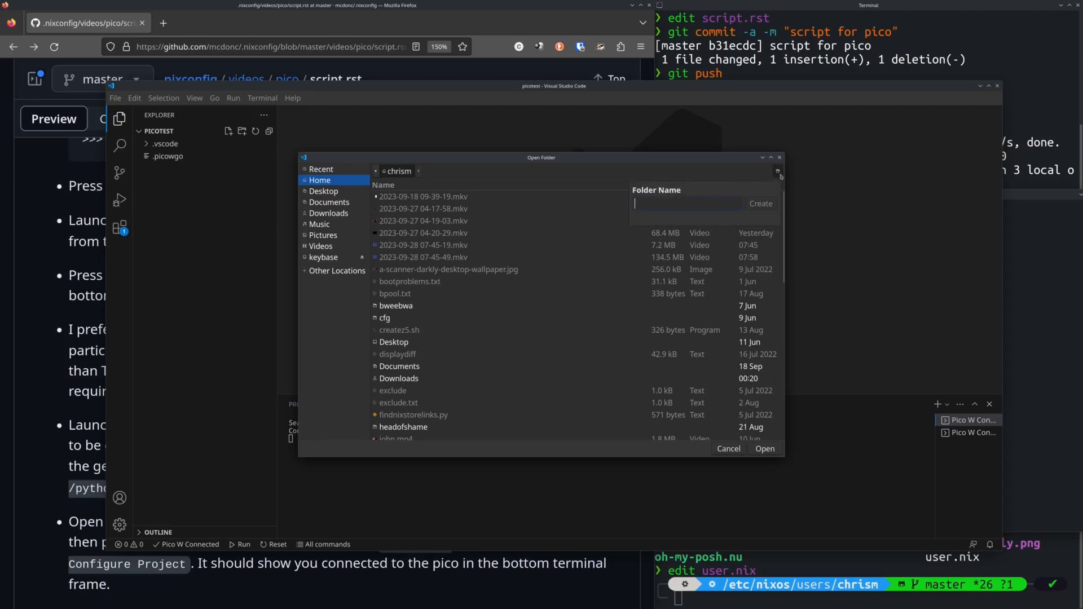
{"action": "type", "text": "vidte"}
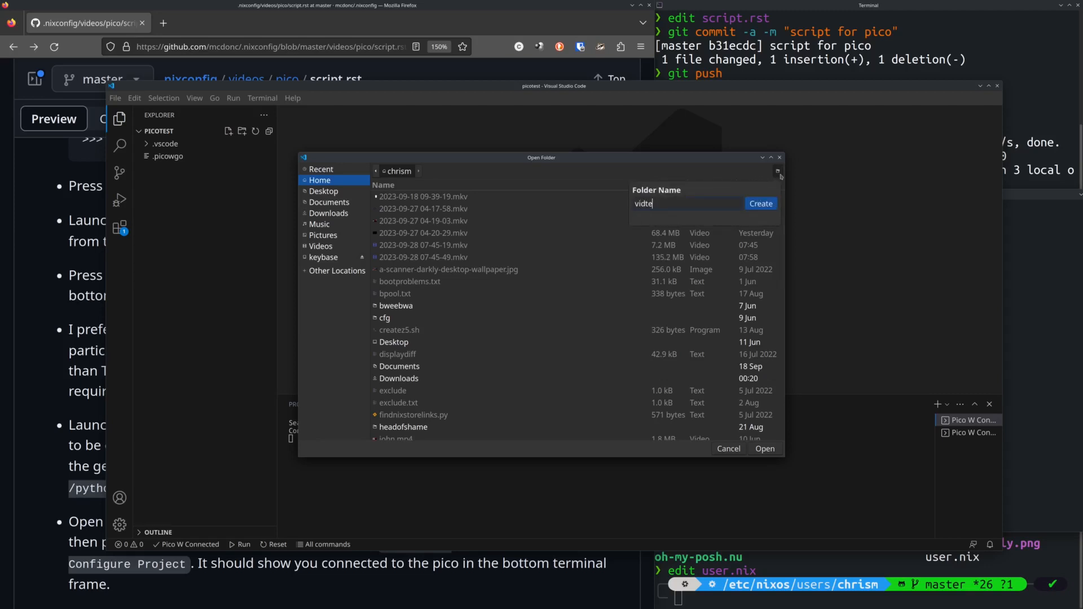
{"action": "left_click", "coordinate": [759, 203]}
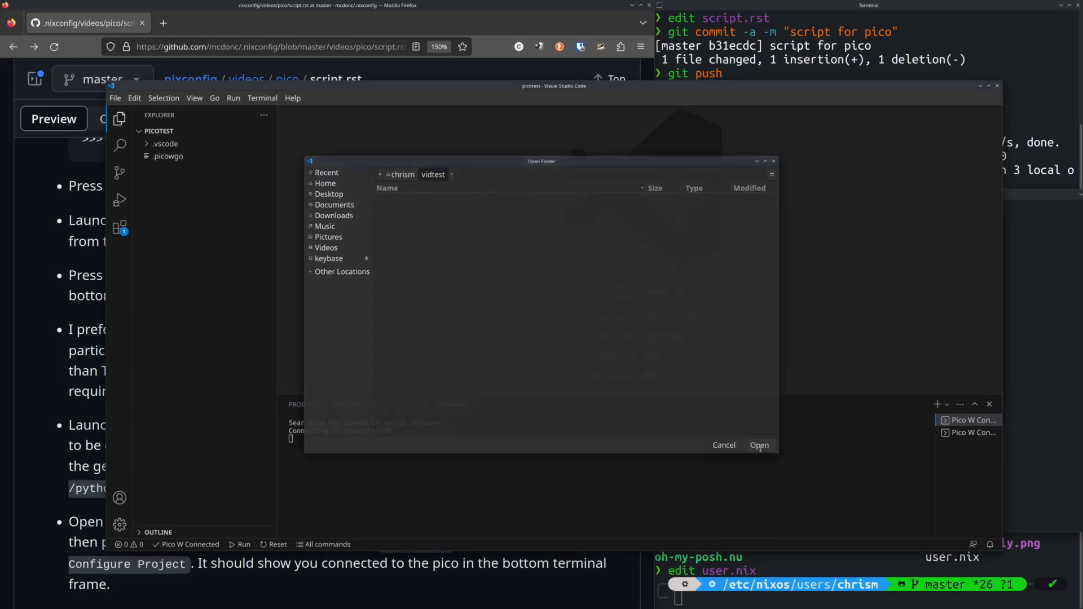
{"action": "left_click", "coordinate": [758, 444]}
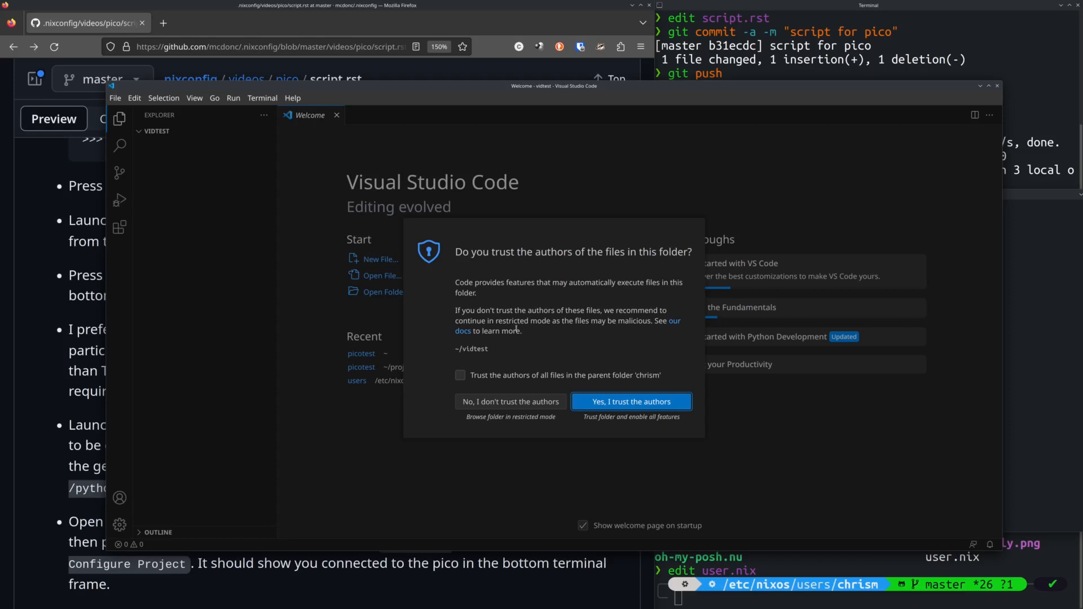
{"action": "left_click", "coordinate": [629, 401]}
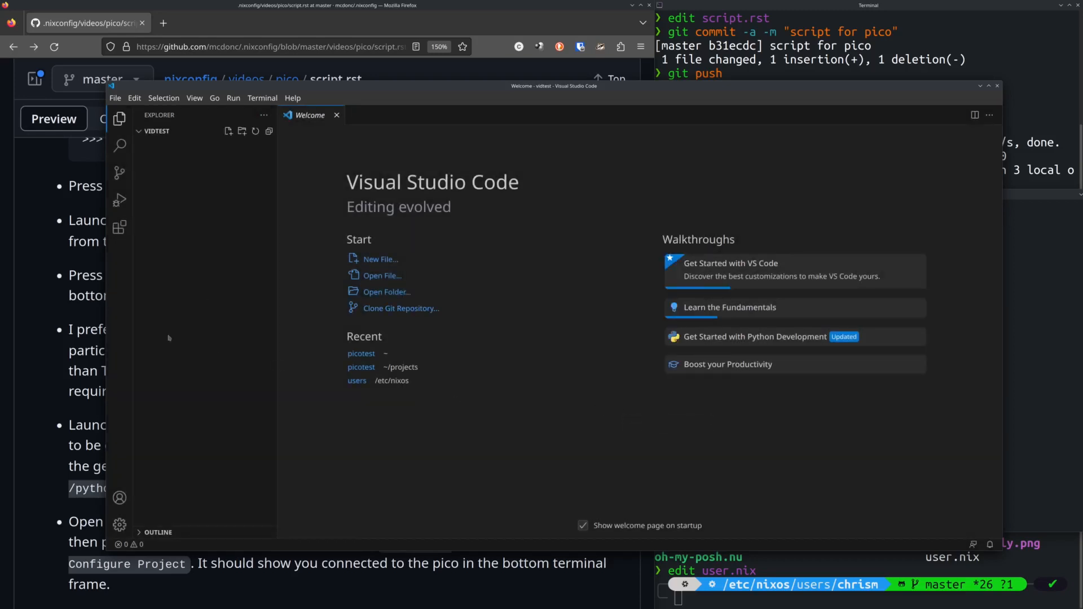
{"action": "mouse_move", "coordinate": [238, 331]}
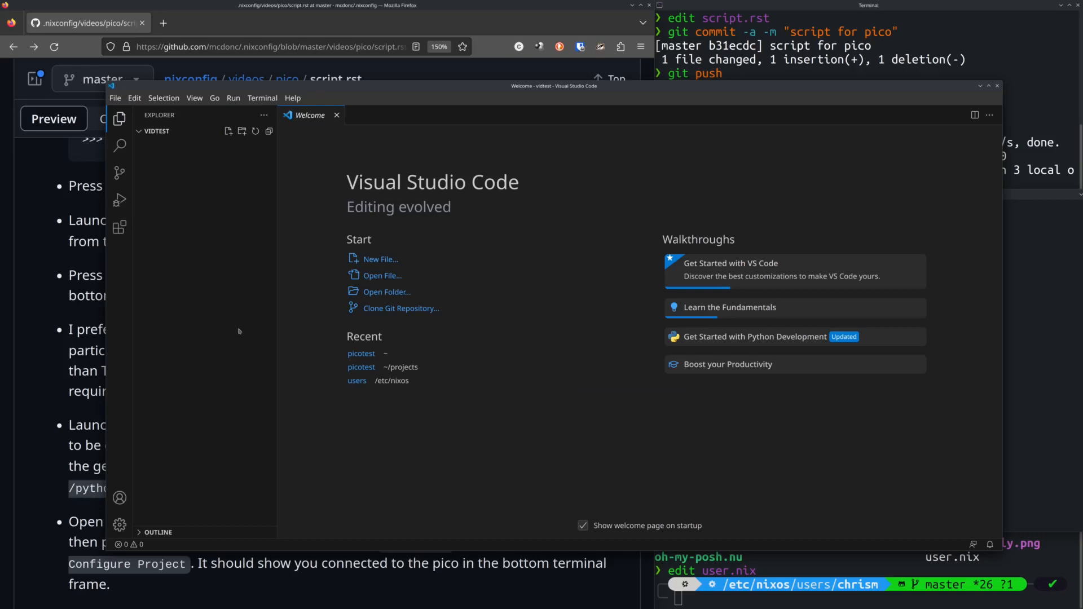
Step: Run 'MicroPico: Configure project' from the Command Palette to initialise vidtest for the Pico
{"action": "key", "text": "Ctrl+Shift+P"}
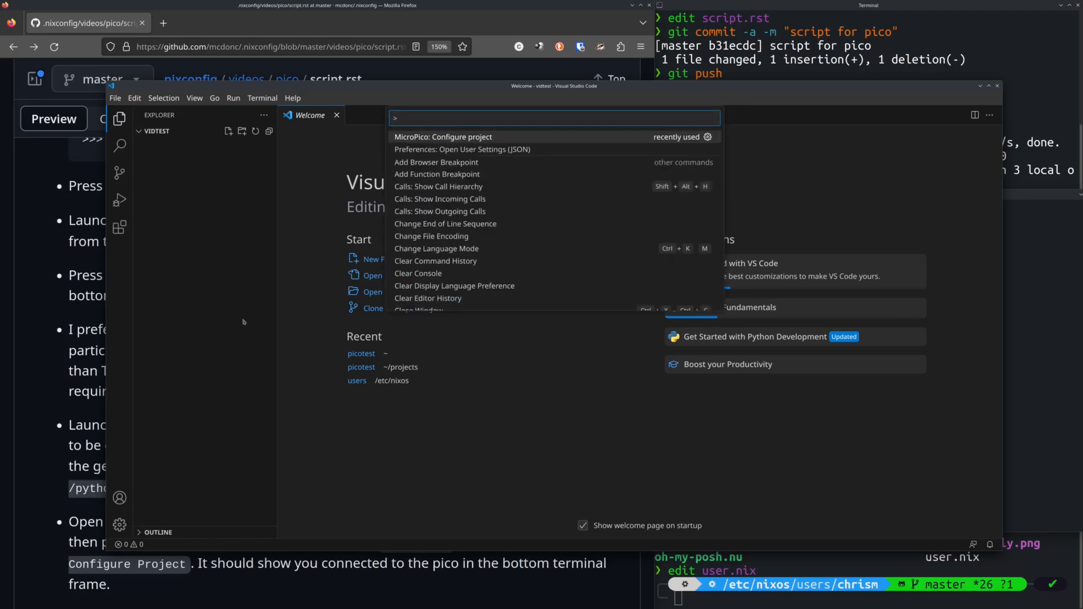
{"action": "type", "text": "micro"}
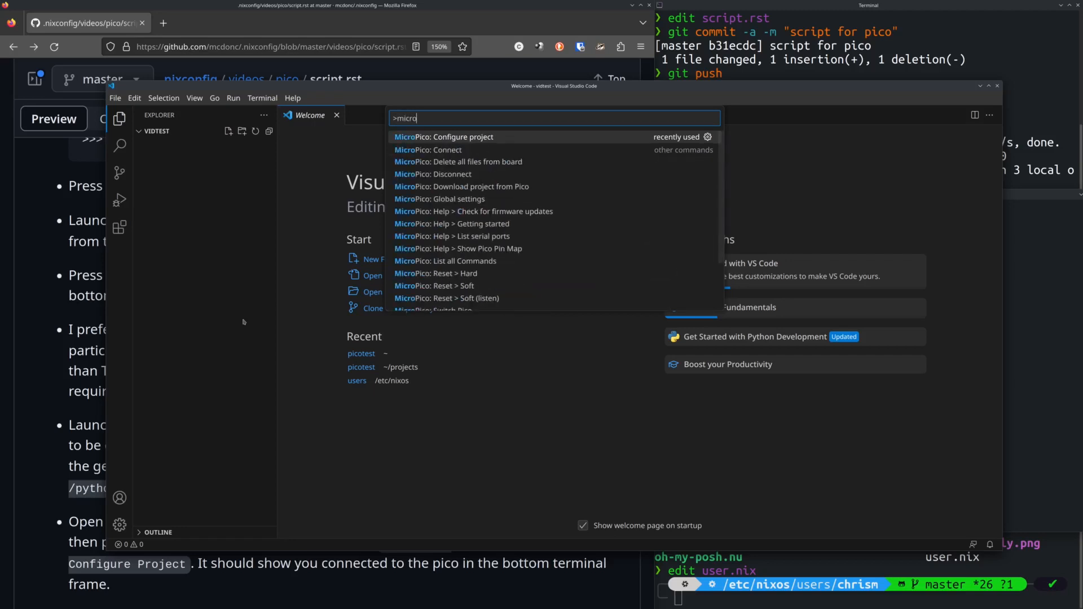
{"action": "key", "text": "Escape"}
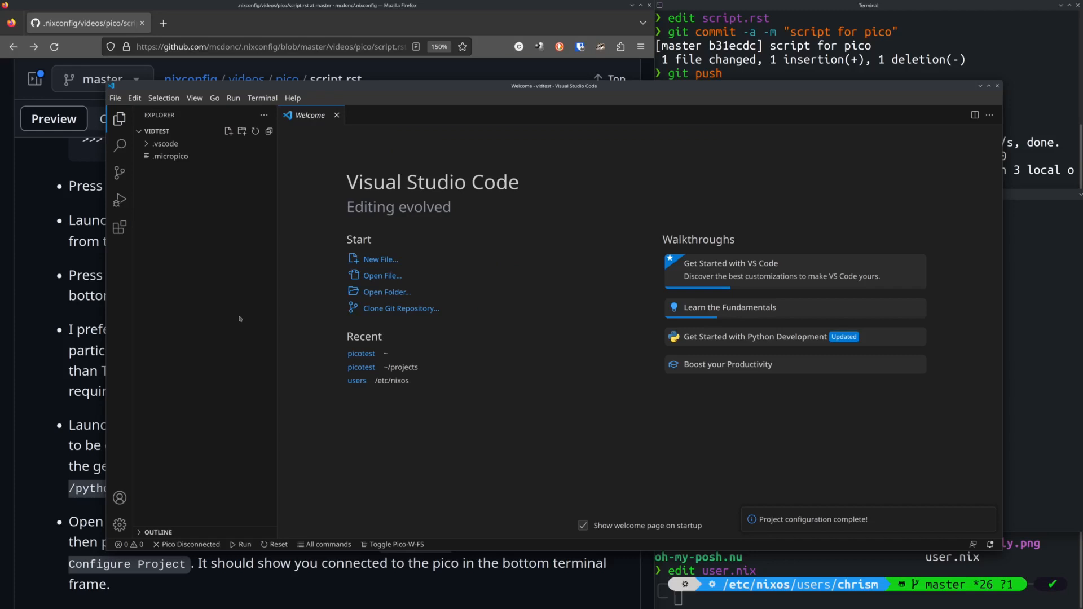
{"action": "left_click", "coordinate": [189, 543]}
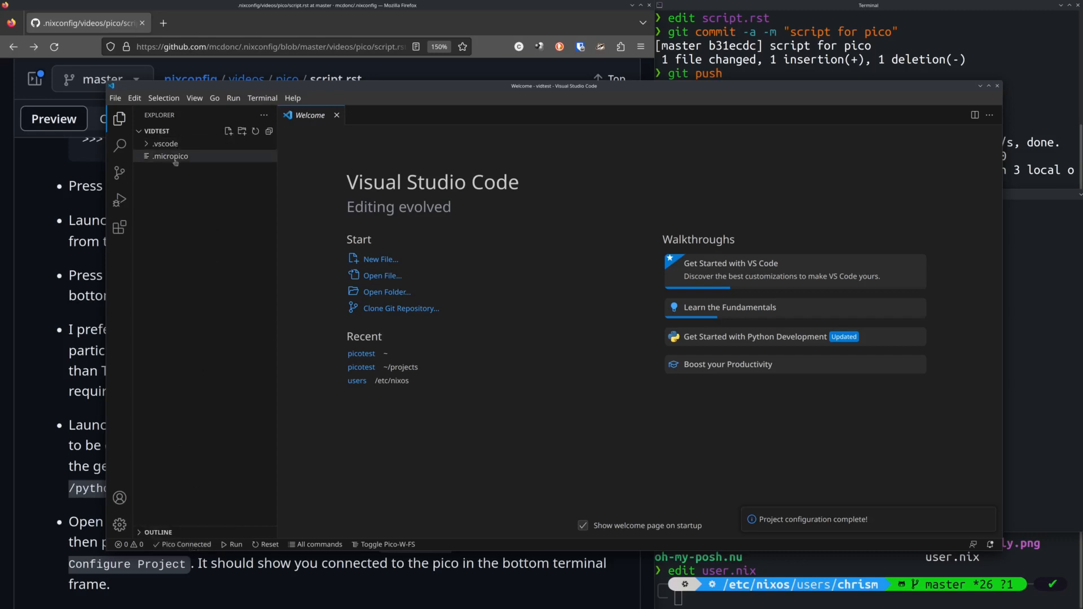
{"action": "mouse_move", "coordinate": [118, 172]}
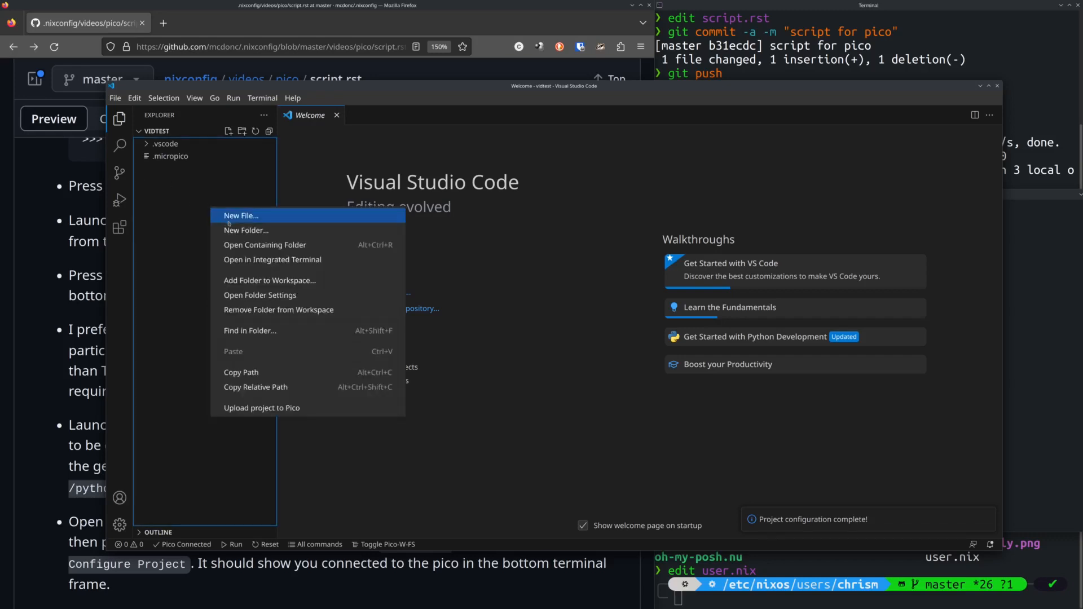
Step: Create an empty main.py in the vidtest project and open it for editing
{"action": "left_click", "coordinate": [241, 216]}
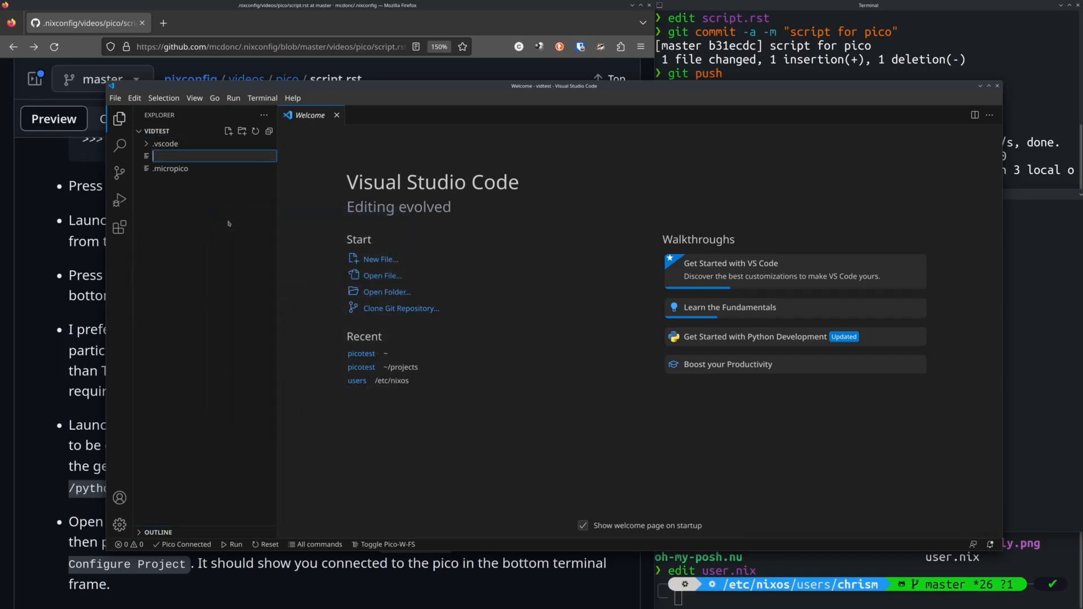
{"action": "type", "text": "main"}
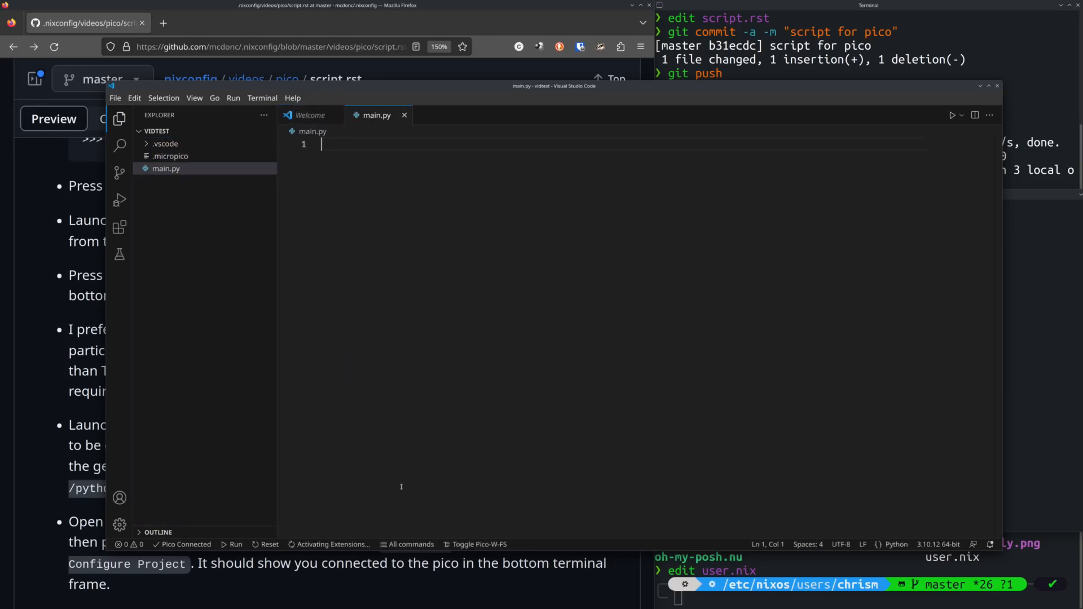
{"action": "mouse_move", "coordinate": [389, 544]}
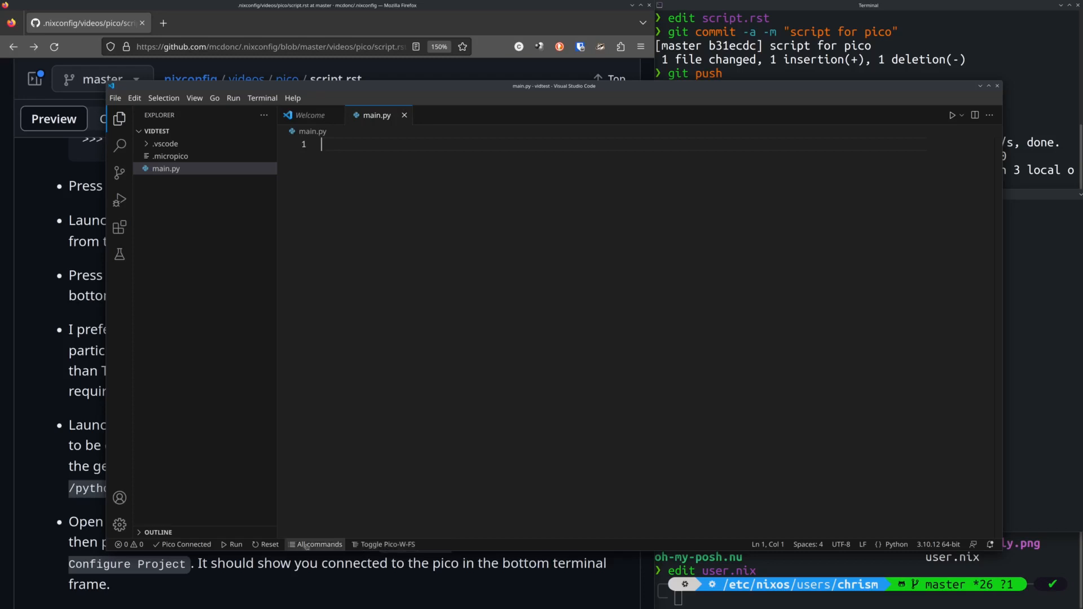
{"action": "mouse_move", "coordinate": [318, 544]}
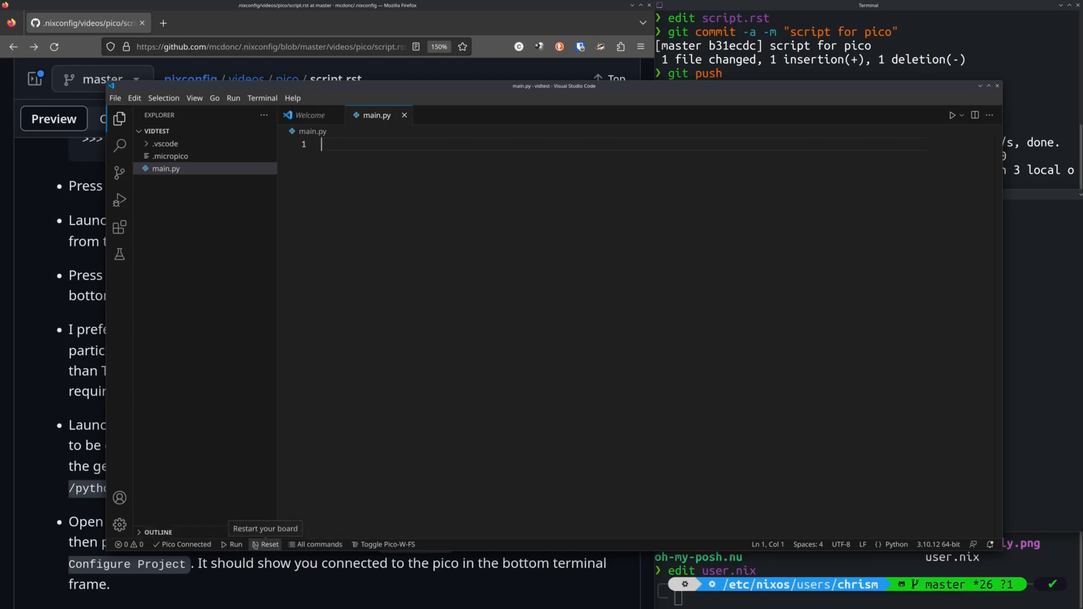
{"action": "mouse_move", "coordinate": [383, 543]}
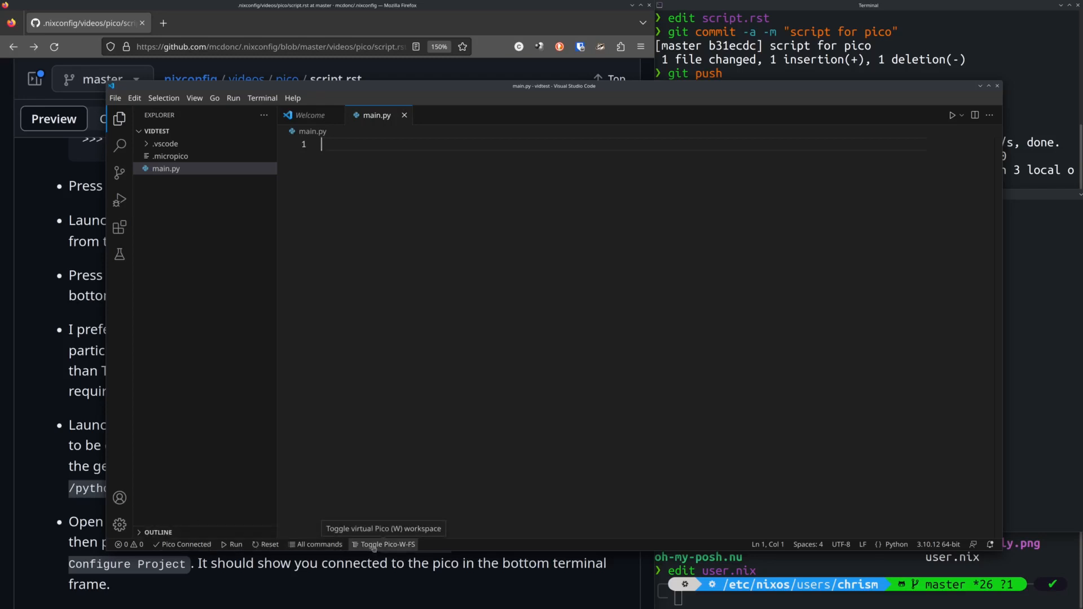
{"action": "mouse_move", "coordinate": [713, 515]}
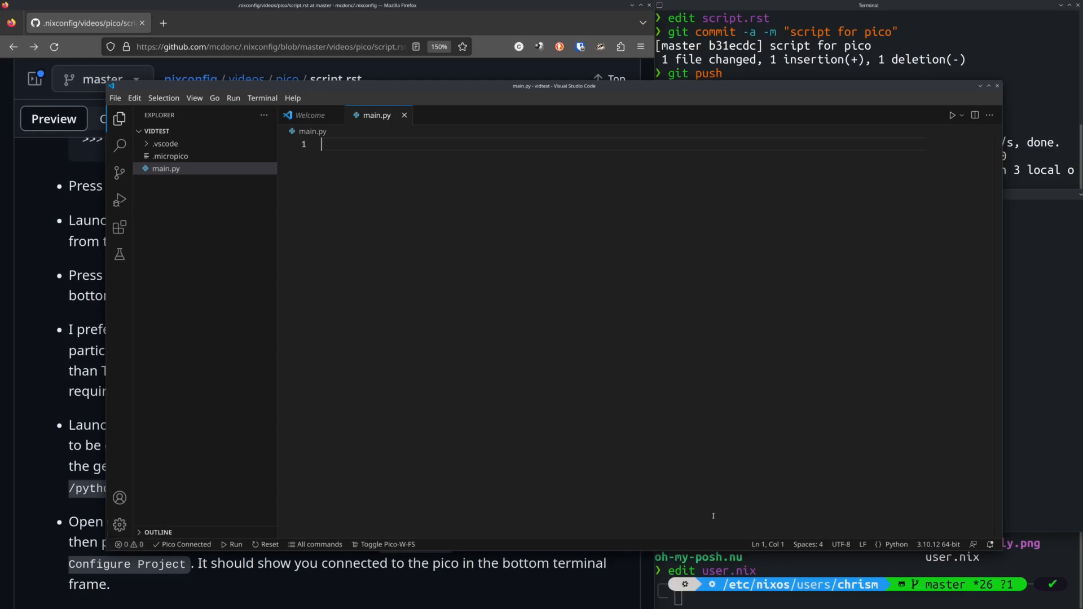
{"action": "mouse_move", "coordinate": [527, 486]}
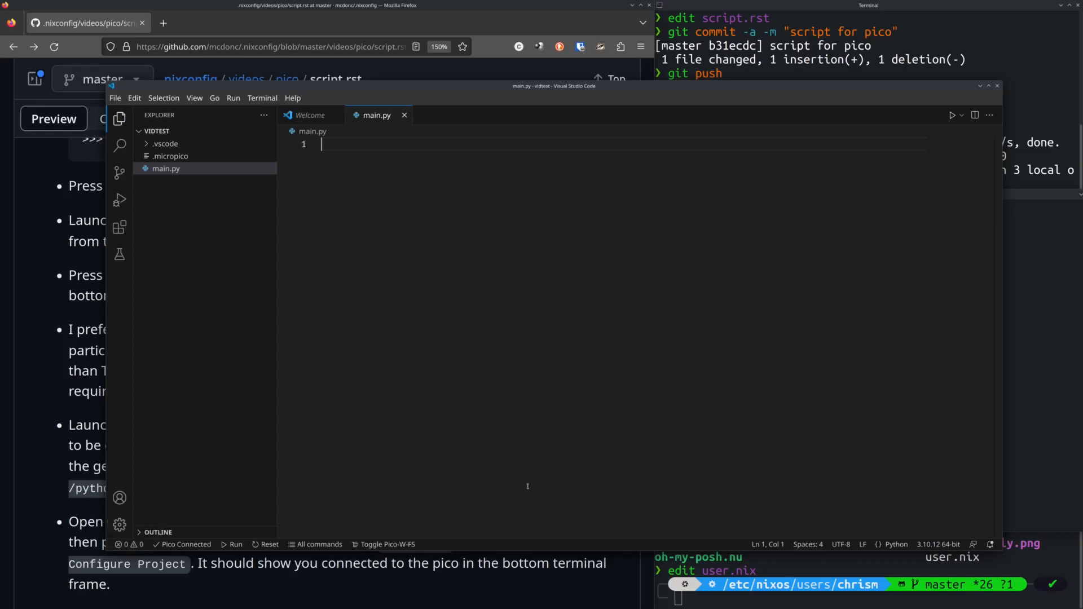
{"action": "mouse_move", "coordinate": [318, 544]}
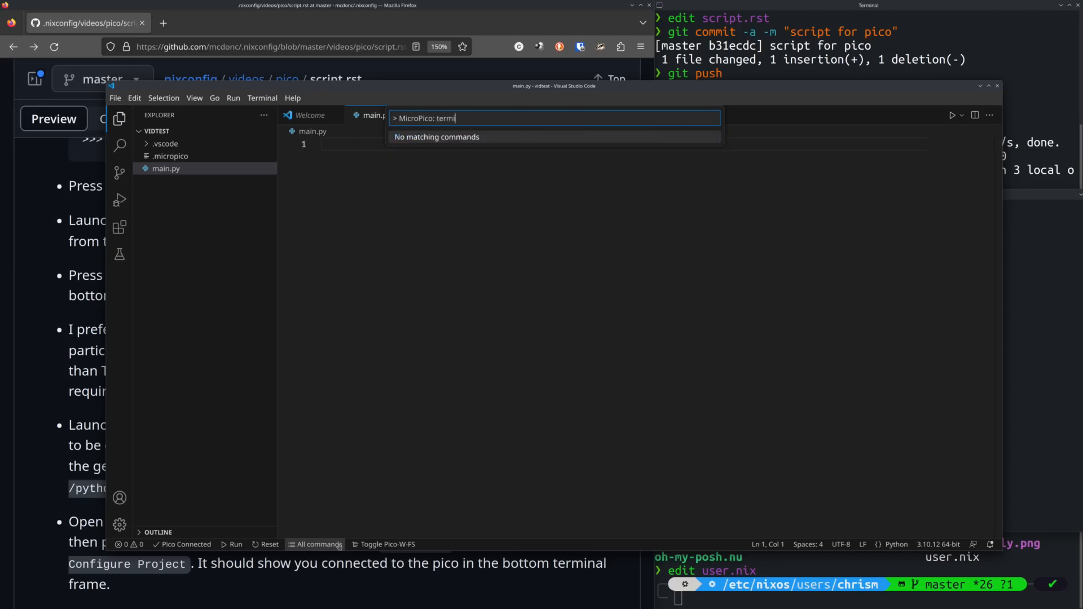
Step: Dismiss the command search and show the integrated terminal panel
{"action": "key", "text": "Backspace"}
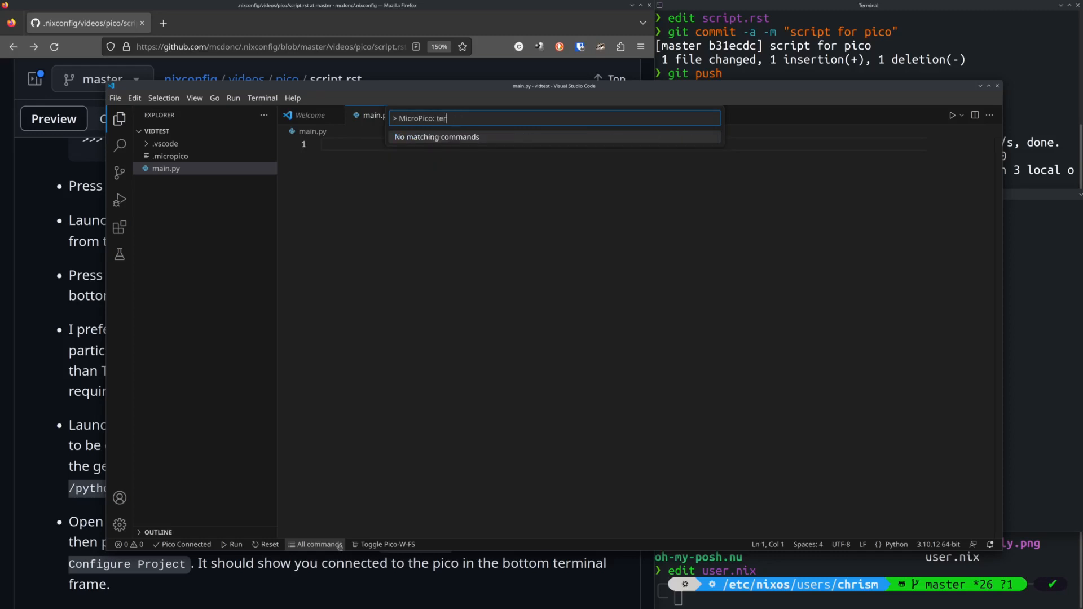
{"action": "key", "text": "Escape"}
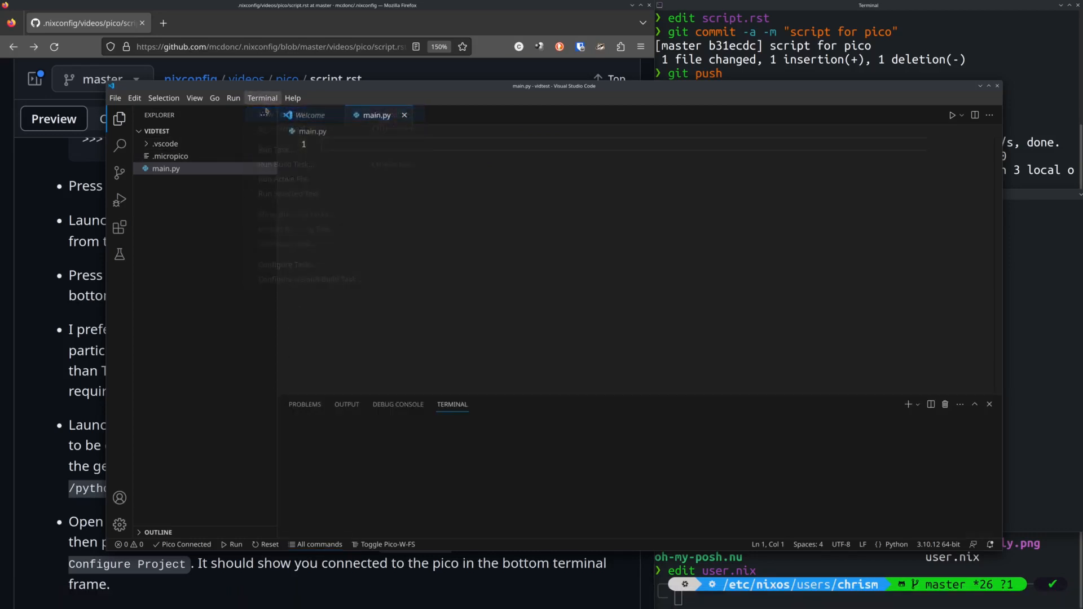
{"action": "left_click", "coordinate": [262, 97]}
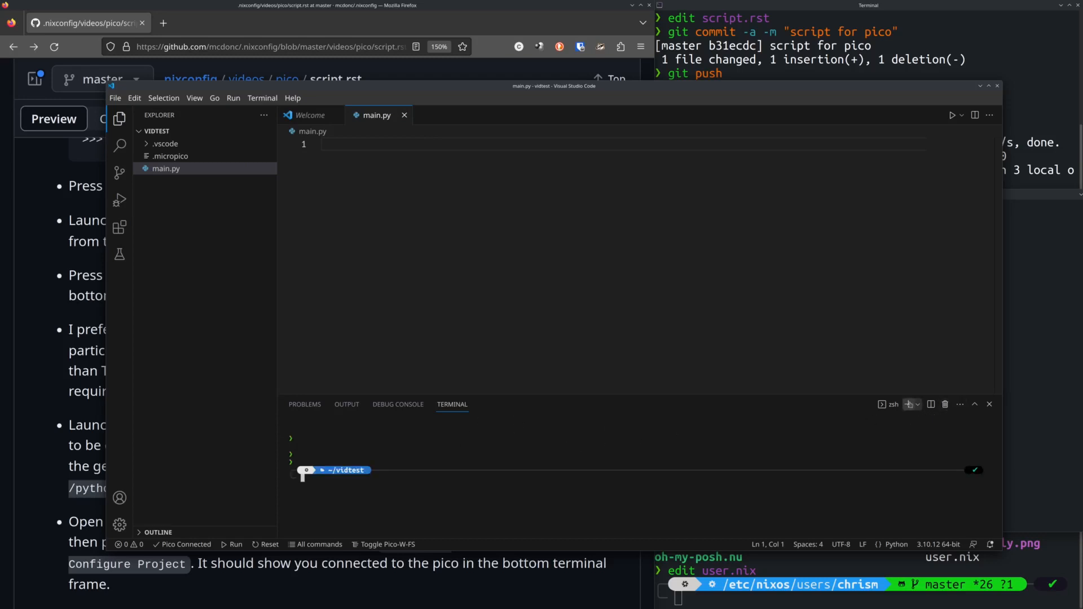
Step: Launch a Pico (W) vREPL terminal showing the MicroPython >>> prompt
{"action": "left_click", "coordinate": [937, 404]}
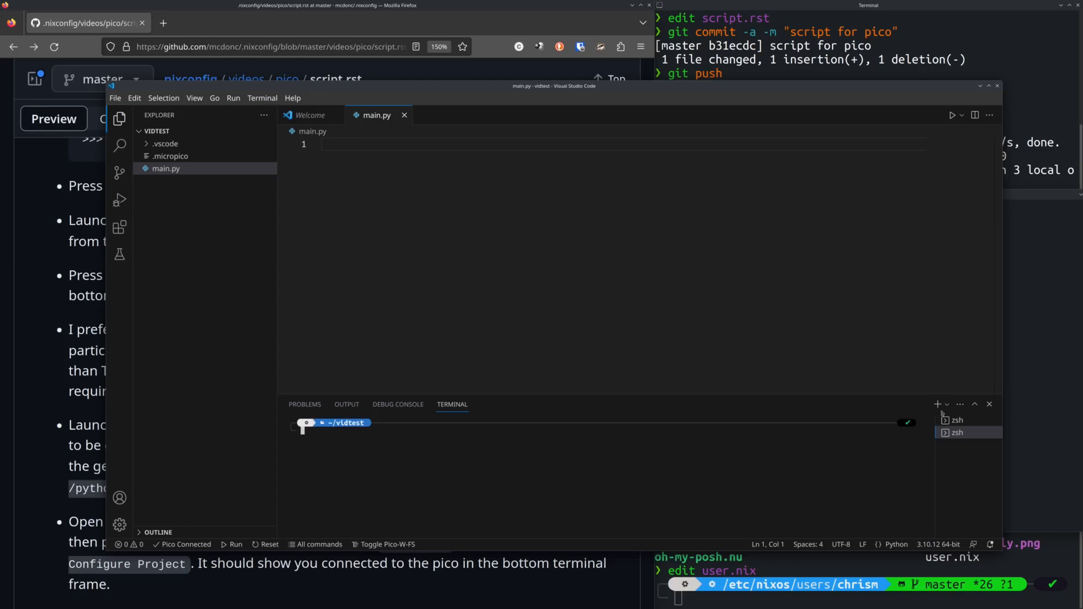
{"action": "left_click", "coordinate": [946, 404]}
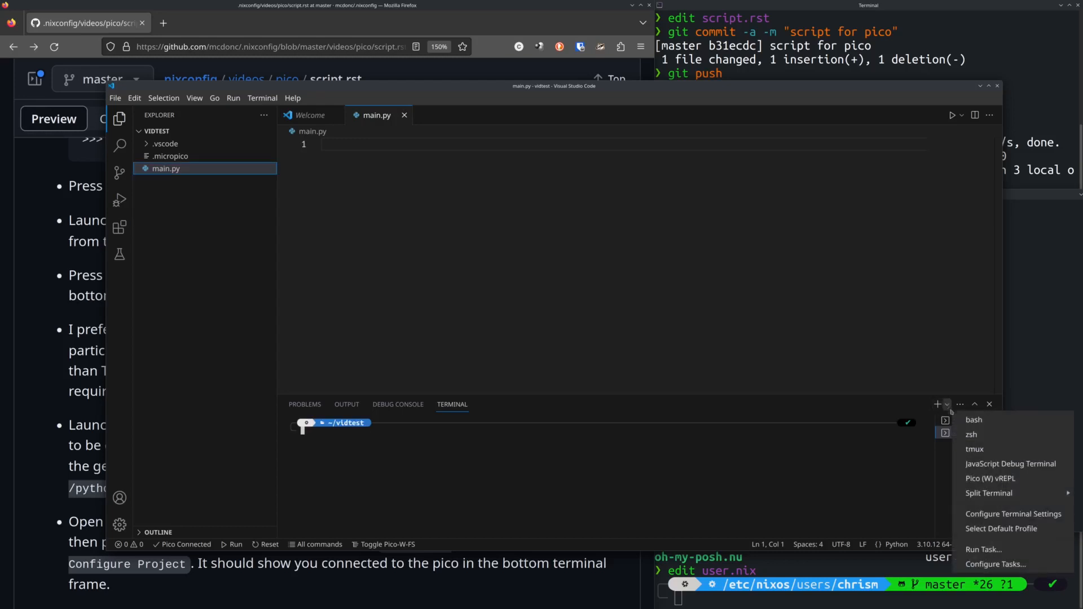
{"action": "mouse_move", "coordinate": [992, 478]}
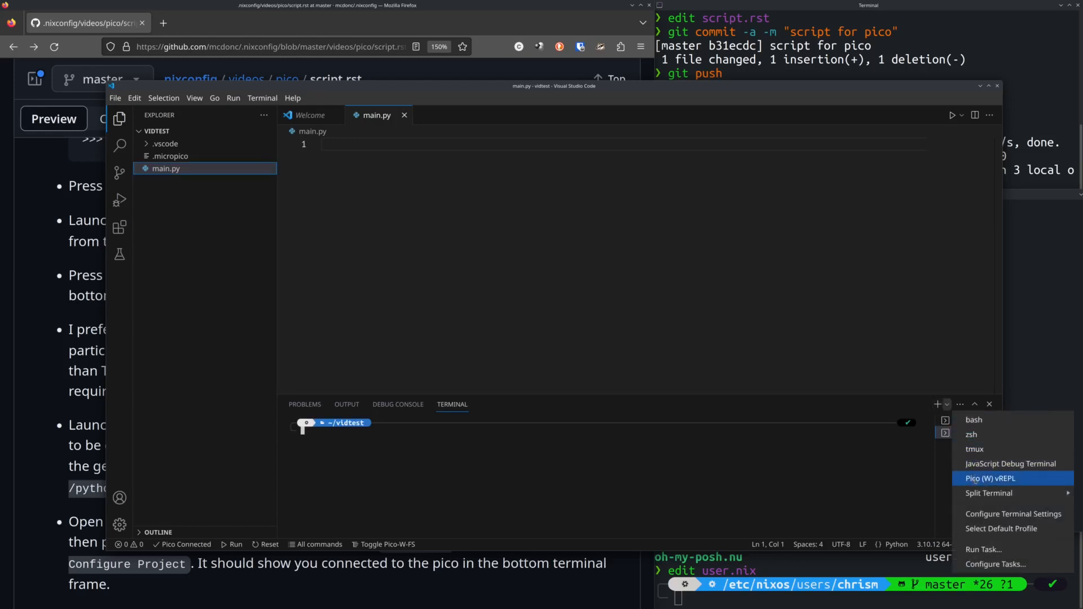
{"action": "left_click", "coordinate": [991, 478]}
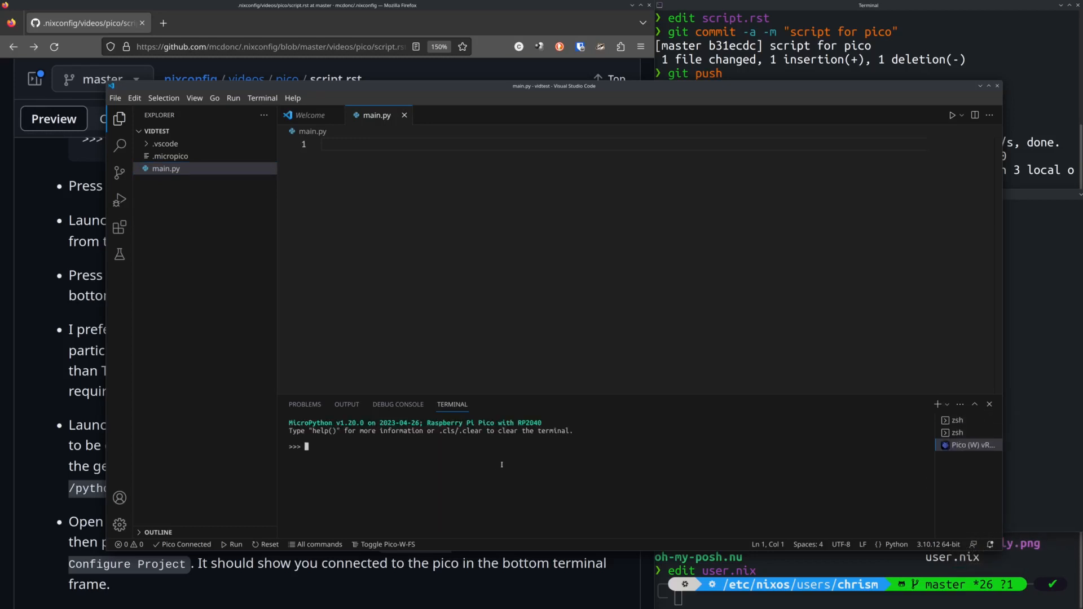
{"action": "mouse_move", "coordinate": [482, 478]}
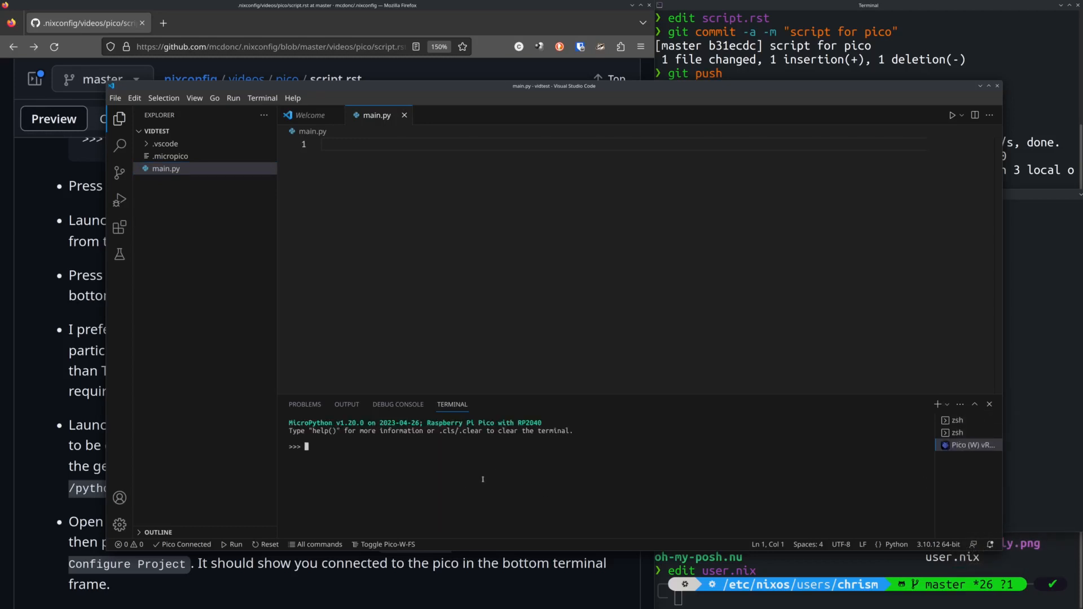
{"action": "mouse_move", "coordinate": [385, 217]}
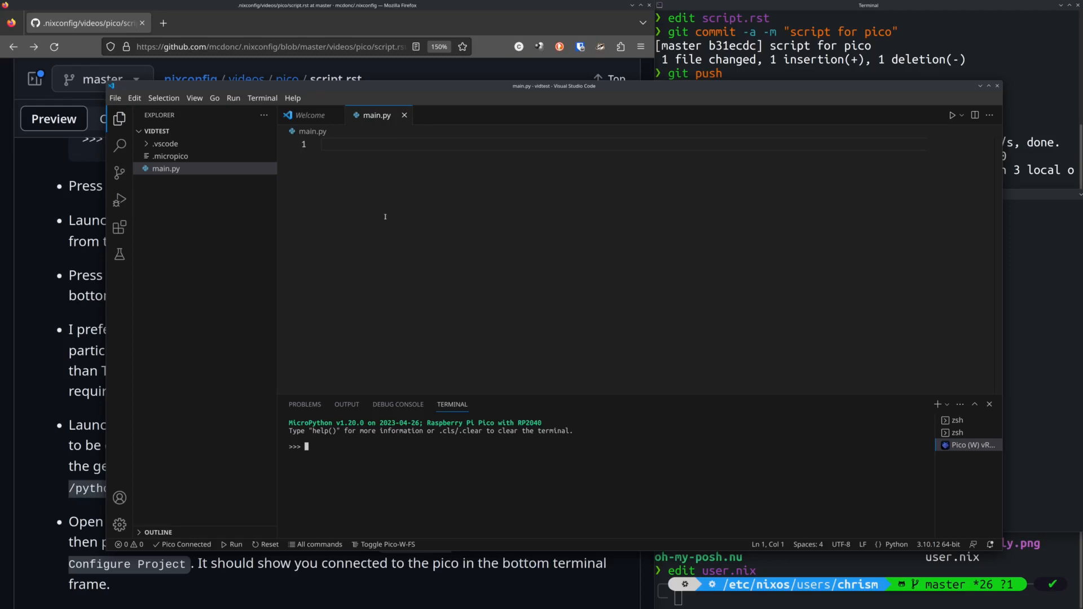
{"action": "mouse_move", "coordinate": [414, 174]}
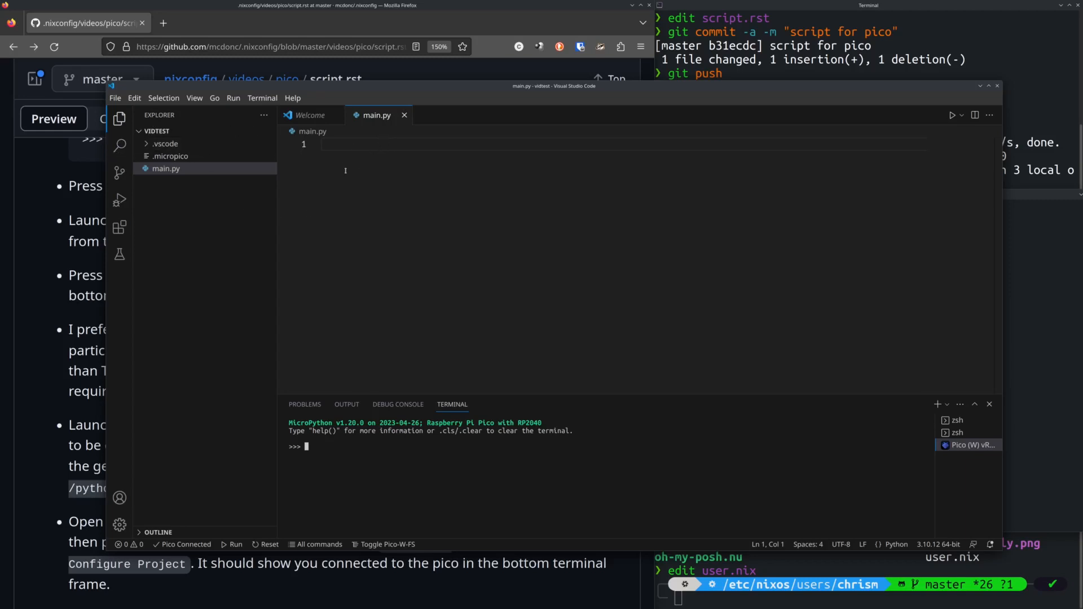
{"action": "mouse_move", "coordinate": [365, 281]}
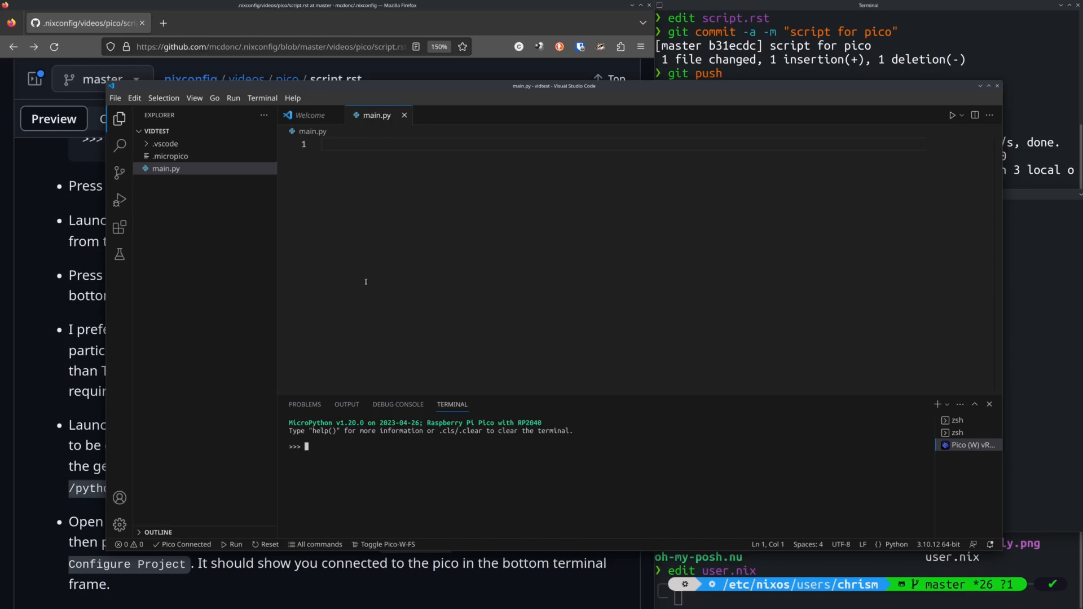